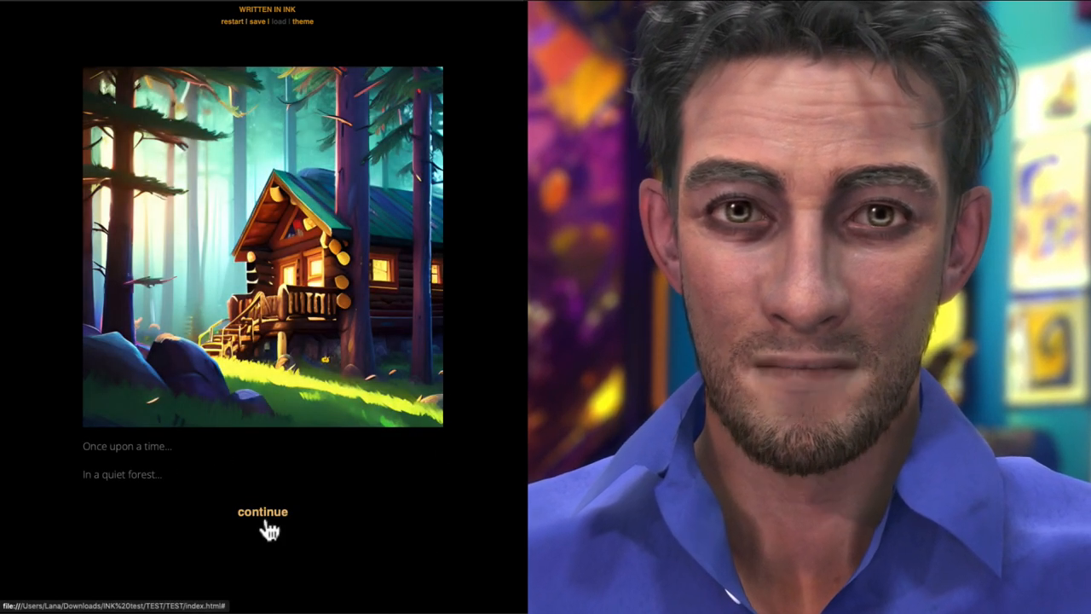
- Play the exported story: continue past the opening, visit the Elder Johnson and return home
{"action": "left_click", "coordinate": [262, 511]}
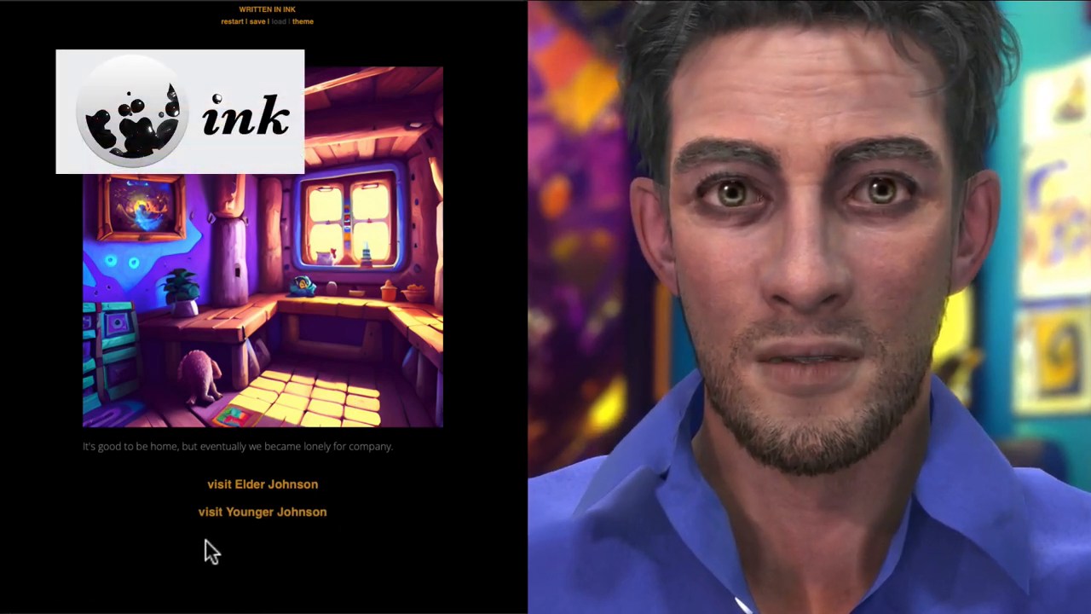
{"action": "mouse_move", "coordinate": [305, 531]}
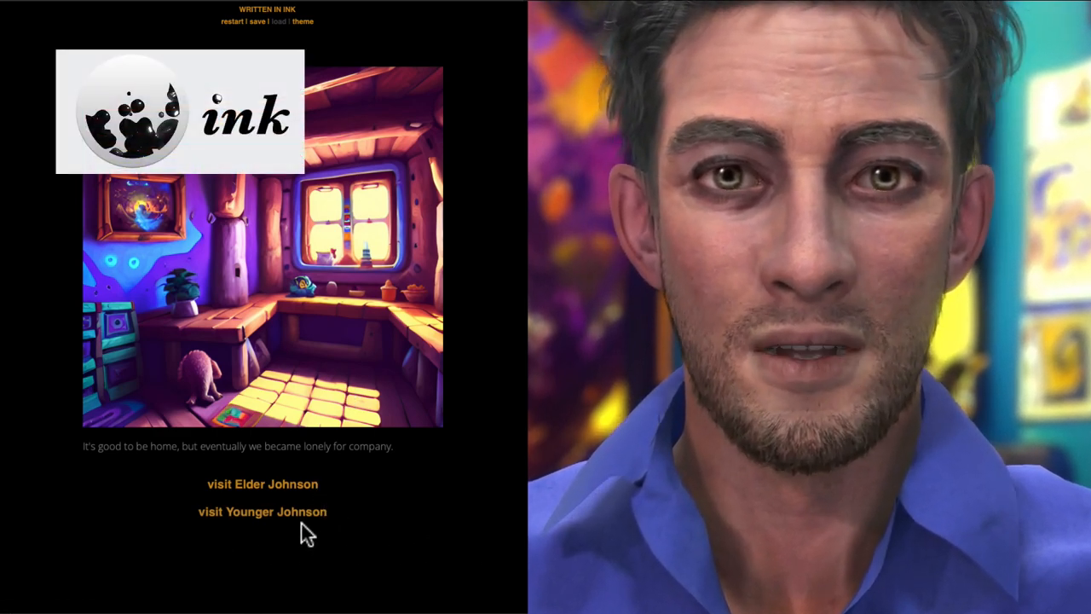
{"action": "left_click", "coordinate": [262, 484]}
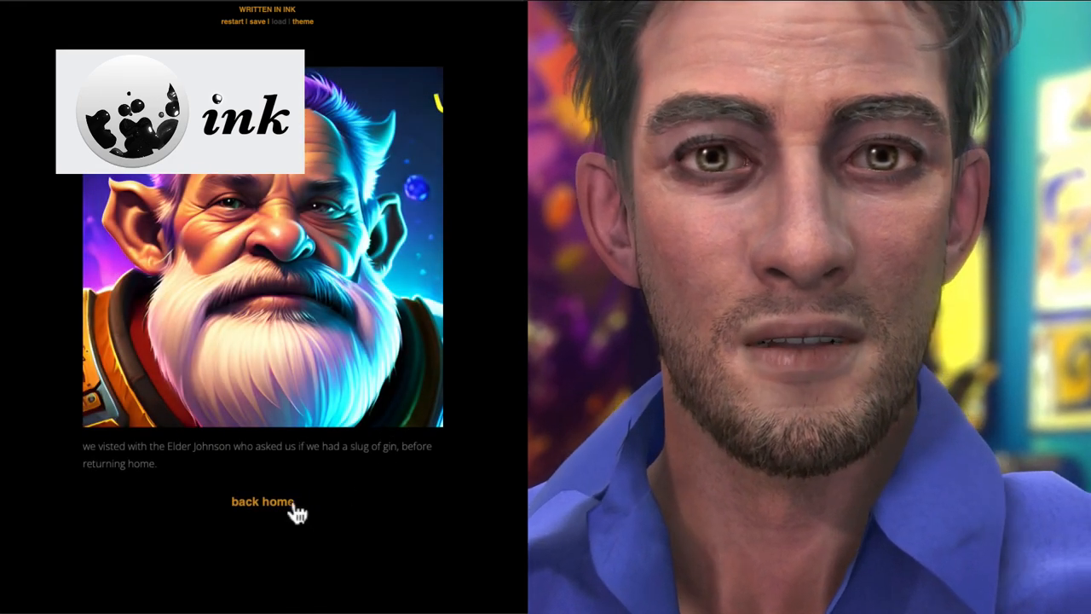
{"action": "left_click", "coordinate": [262, 501]}
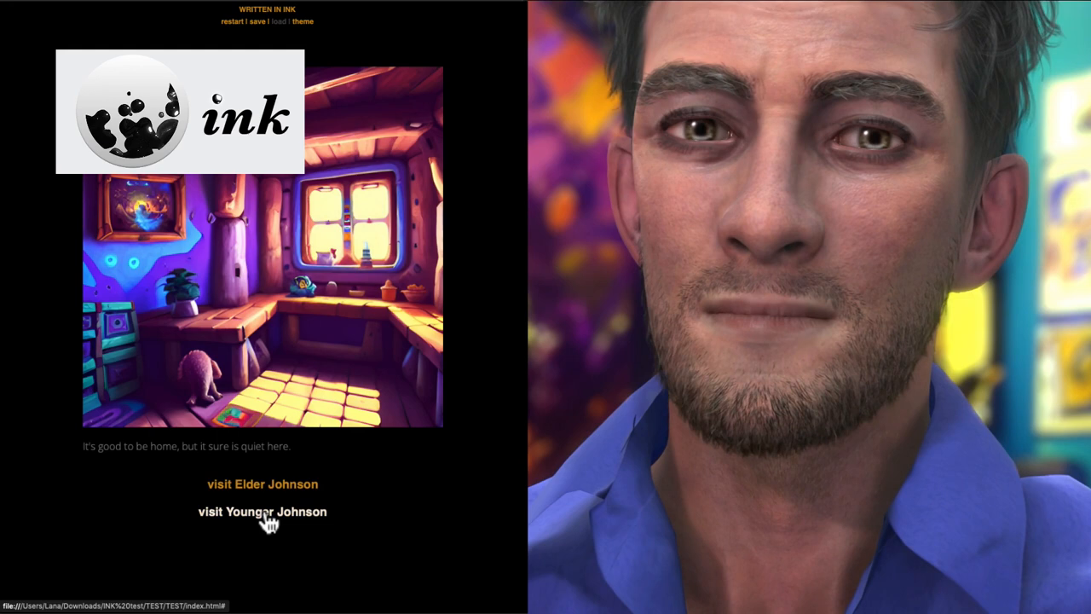
- Visit the Younger Johnson, return home and take the now-unlocked go to bed choice
{"action": "left_click", "coordinate": [263, 511]}
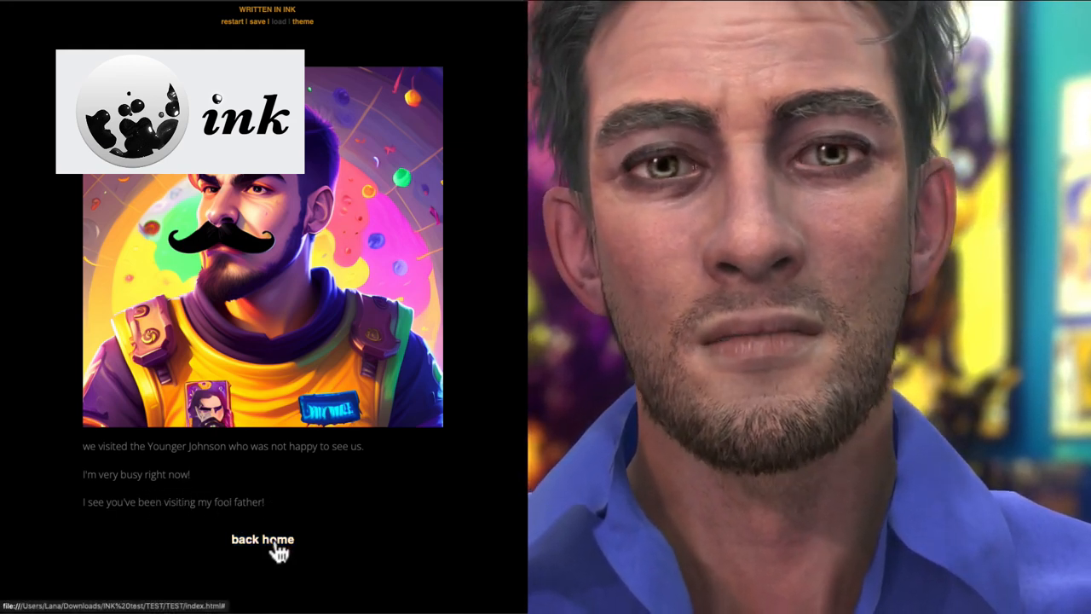
{"action": "left_click", "coordinate": [262, 539]}
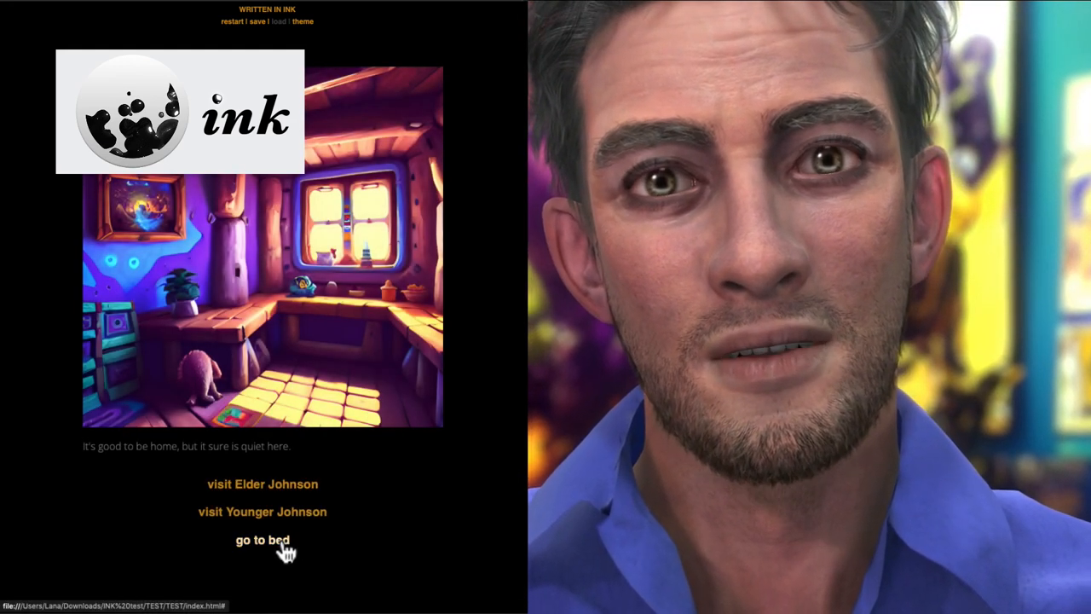
{"action": "left_click", "coordinate": [262, 539]}
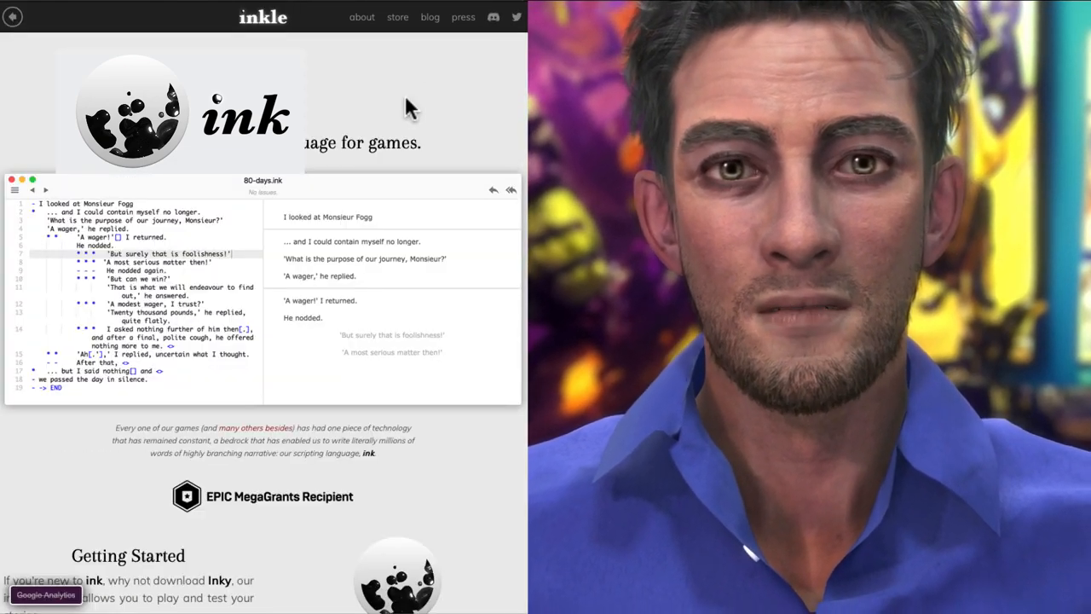
{"action": "scroll", "scroll_direction": "down", "scroll_amount": 3}
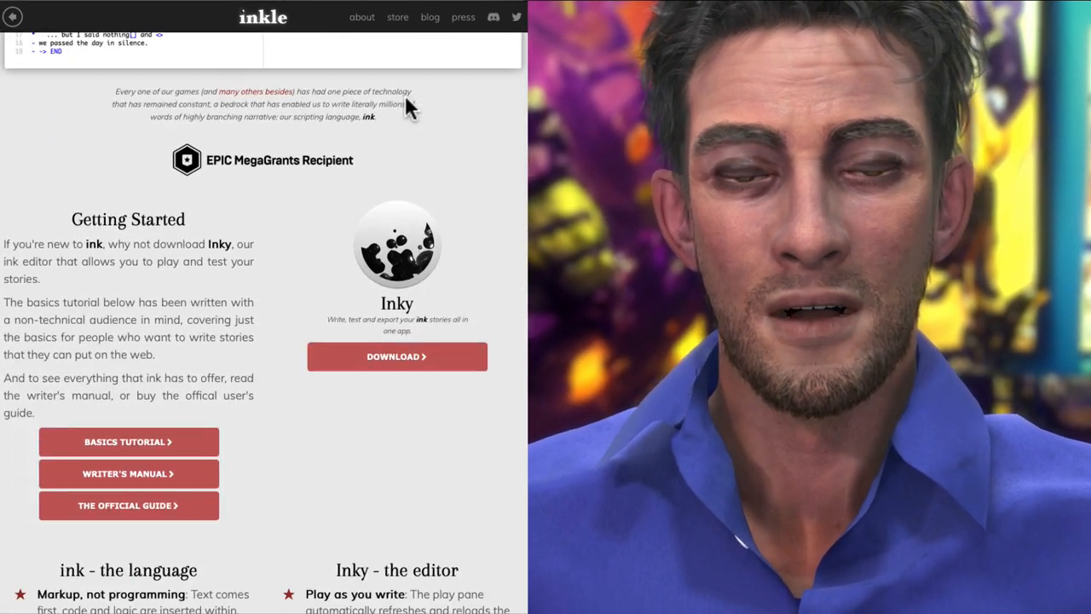
{"action": "scroll", "scroll_direction": "down", "scroll_amount": 3}
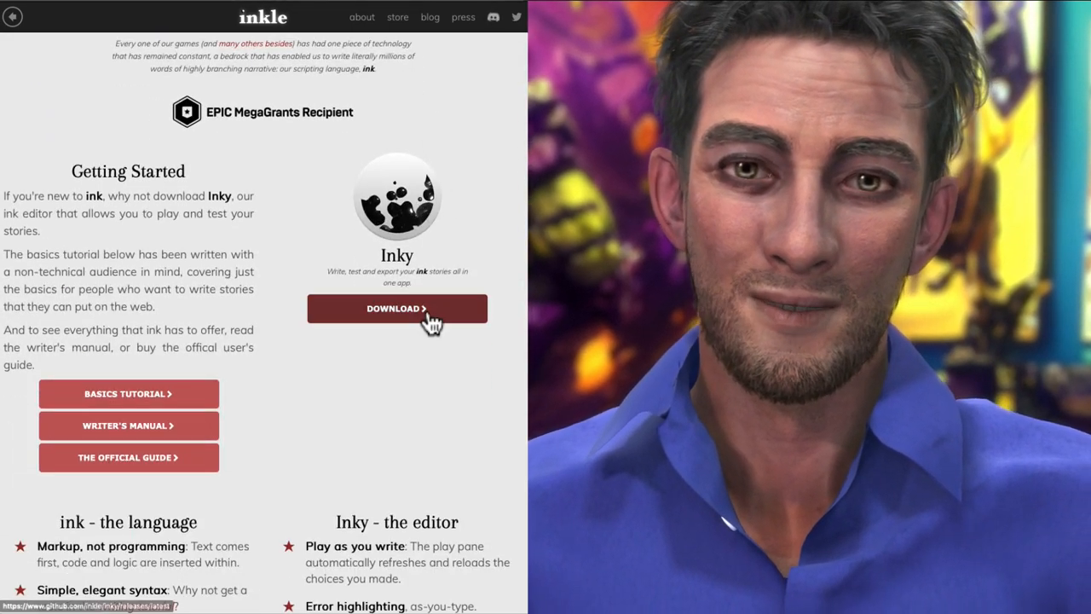
{"action": "scroll", "scroll_direction": "down", "scroll_amount": 3}
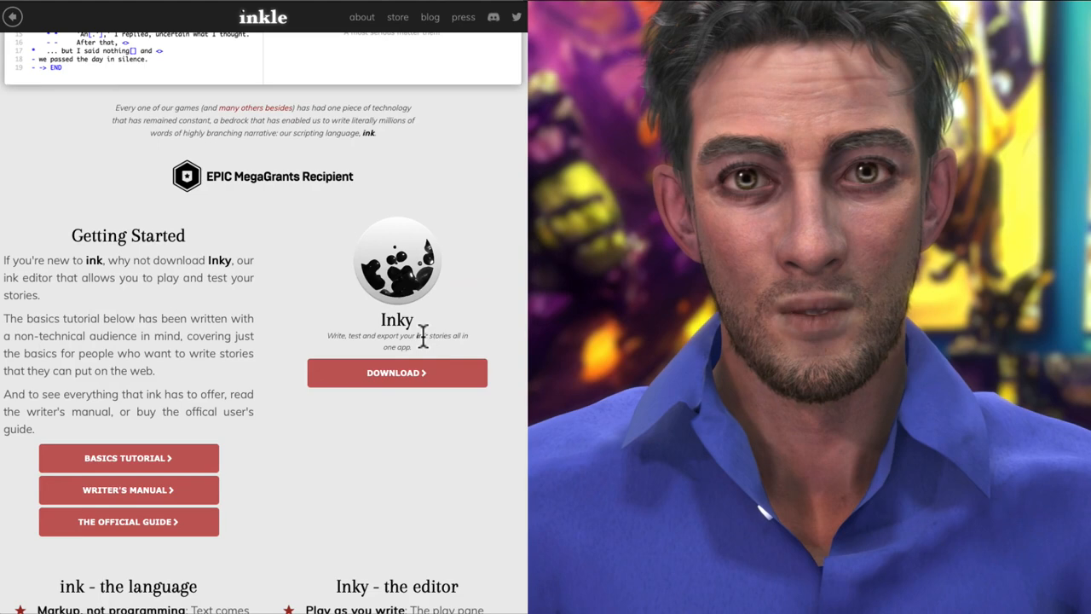
{"action": "scroll", "scroll_direction": "down", "scroll_amount": 3}
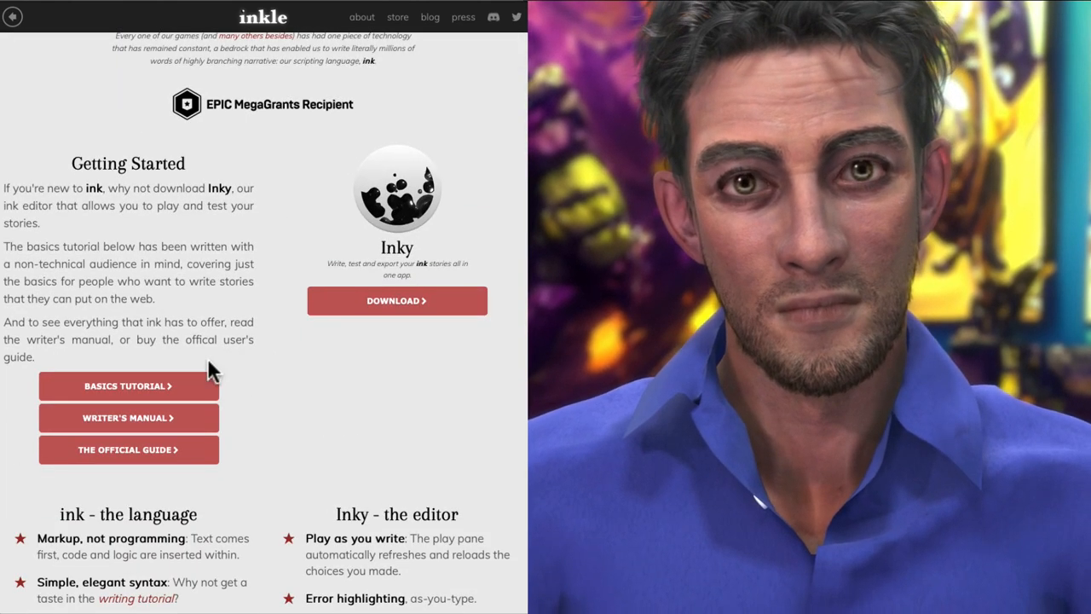
{"action": "mouse_move", "coordinate": [136, 399]}
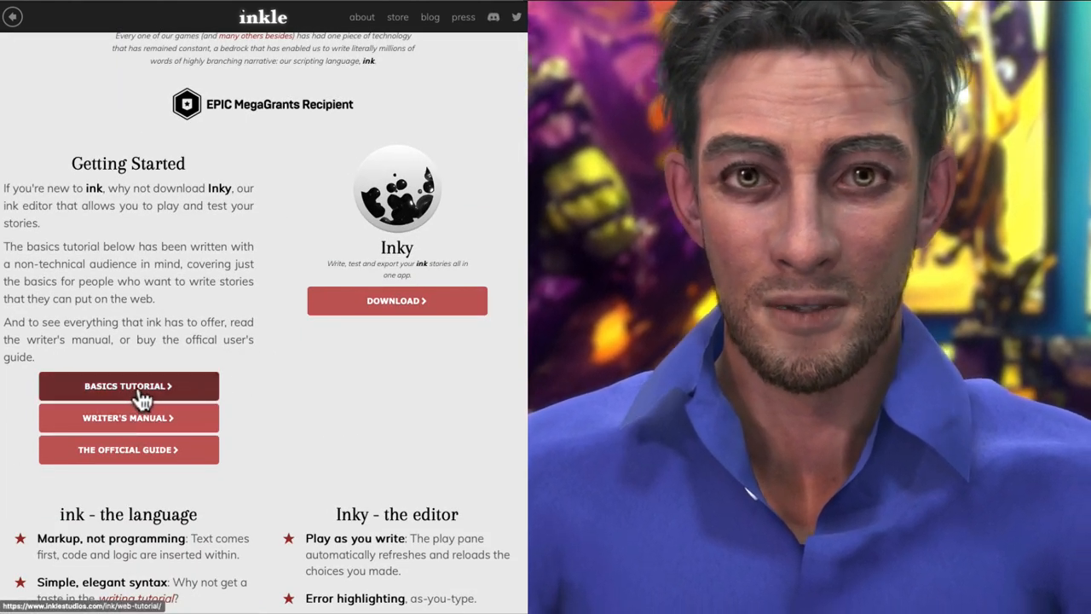
- Browse the inklestudios.com beginners' tutorial on writing ink stories for the web
{"action": "left_click", "coordinate": [128, 385]}
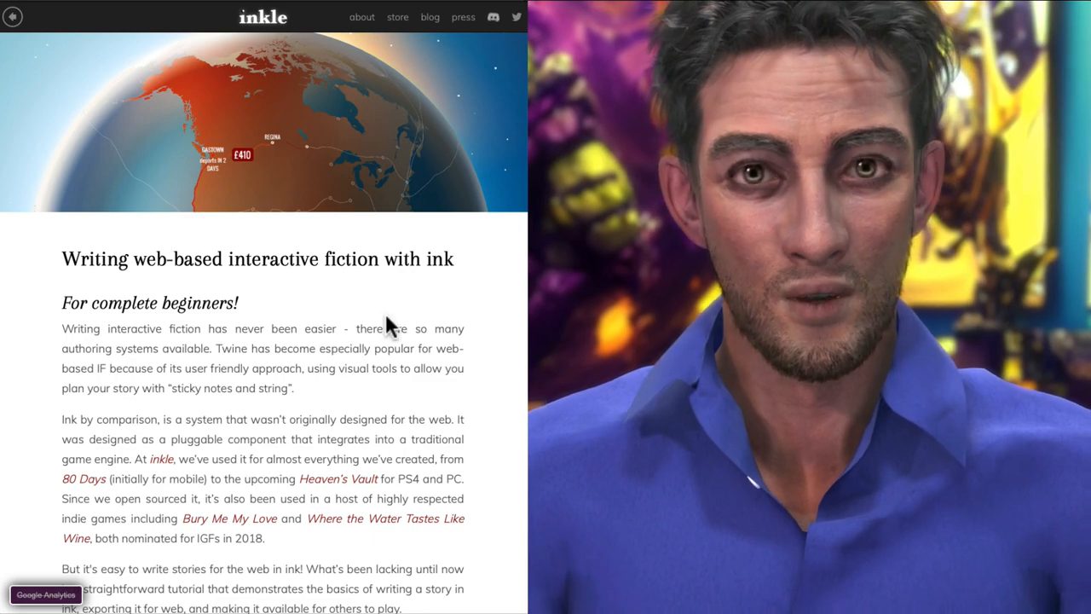
{"action": "scroll", "scroll_direction": "down", "scroll_amount": 3}
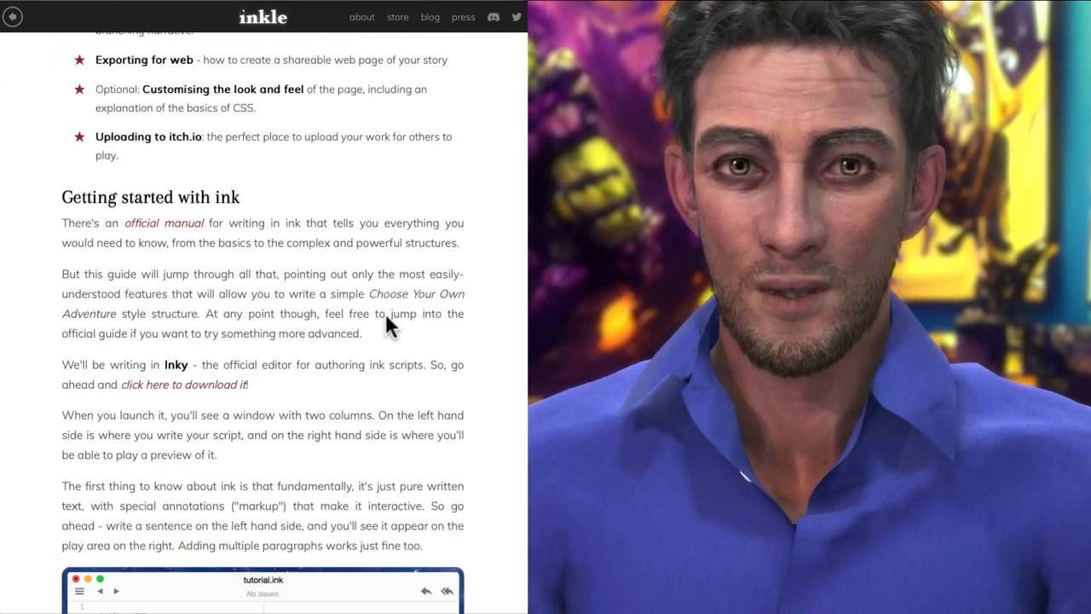
{"action": "scroll", "scroll_direction": "down", "scroll_amount": 3}
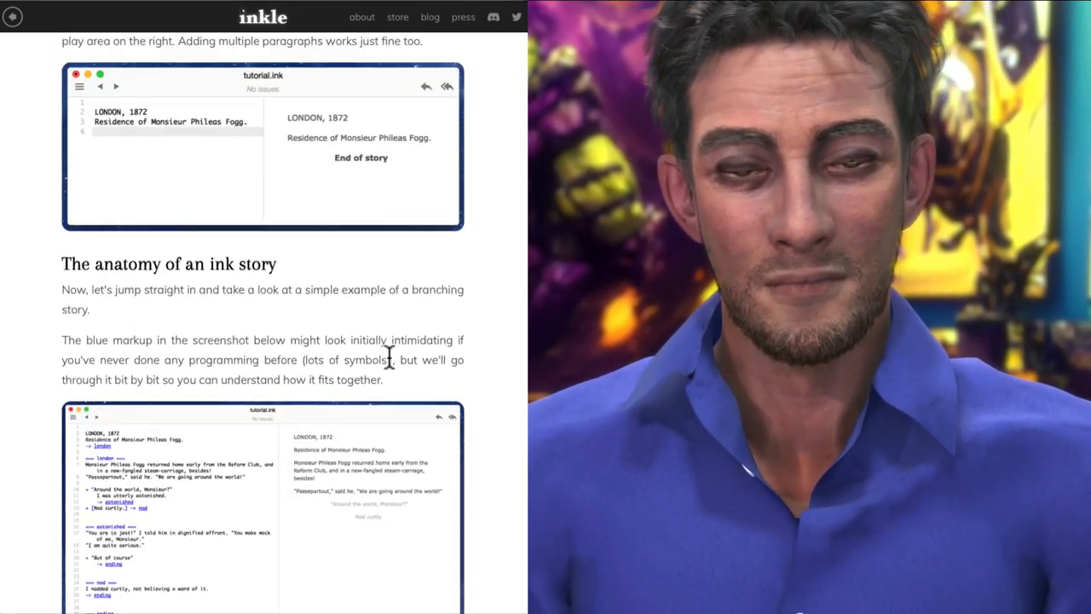
{"action": "scroll", "scroll_direction": "down", "scroll_amount": 3}
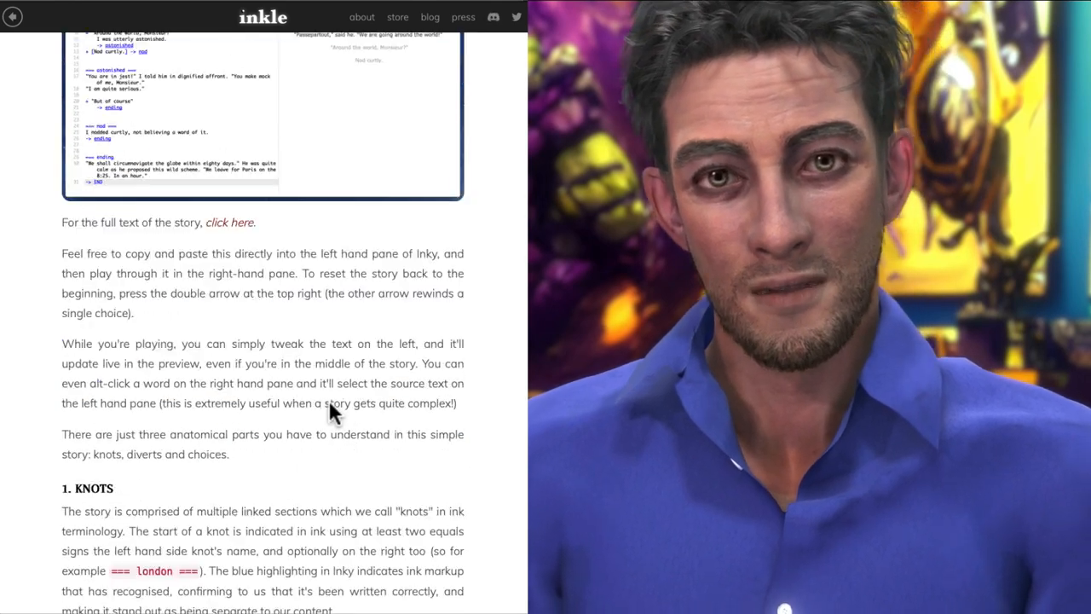
{"action": "scroll", "scroll_direction": "down", "scroll_amount": 3}
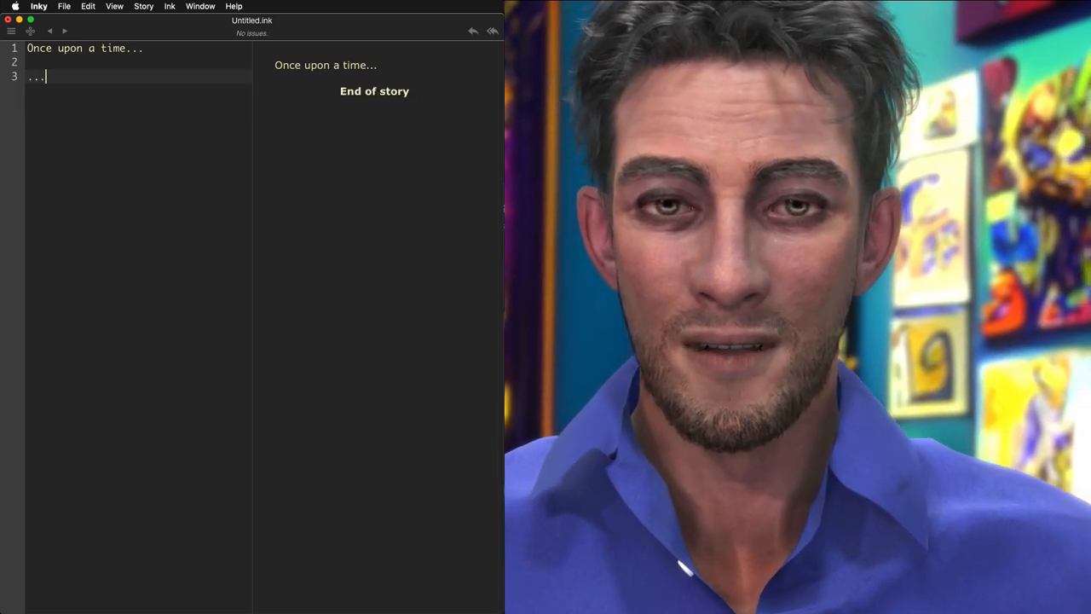
- Add the line "... in a quiet forest." below "Once upon a time..." in the script
{"action": "type", "text": "in a"}
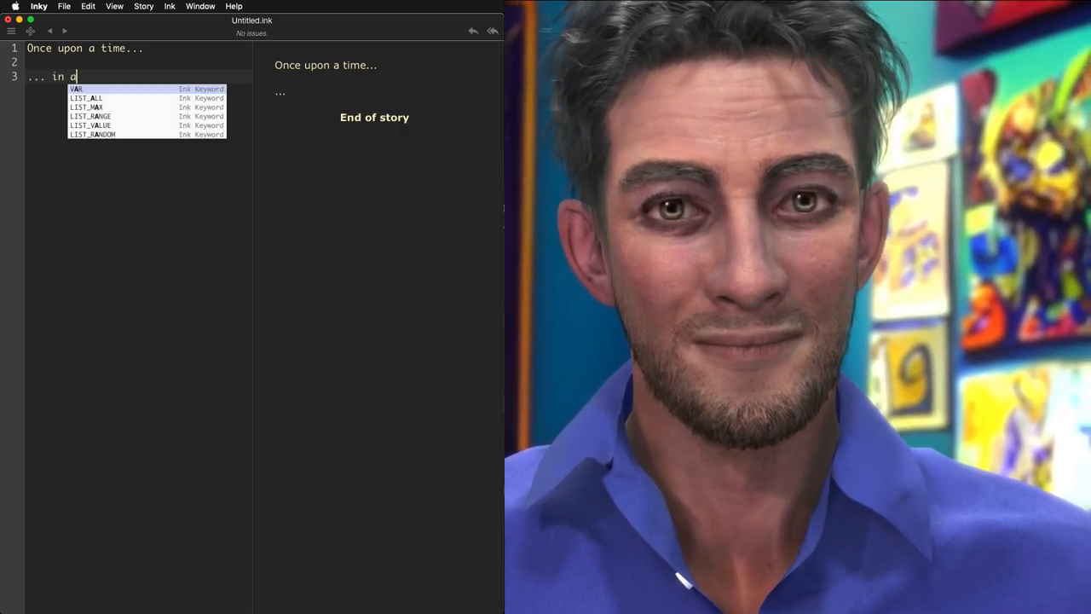
{"action": "type", "text": "qui"}
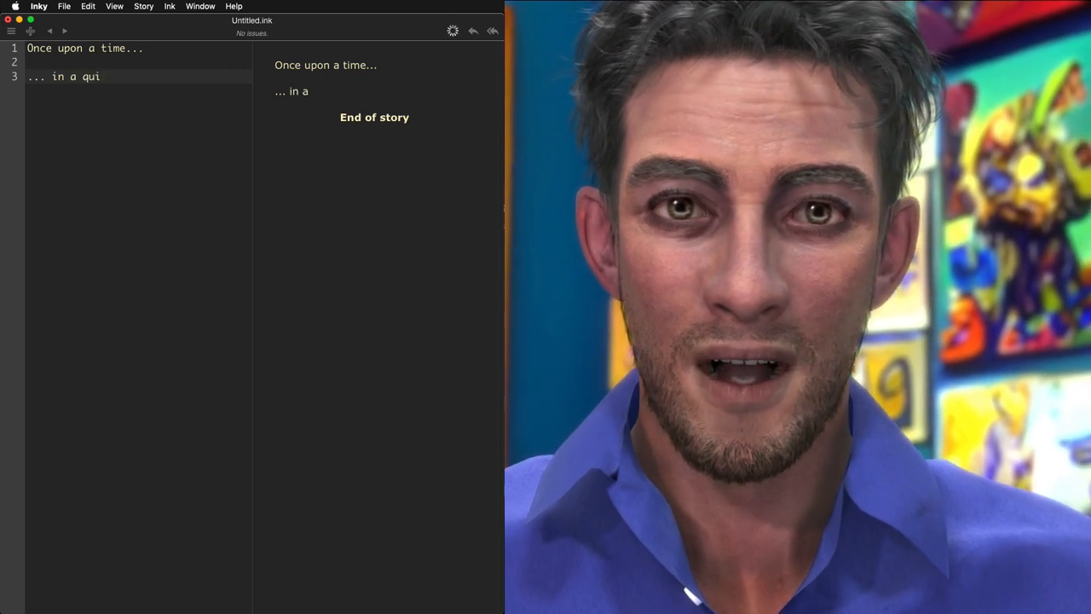
{"action": "type", "text": "et f"}
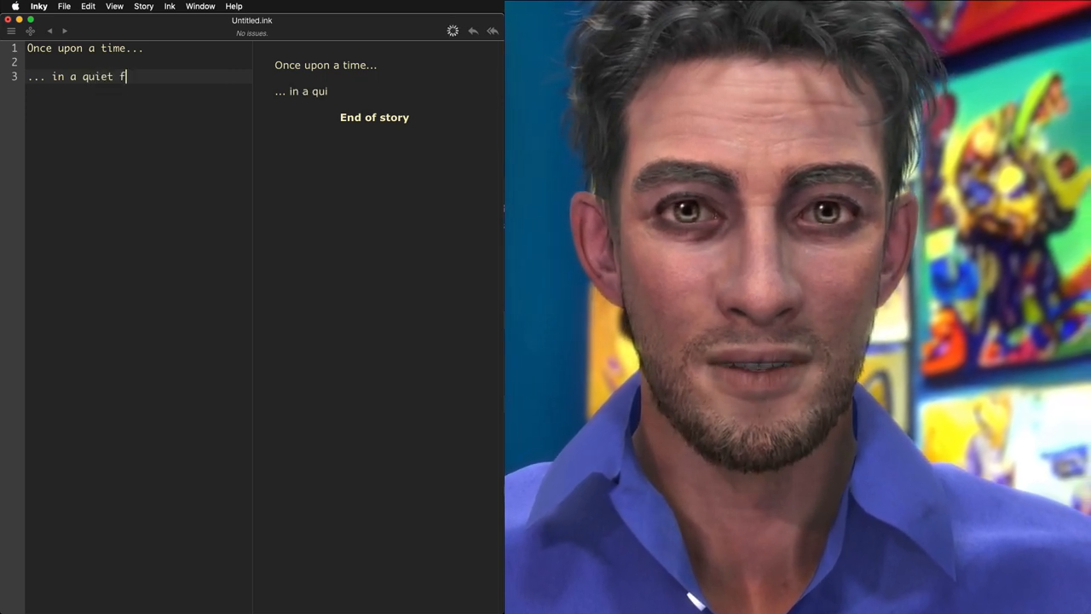
{"action": "type", "text": "orest."}
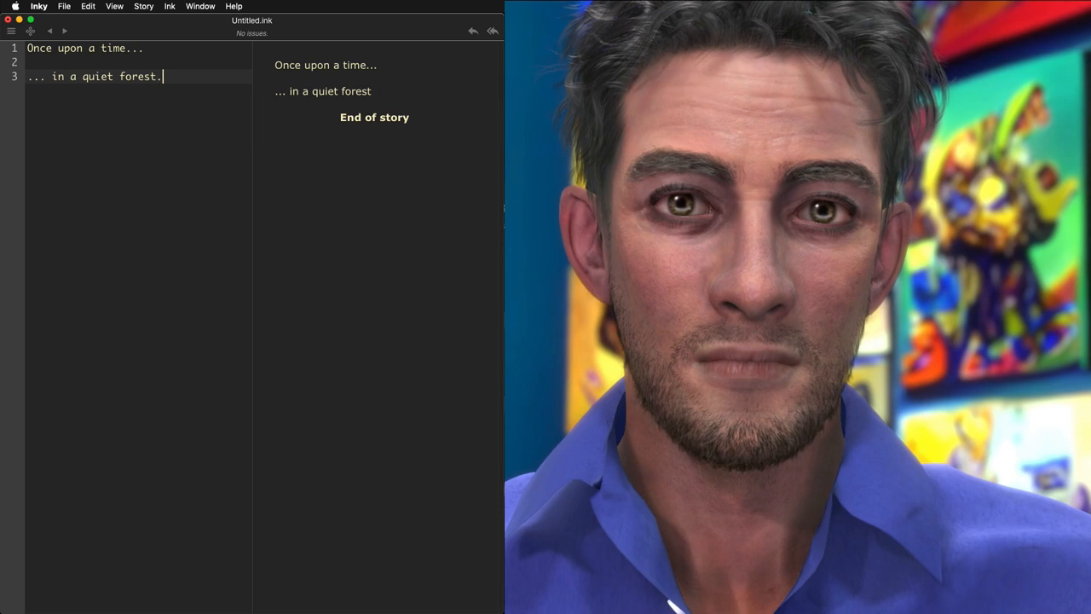
{"action": "key", "text": "enter"}
{"action": "type", "text": "*["}
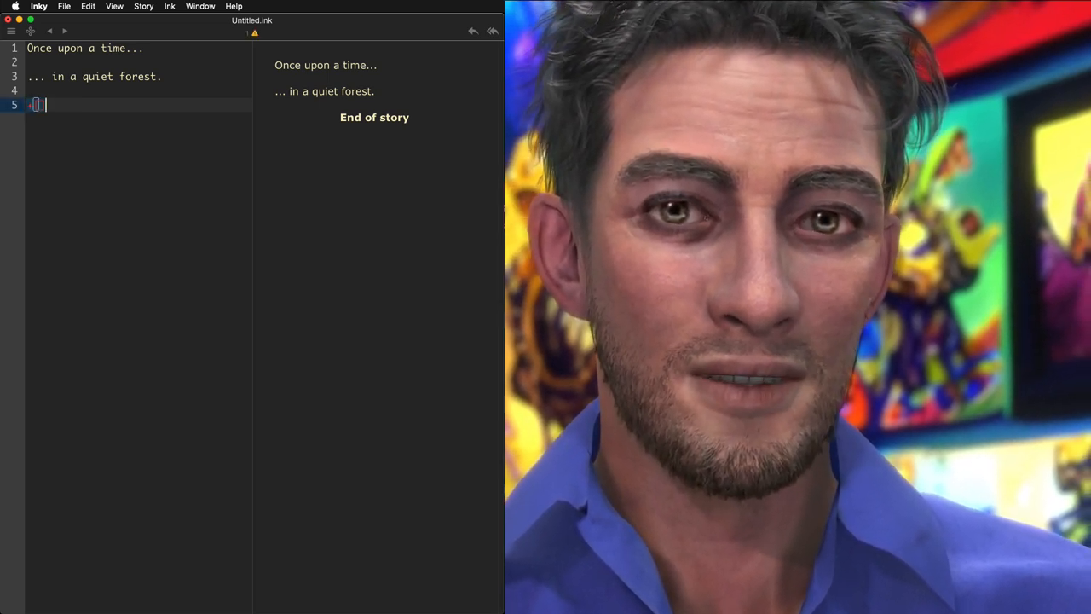
- Add a sticky +[continue] choice after the forest line
{"action": "type", "text": "+"}
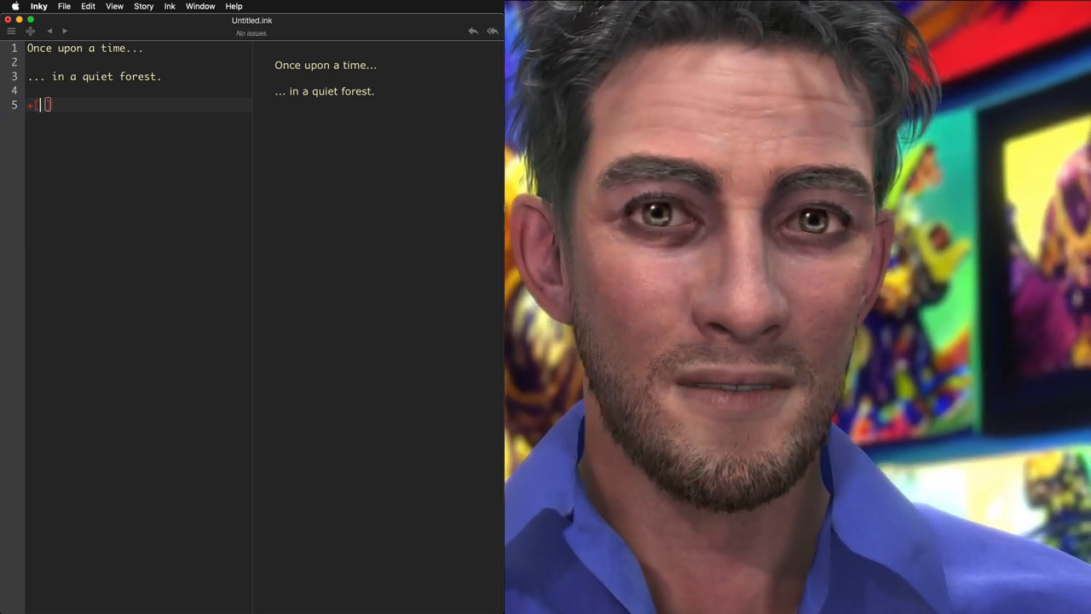
{"action": "type", "text": "c"}
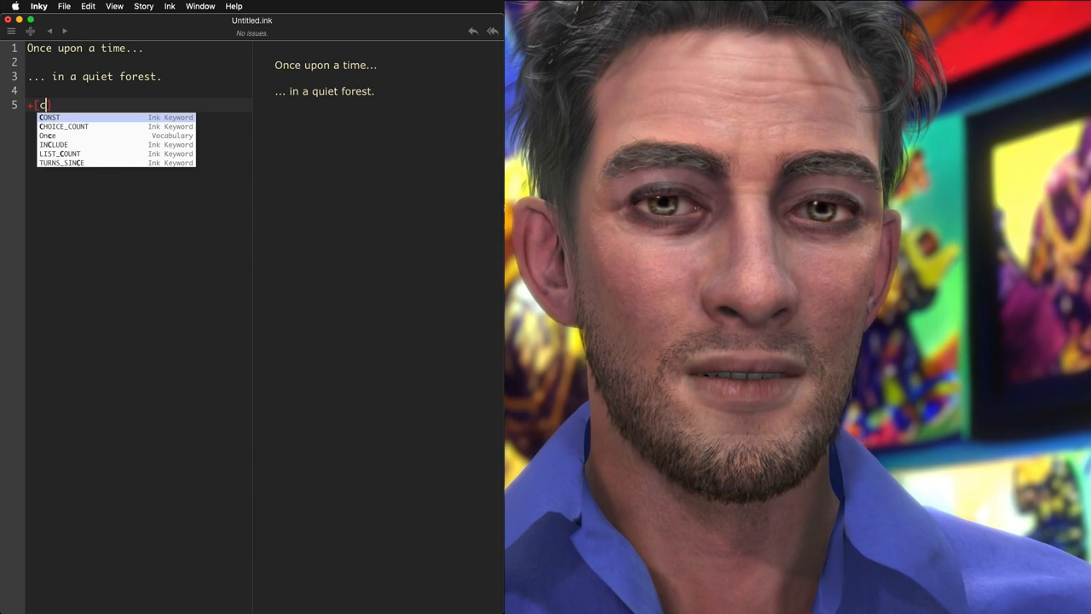
{"action": "type", "text": "ontinue"}
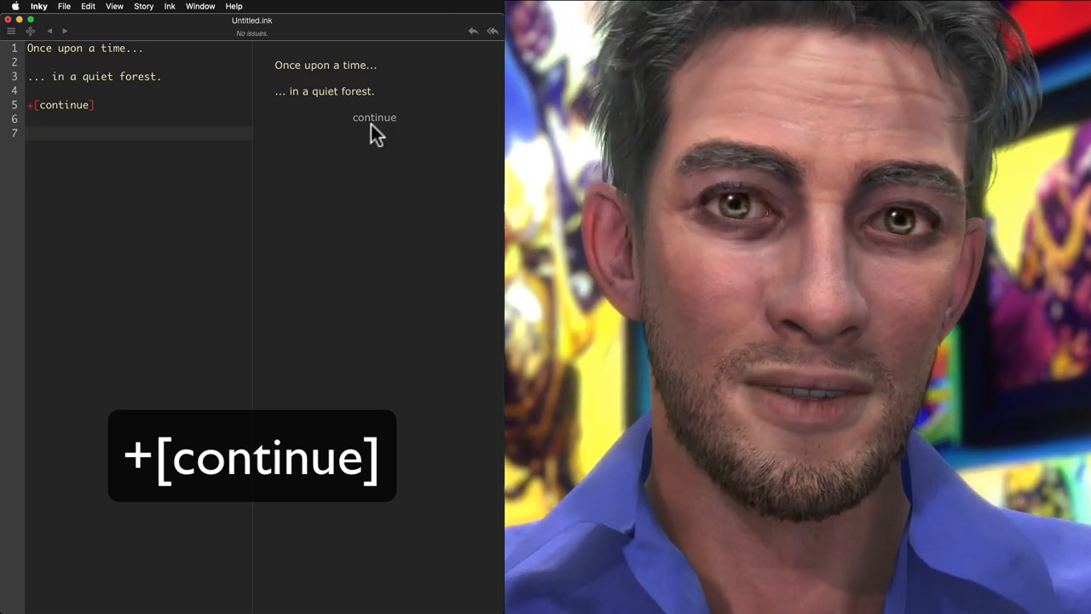
{"action": "mouse_move", "coordinate": [375, 117]}
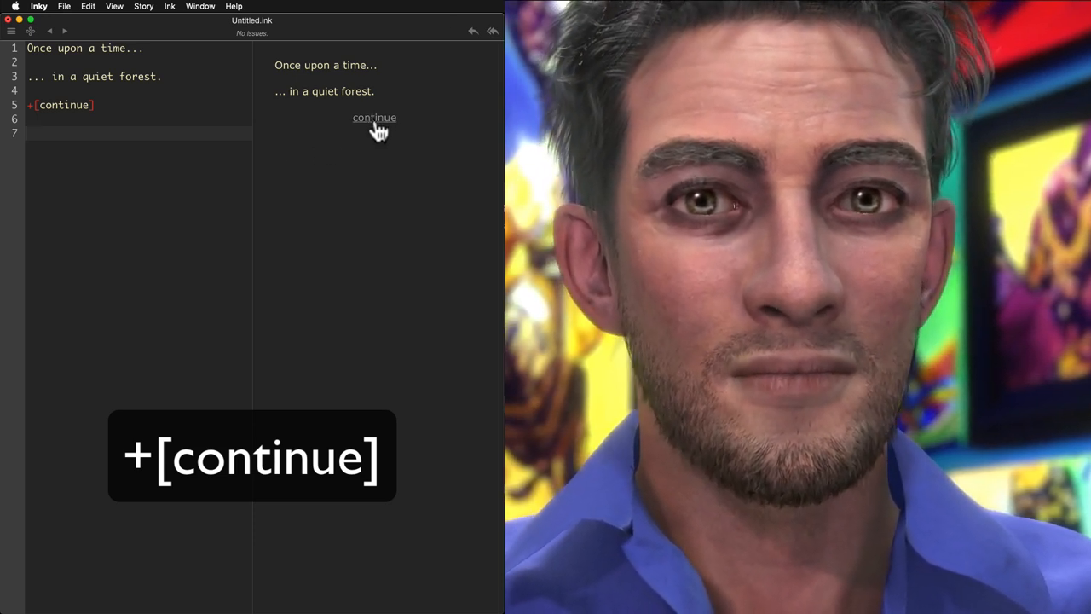
{"action": "mouse_move", "coordinate": [68, 175]}
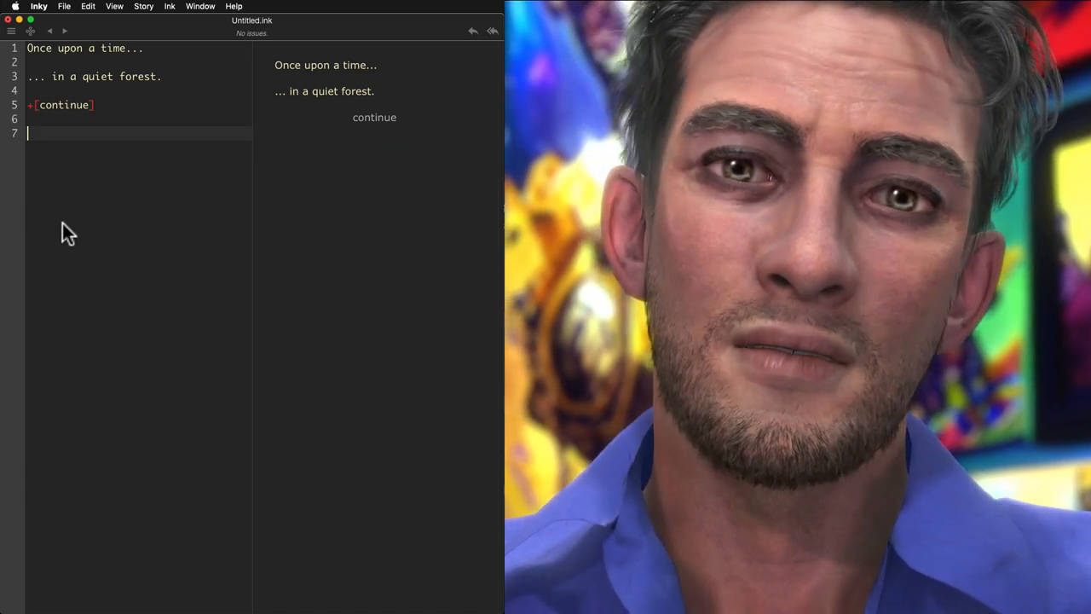
- Write the home paragraph and the Elder and Younger Johnson visit lines
{"action": "type", "text": "It's good to be home"}
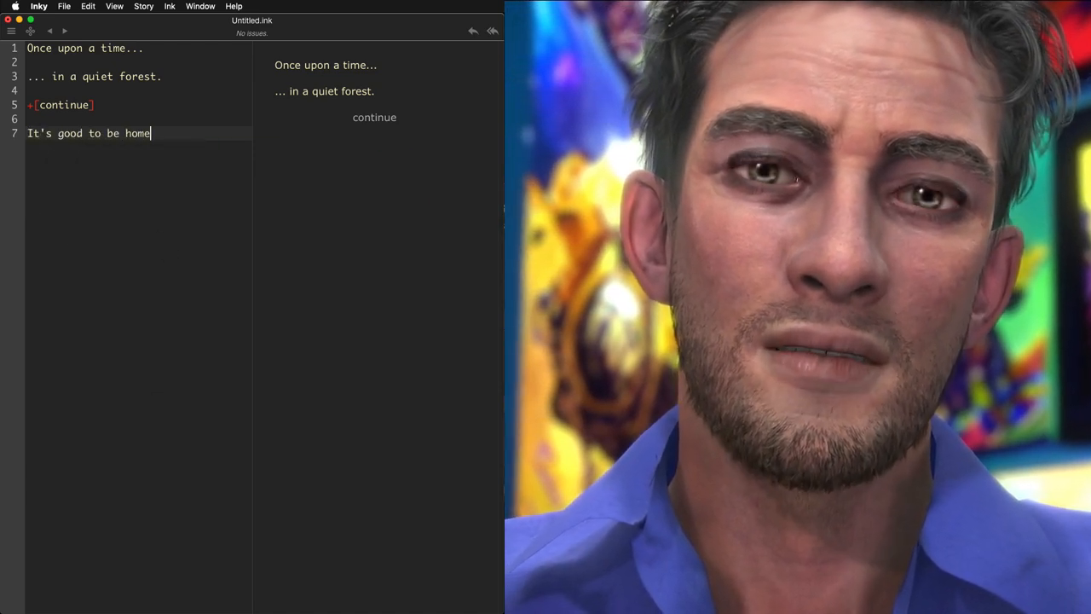
{"action": "type", "text": ", but eventually we became lonely"}
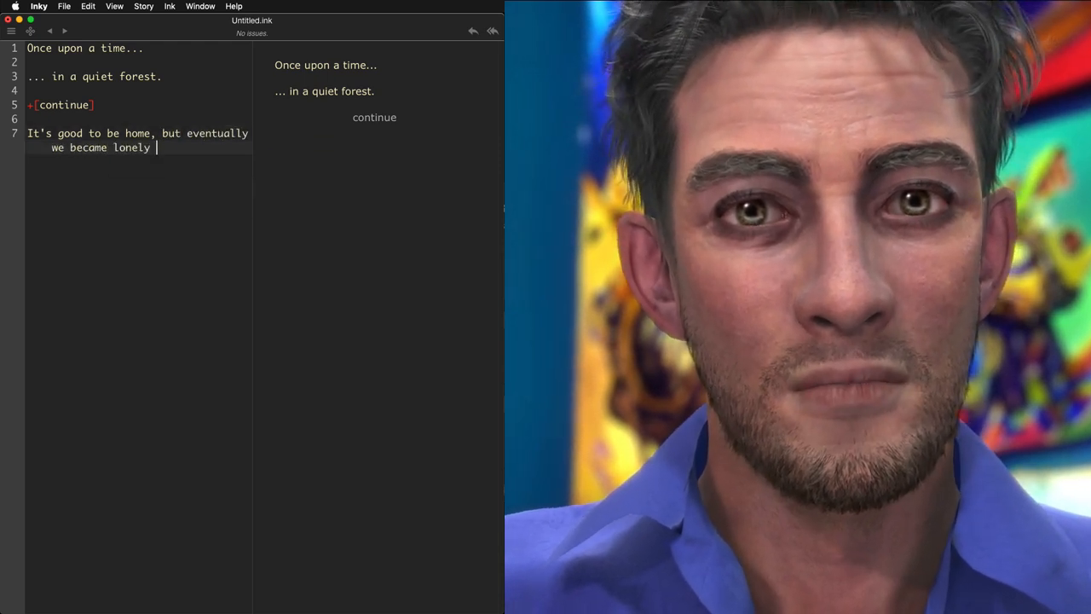
{"action": "type", "text": "for company."}
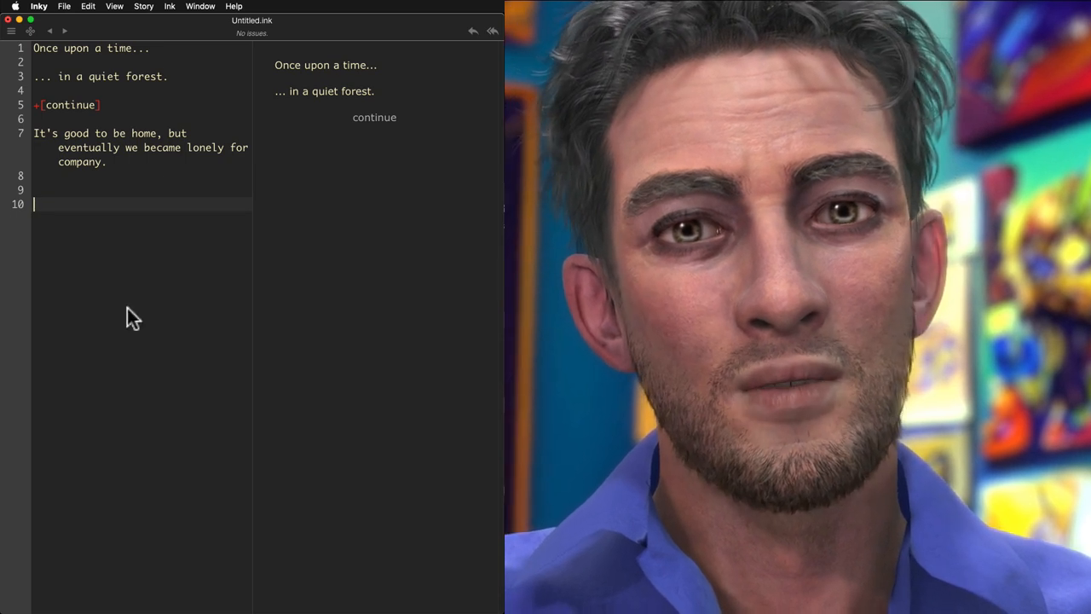
{"action": "type", "text": "We visited with the"}
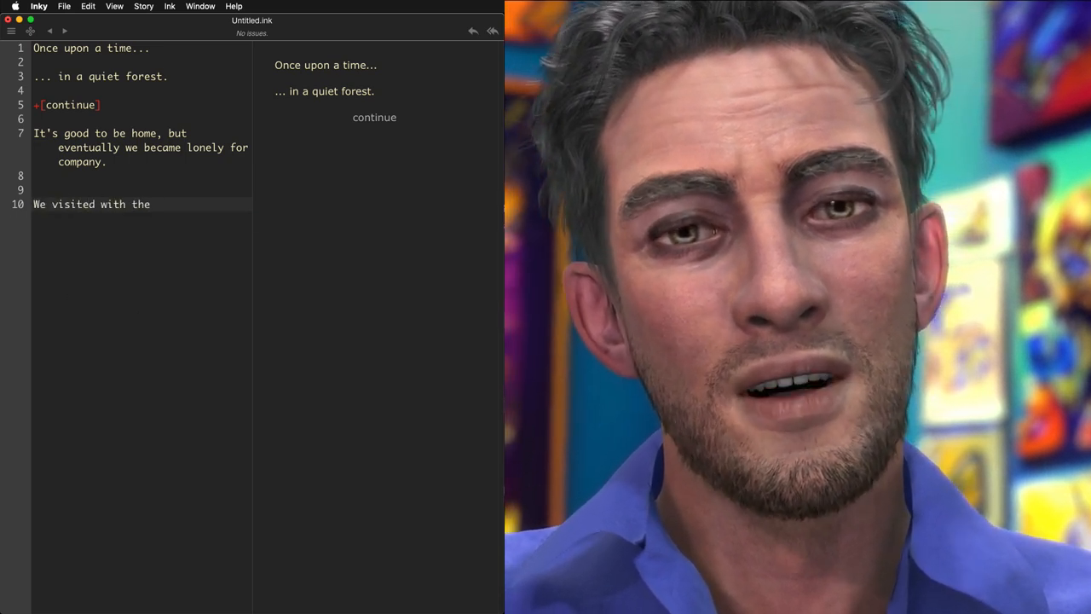
{"action": "type", "text": "Elder Johnson"}
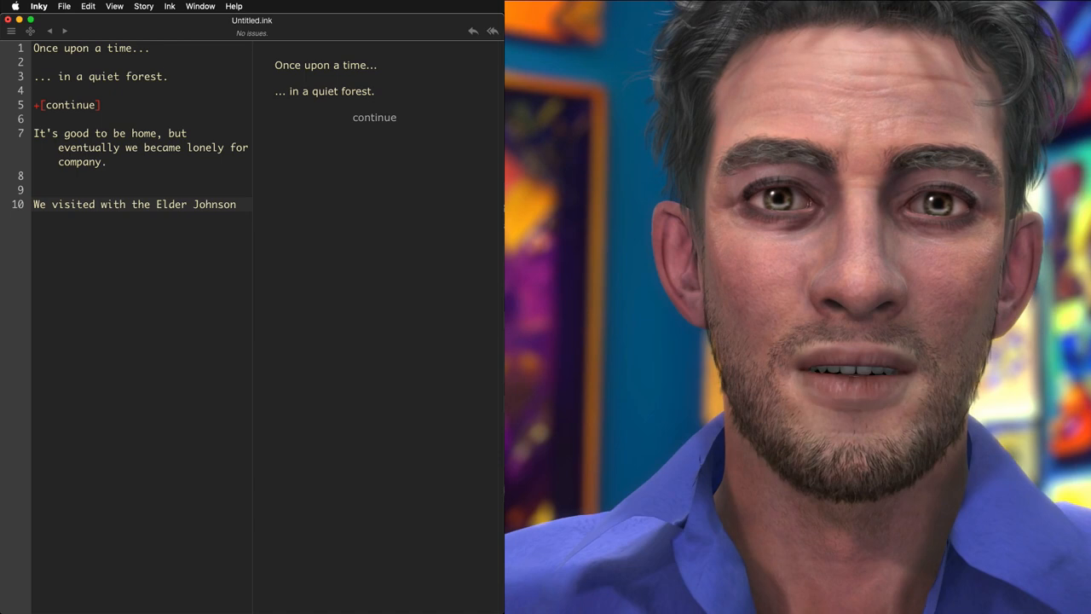
{"action": "type", "text": "We visited the Younger Johnson."}
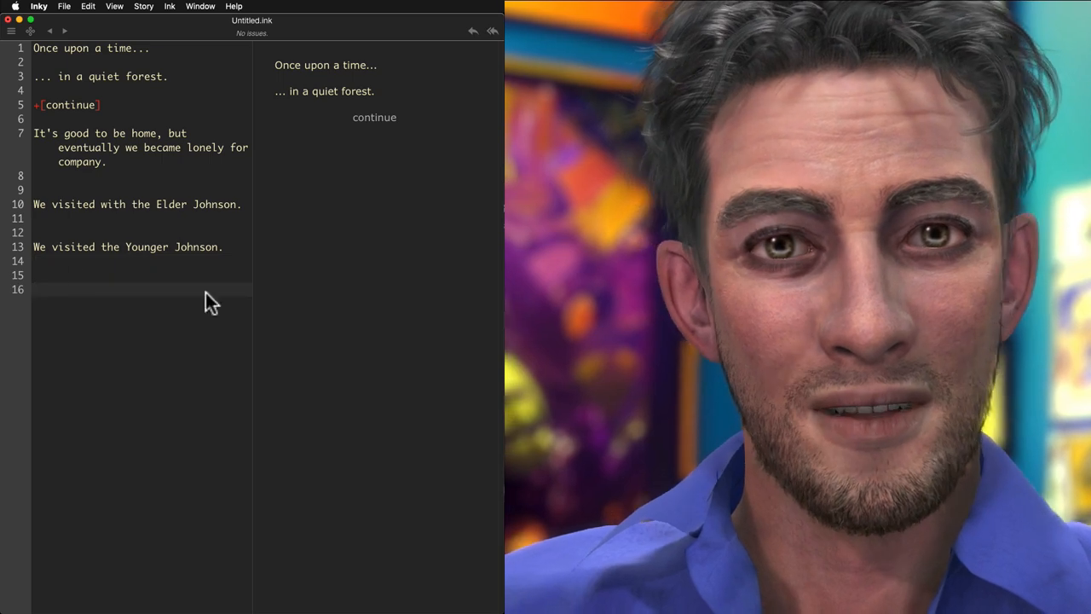
- Finish with the bedtime line and -> END, adding +[continue] choices between sections
{"action": "type", "text": "Finally, to bed after a lon"}
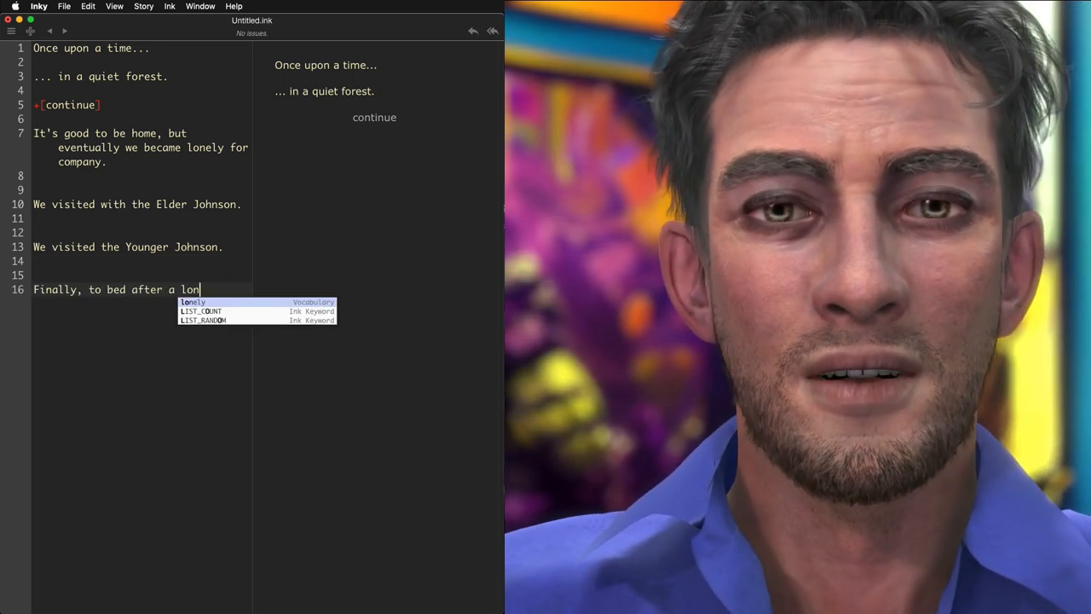
{"action": "type", "text": "g day!"}
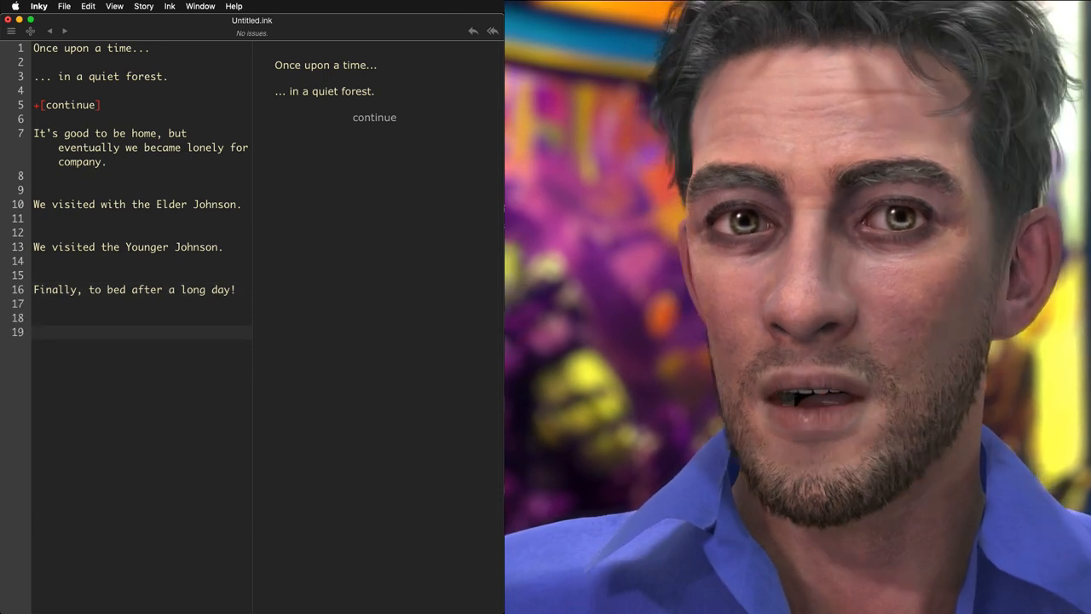
{"action": "type", "text": "-> END"}
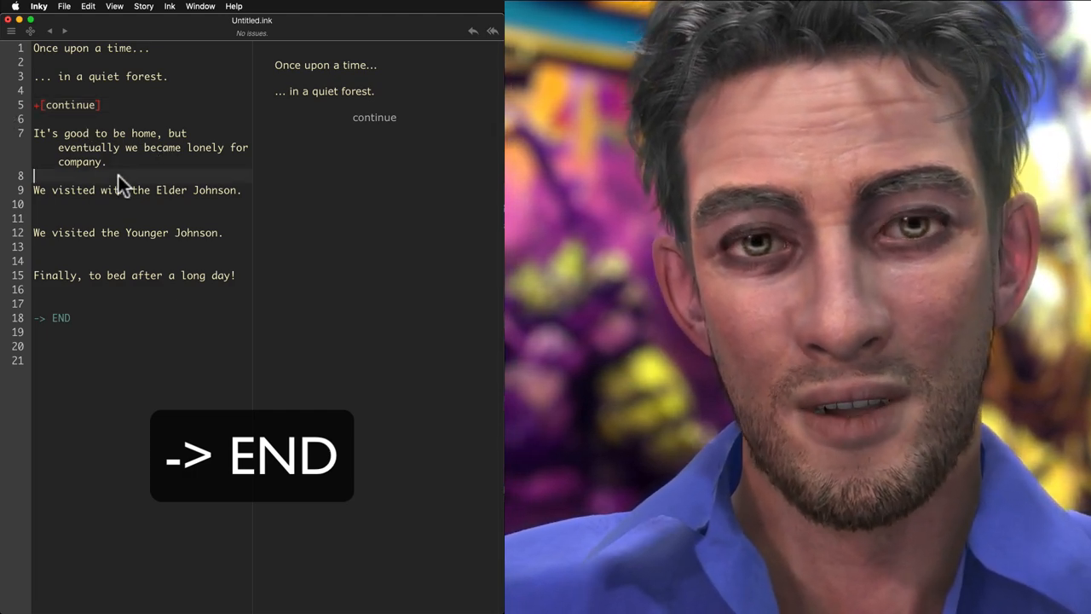
{"action": "type", "text": "+[continue]"}
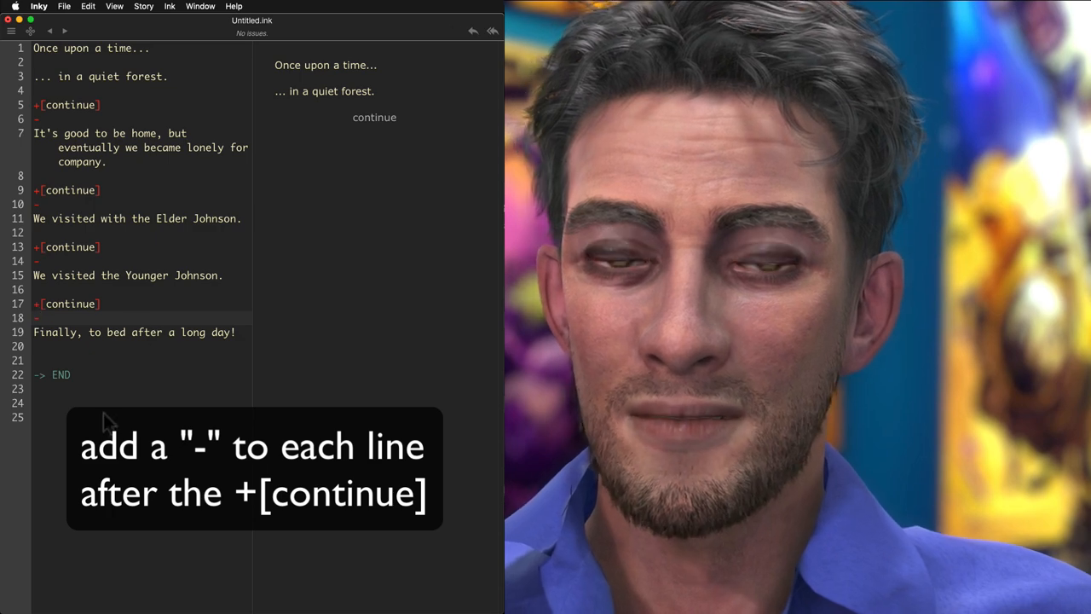
- Tag each passage with its image: forest.jpg, home.jpg, Elder.jpg, Younger.jpg and bed.jpg
{"action": "left_click", "coordinate": [374, 116]}
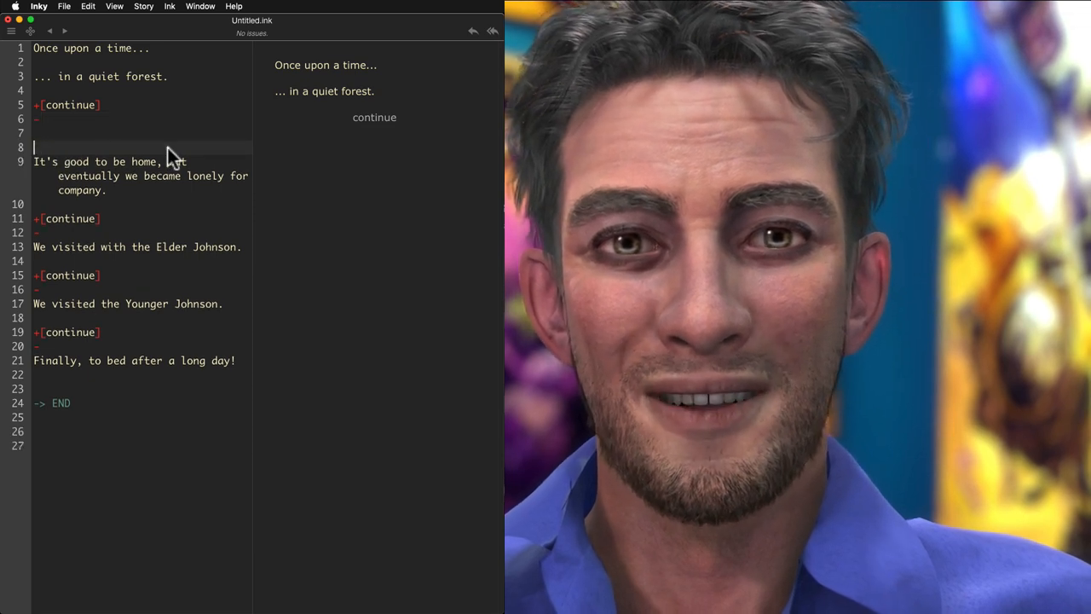
{"action": "type", "text": "#IMAGE: forest.jpg"}
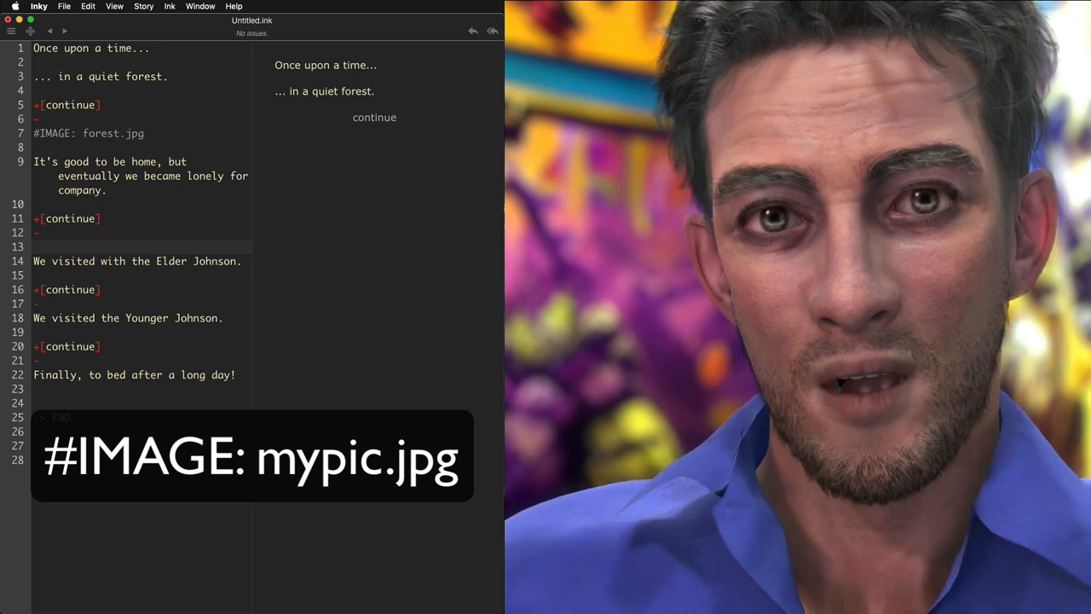
{"action": "type", "text": "#IMAGE"}
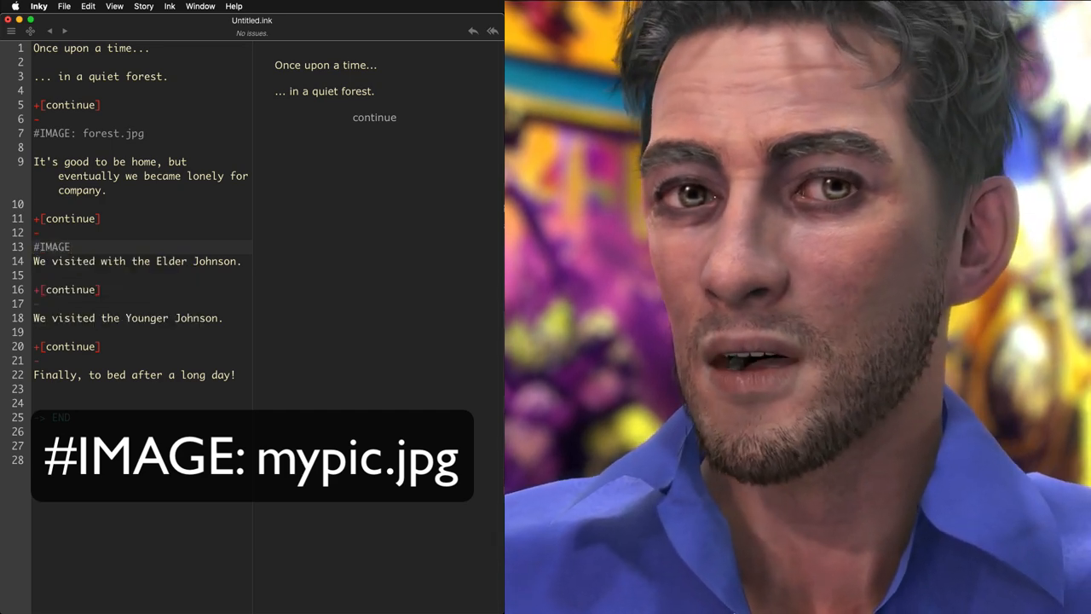
{"action": "type", "text": "E"}
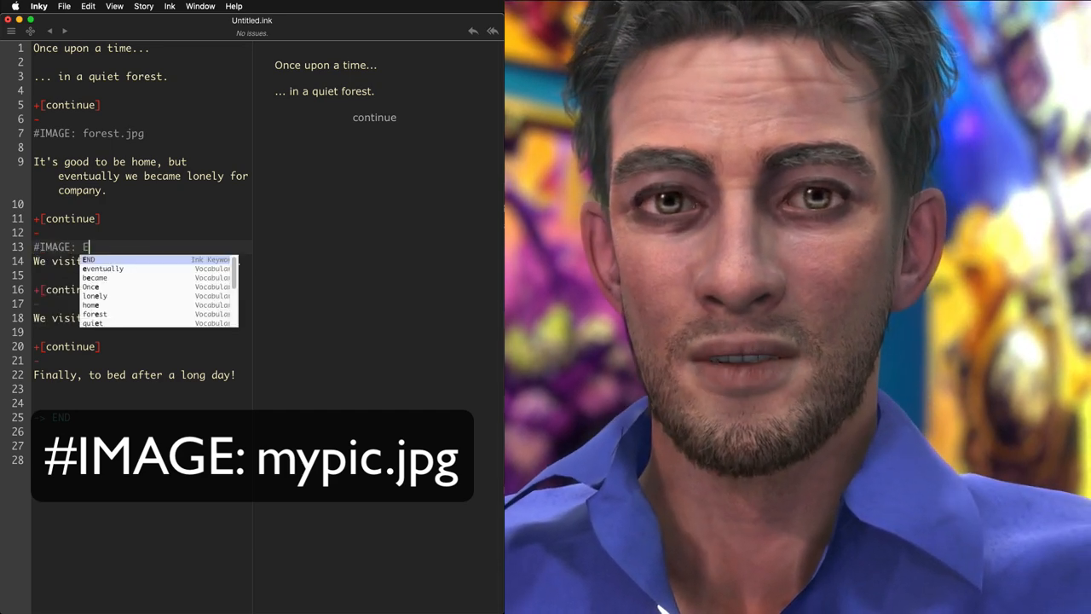
{"action": "type", "text": "lder.jpg"}
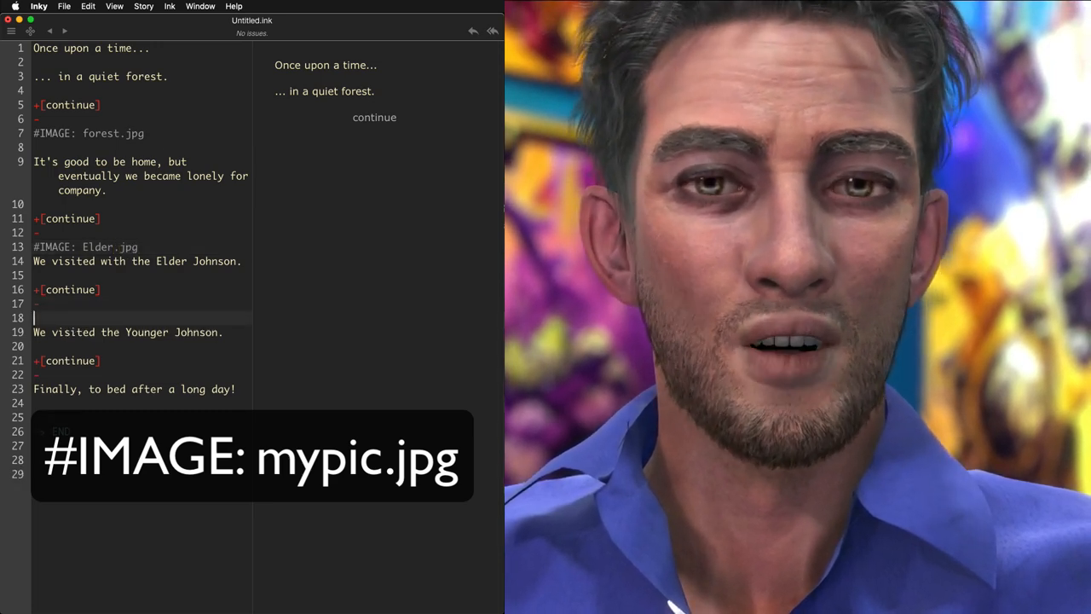
{"action": "type", "text": "#IMAGE: Younger.jpg"}
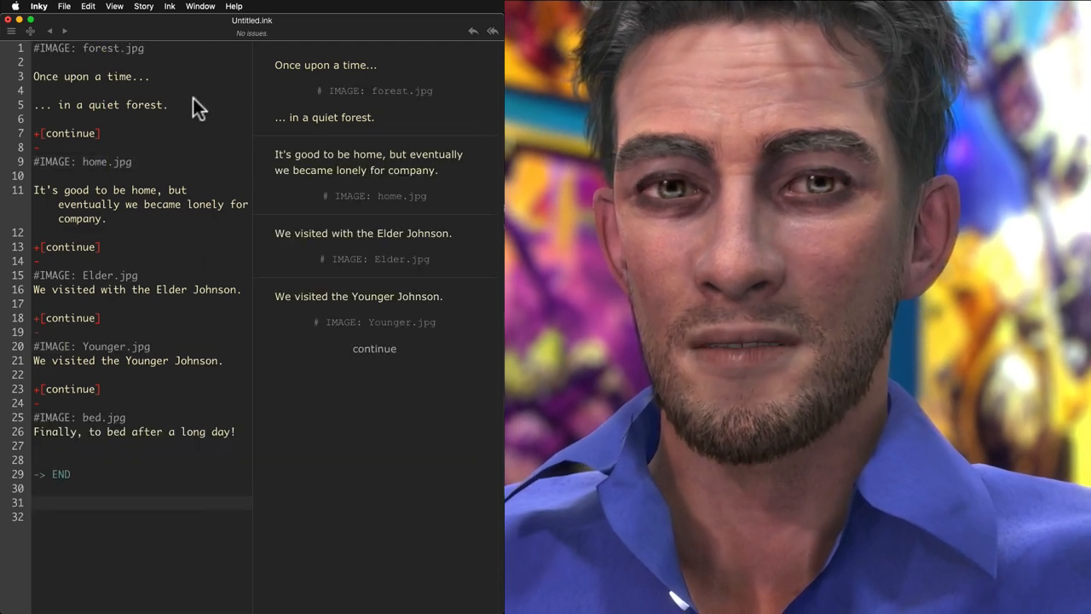
- Export the story for web and open the resulting index.html in Safari
{"action": "left_click", "coordinate": [65, 7]}
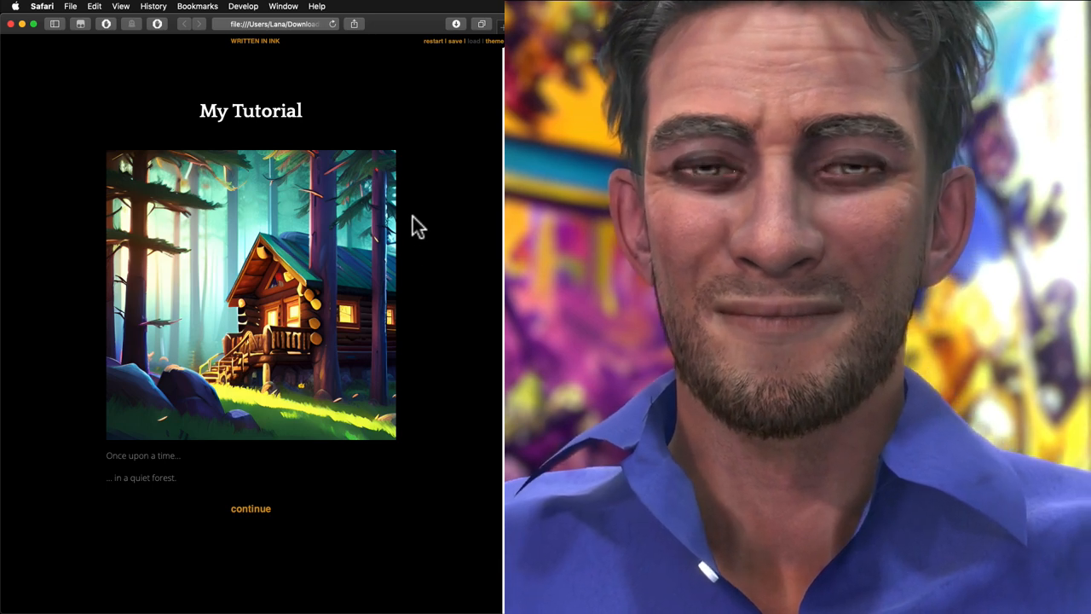
{"action": "double_click", "coordinate": [266, 111]}
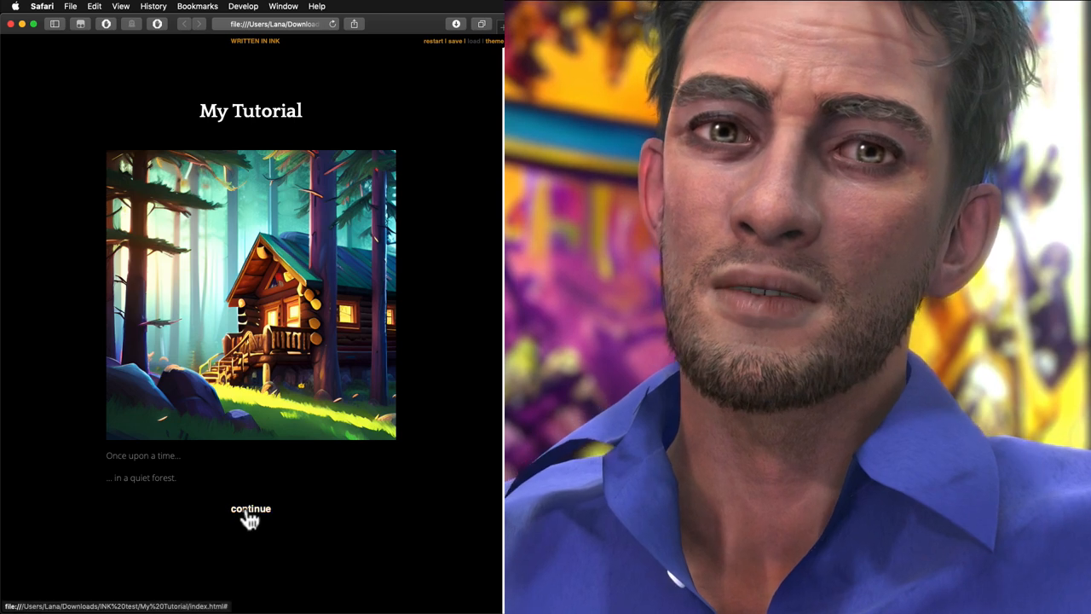
- Continue twice in Safari to check the forest and home images appear above their passages
{"action": "left_click", "coordinate": [251, 508]}
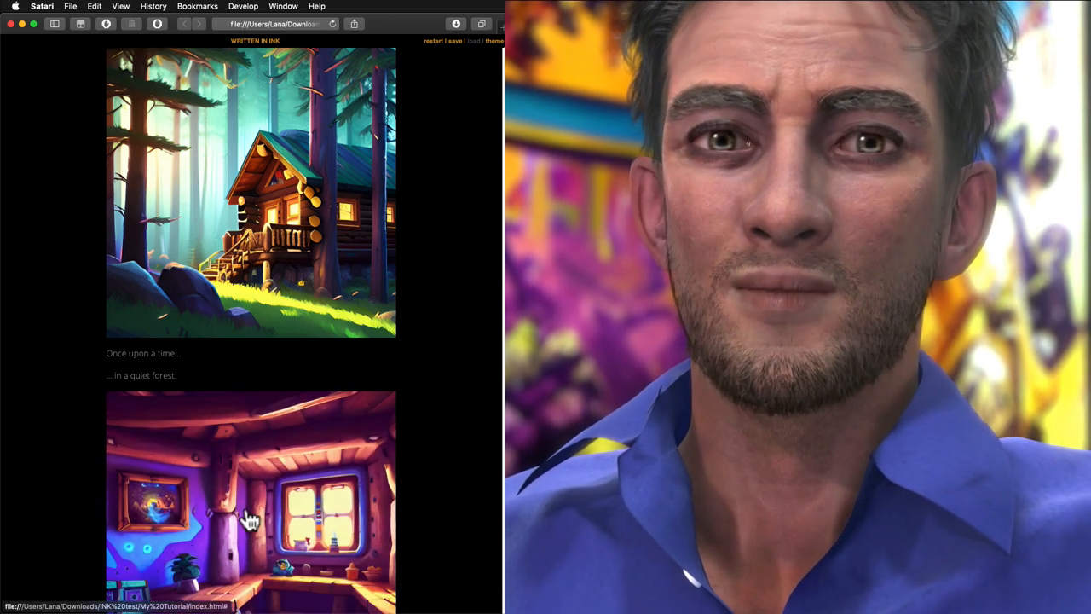
{"action": "scroll", "scroll_direction": "down", "scroll_amount": 3}
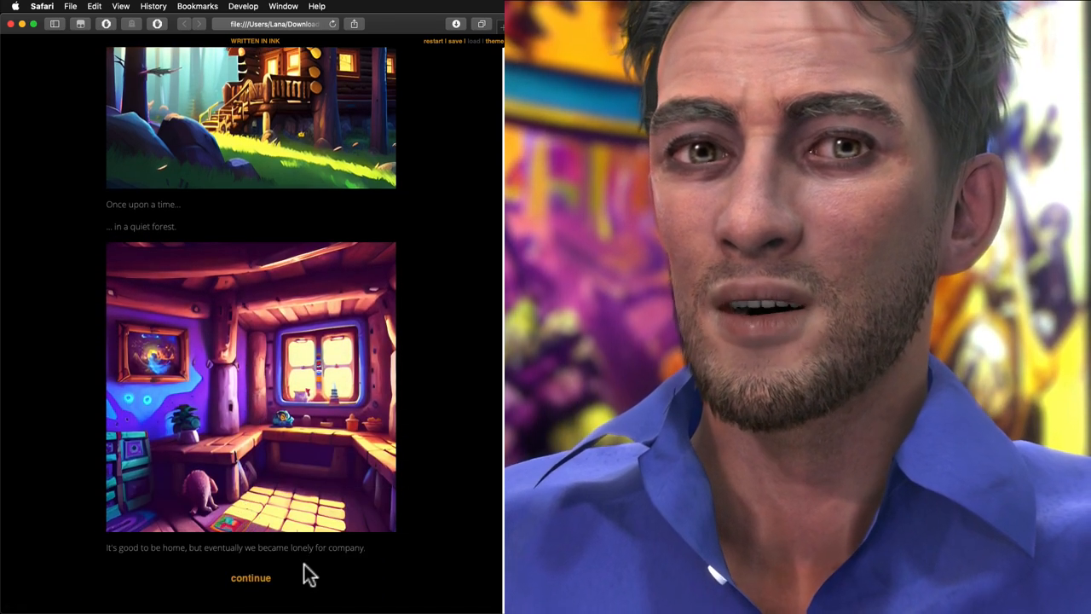
{"action": "left_click", "coordinate": [251, 576]}
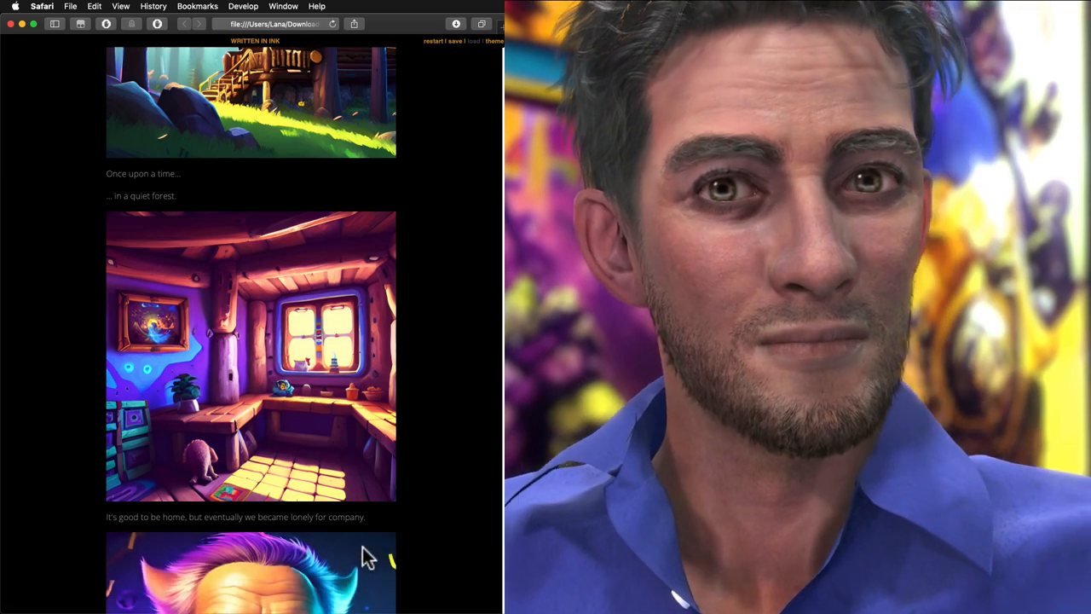
{"action": "scroll", "scroll_direction": "down", "scroll_amount": 3}
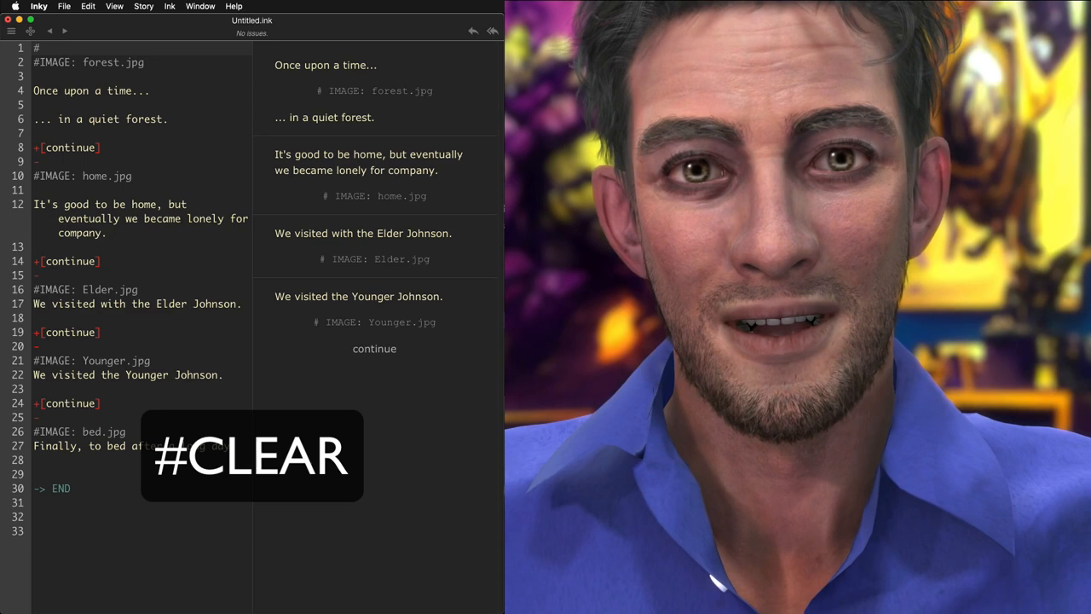
- Precede each image tag in the script with a #CLEAR tag
{"action": "type", "text": "CLEAR"}
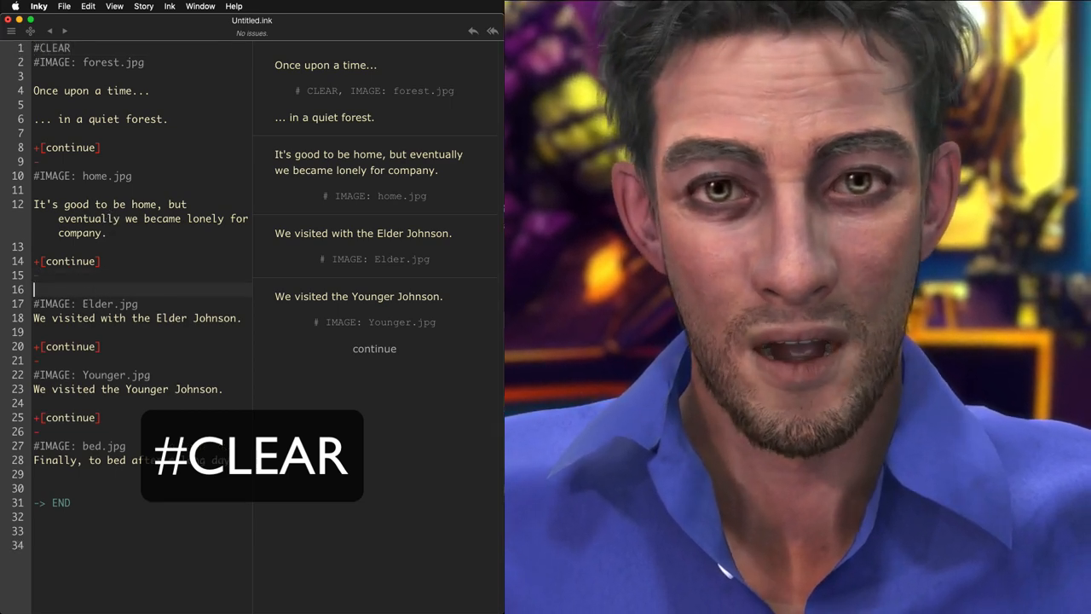
{"action": "type", "text": "#CLEAR"}
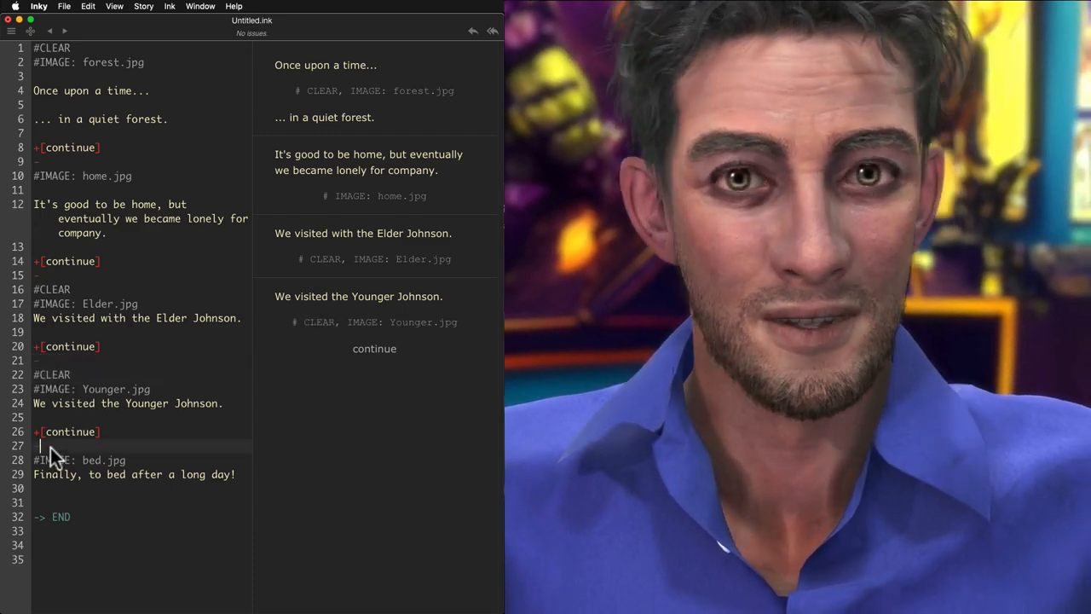
{"action": "type", "text": "#CLEAR"}
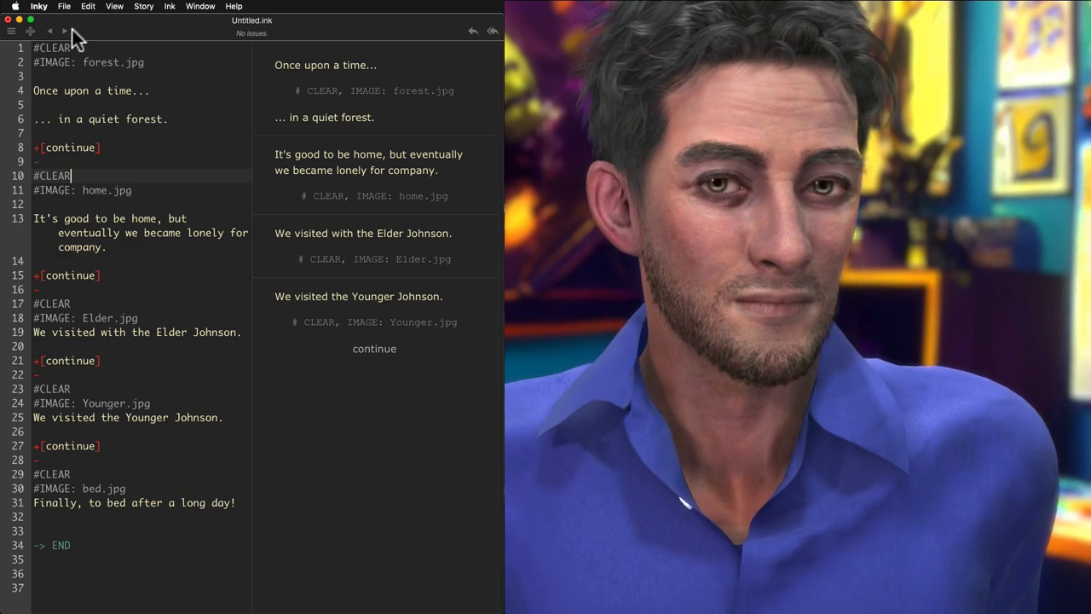
- Export the story for web again via File > Export for web
{"action": "left_click", "coordinate": [65, 7]}
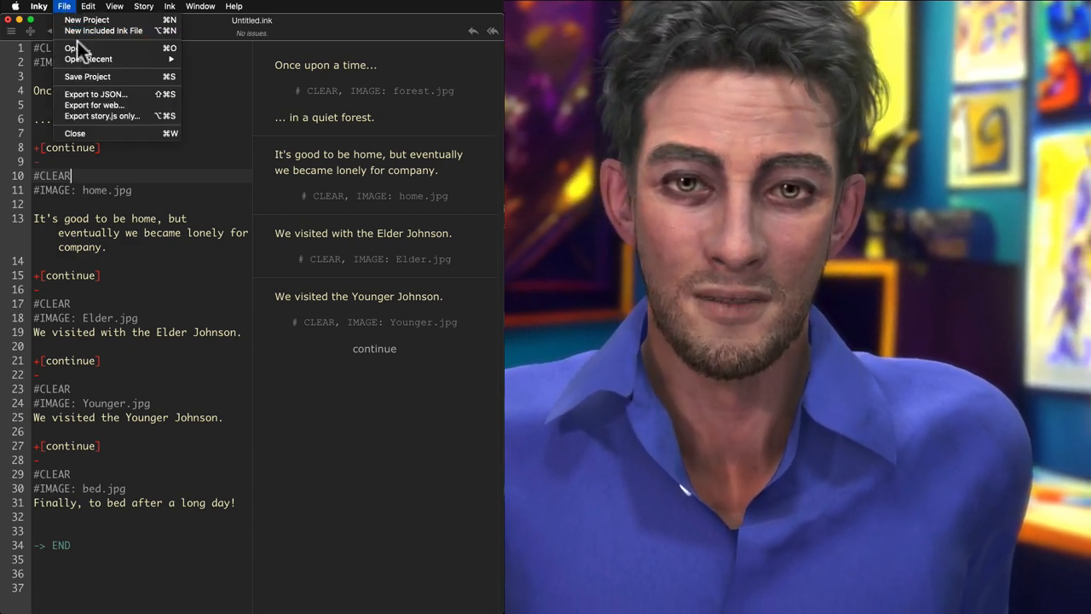
{"action": "mouse_move", "coordinate": [117, 106]}
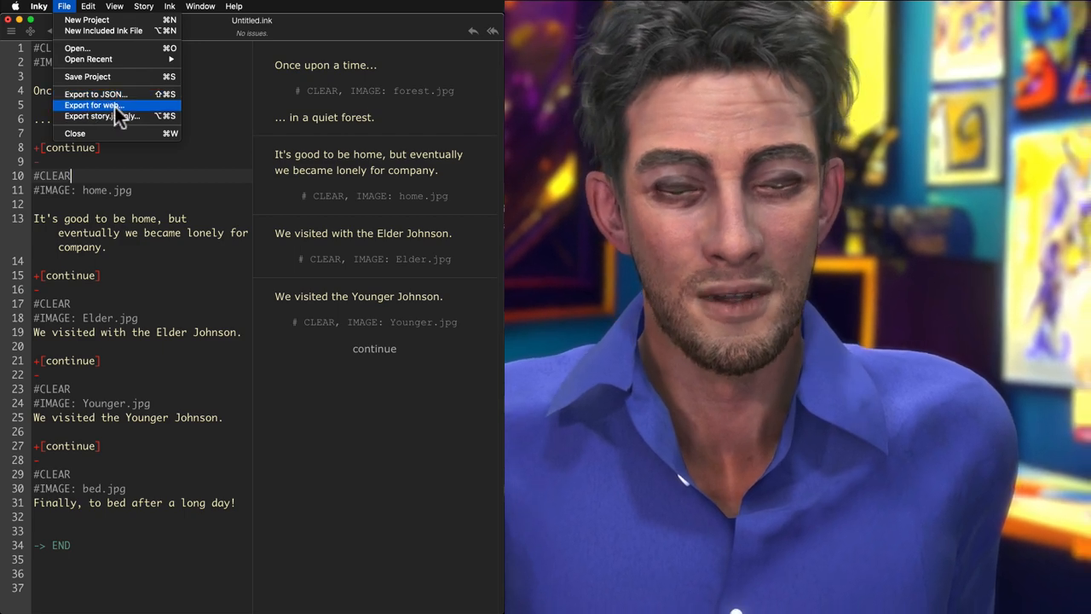
{"action": "left_click", "coordinate": [94, 105]}
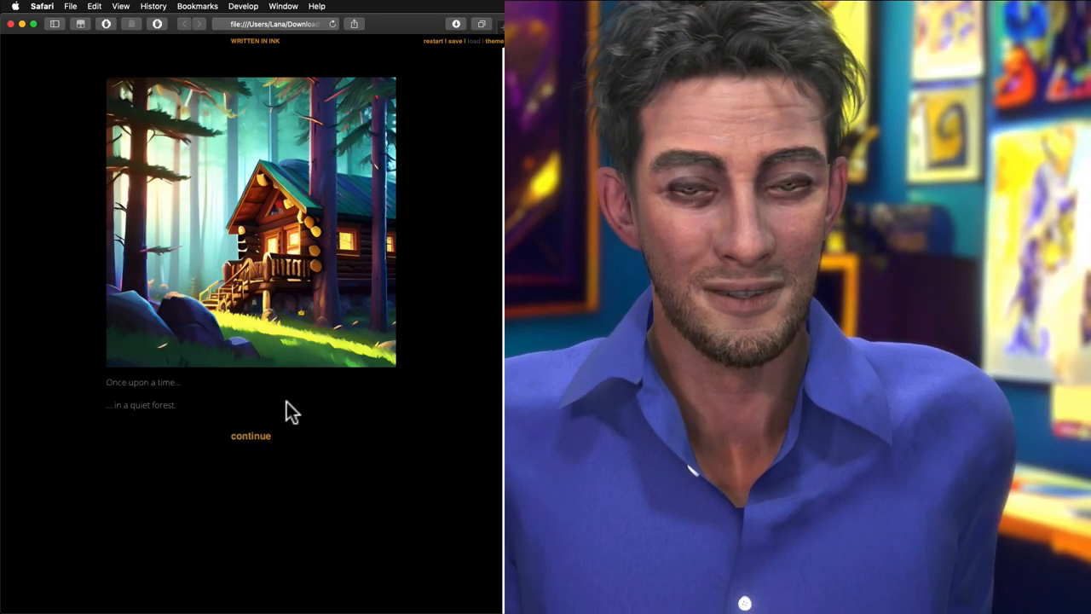
- Step through the home, Elder and Younger Johnson scenes in Safari, each clearing the previous picture
{"action": "left_click", "coordinate": [250, 436]}
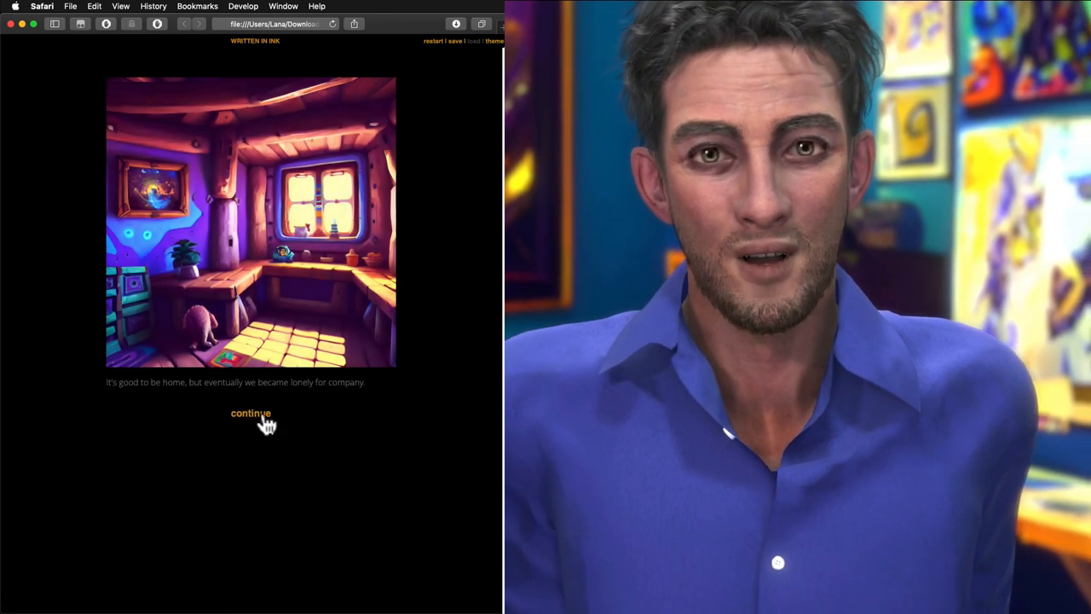
{"action": "left_click", "coordinate": [251, 414]}
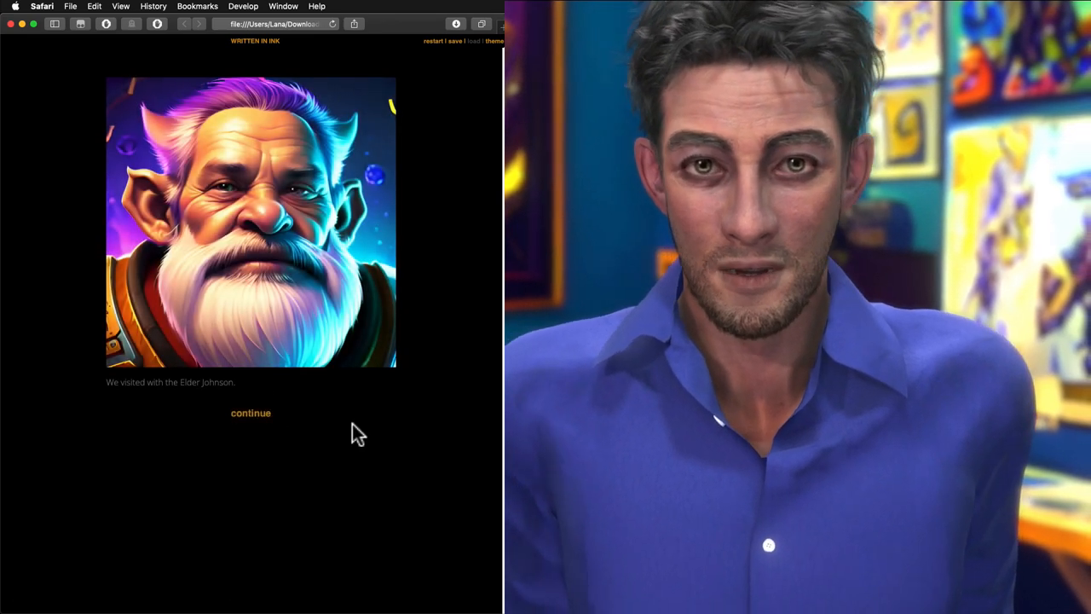
{"action": "left_click", "coordinate": [250, 413]}
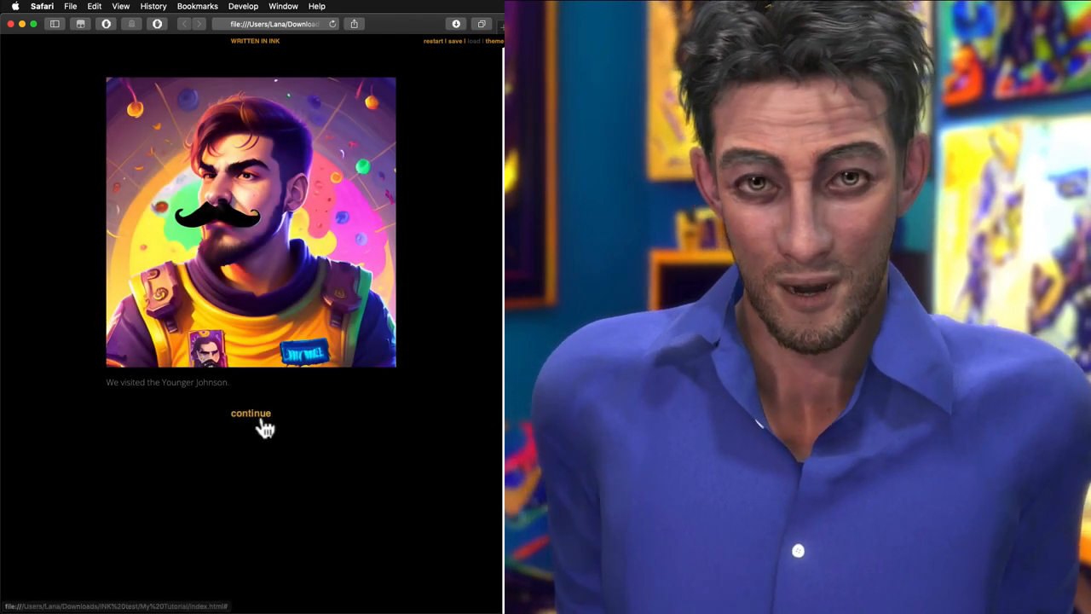
{"action": "left_click", "coordinate": [251, 414]}
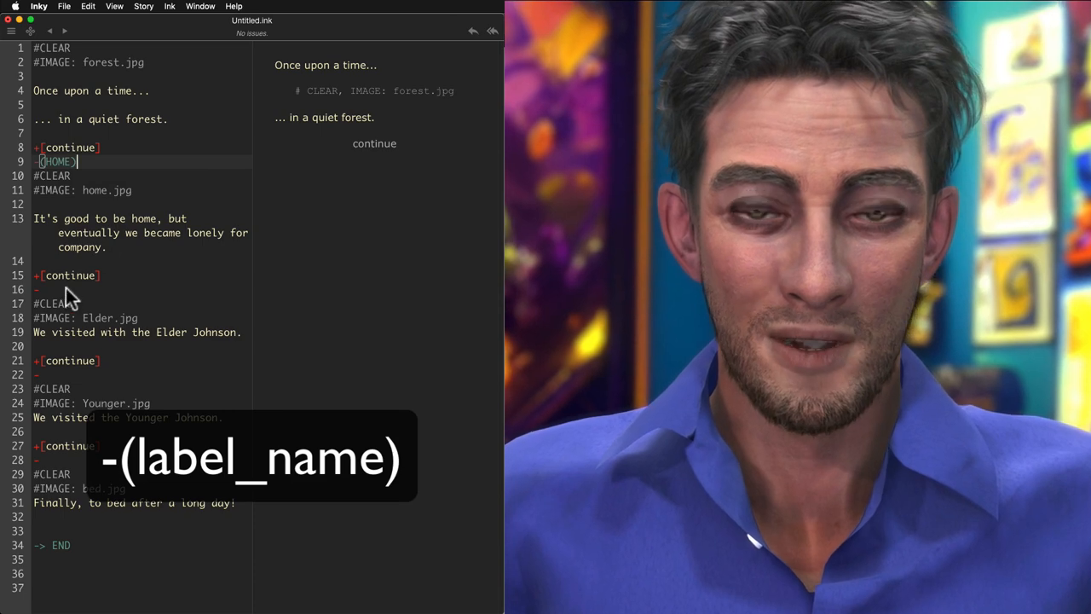
- Label the scenes with (ELDER), (YOUNGER) and (BED) knots
{"action": "type", "text": "ELDER)"}
{"action": "left_click", "coordinate": [142, 375]}
{"action": "type", "text": "("}
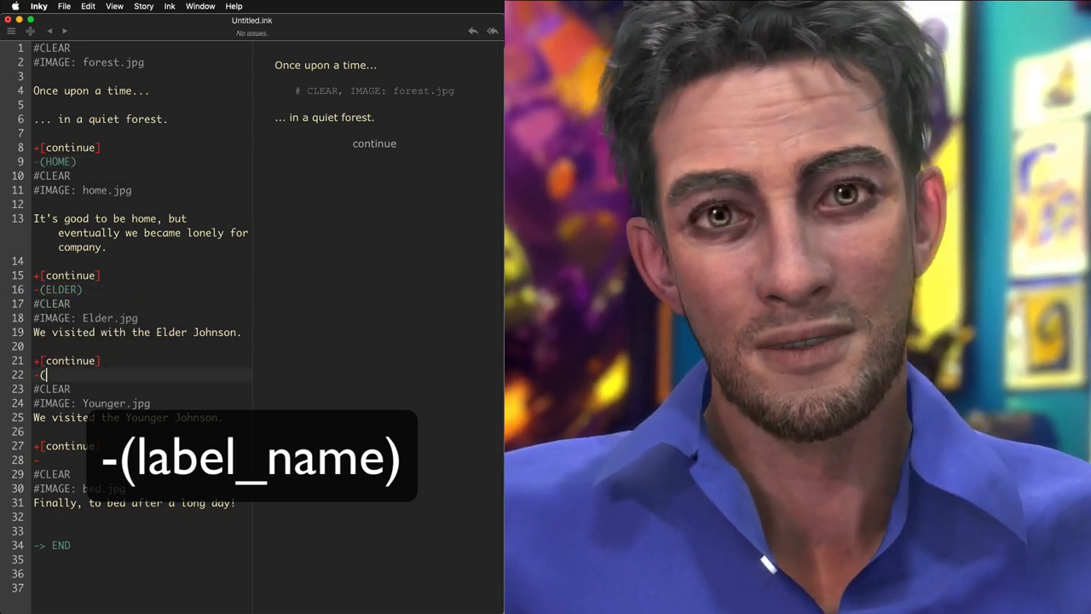
{"action": "type", "text": "YOUNGER)"}
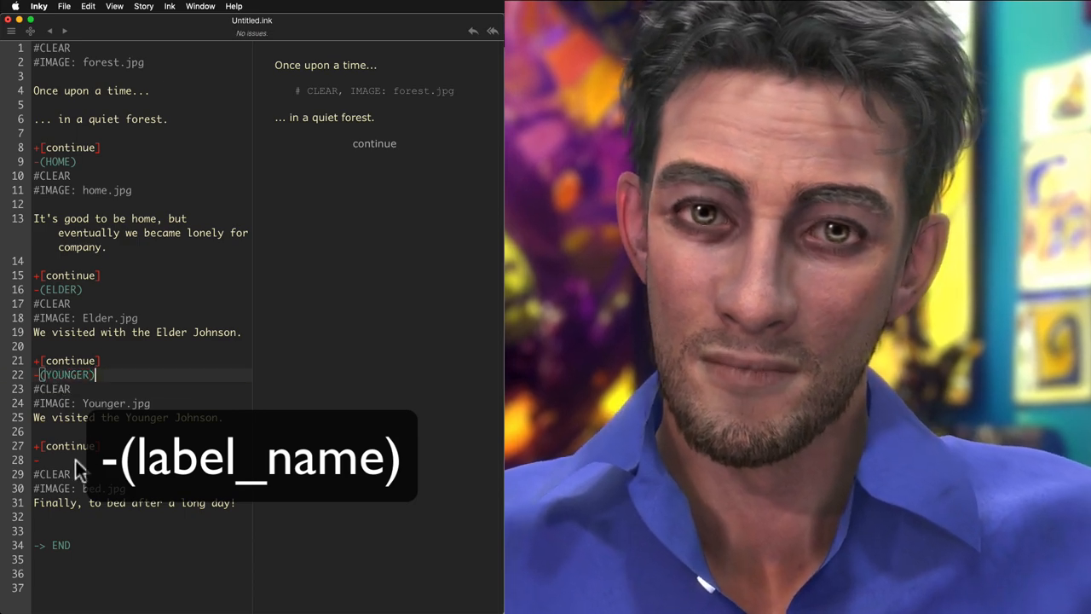
{"action": "type", "text": "BED)"}
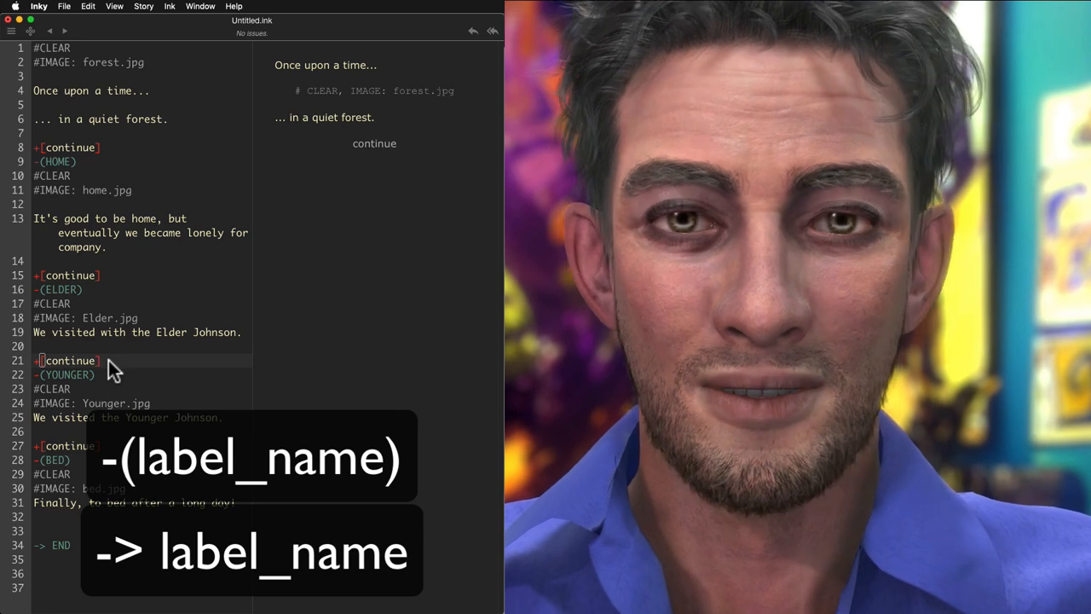
- Rename the Johnson scenes' choices to 'go home' and divert them with -> HOME
{"action": "type", "text": "go home]"}
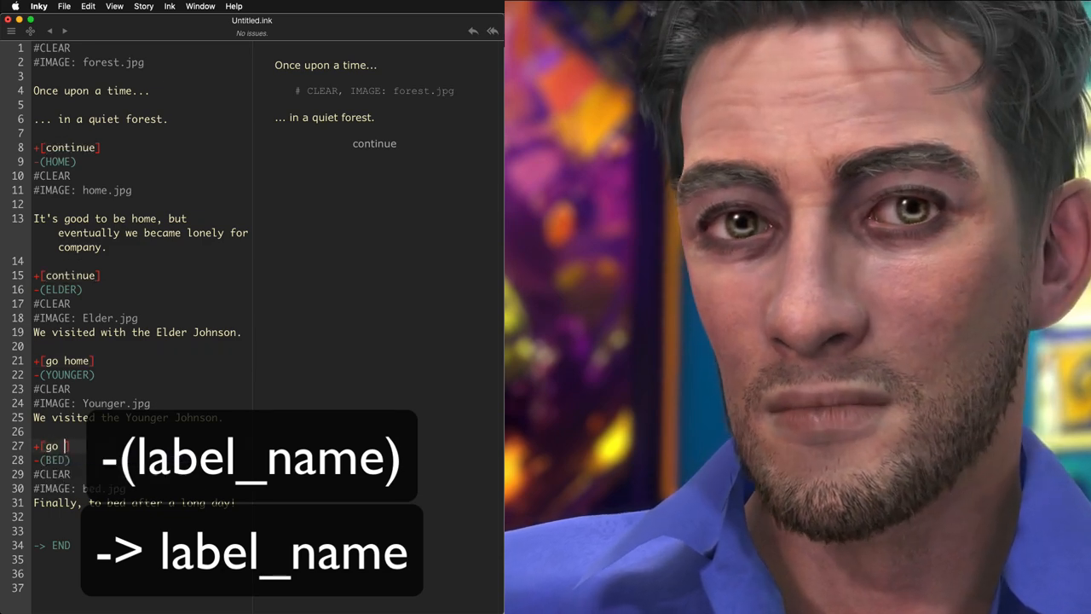
{"action": "type", "text": "home]"}
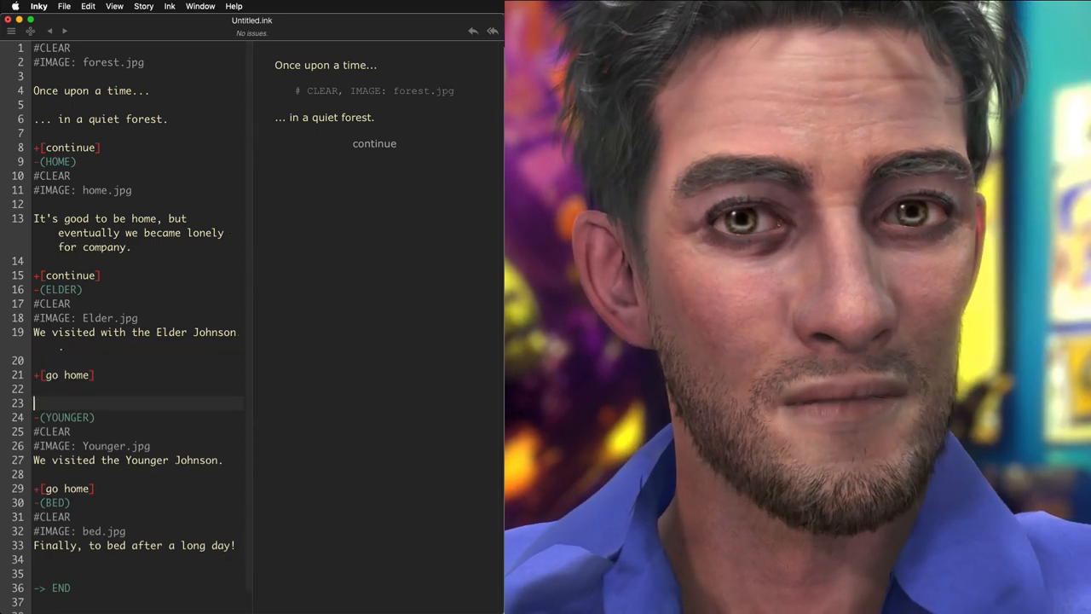
{"action": "type", "text": "->HOME"}
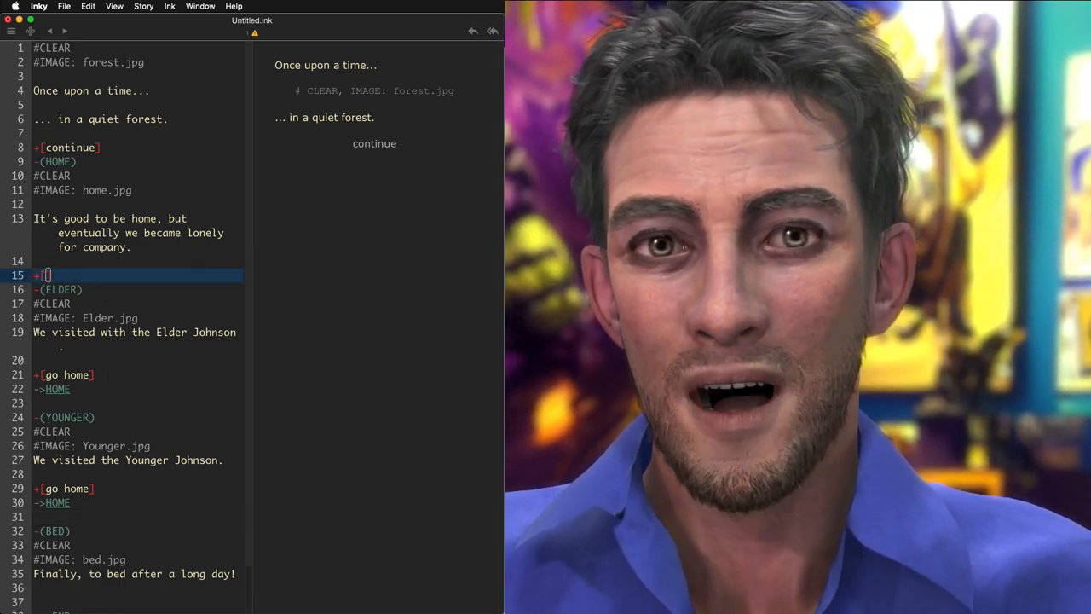
- Add home choices +[visit Elder Johnson] -> ELDER and +[visit Younger Johnson] -> YOUNGER
{"action": "type", "text": "visit Elder Johnson"}
{"action": "type", "text": "+[visit Younger Johnson"}
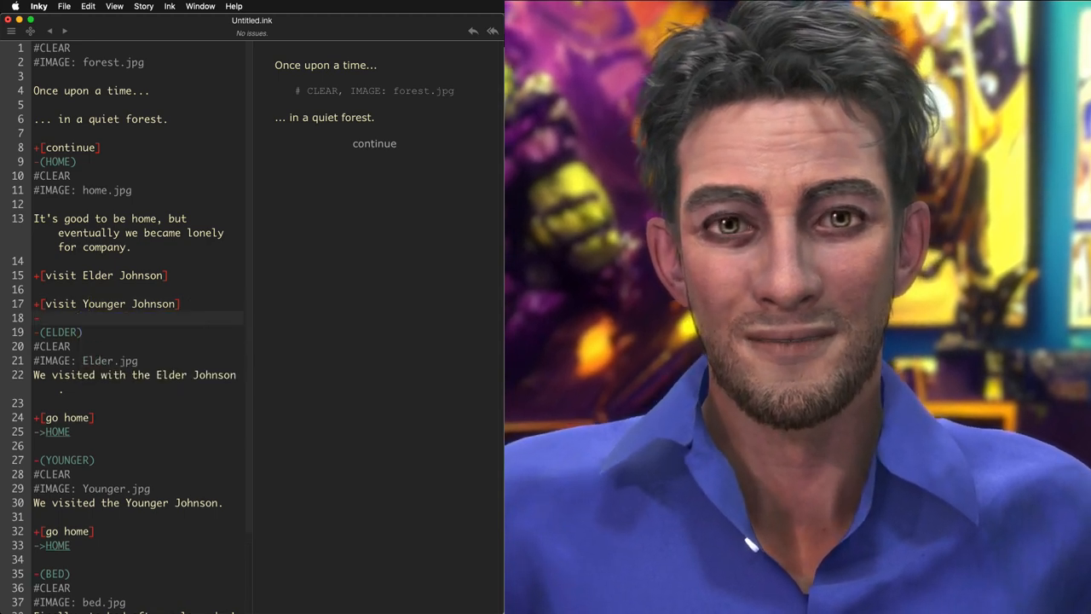
{"action": "type", "text": ">YOUNGER"}
{"action": "left_click", "coordinate": [138, 290]}
{"action": "type", "text": "->ELDER"}
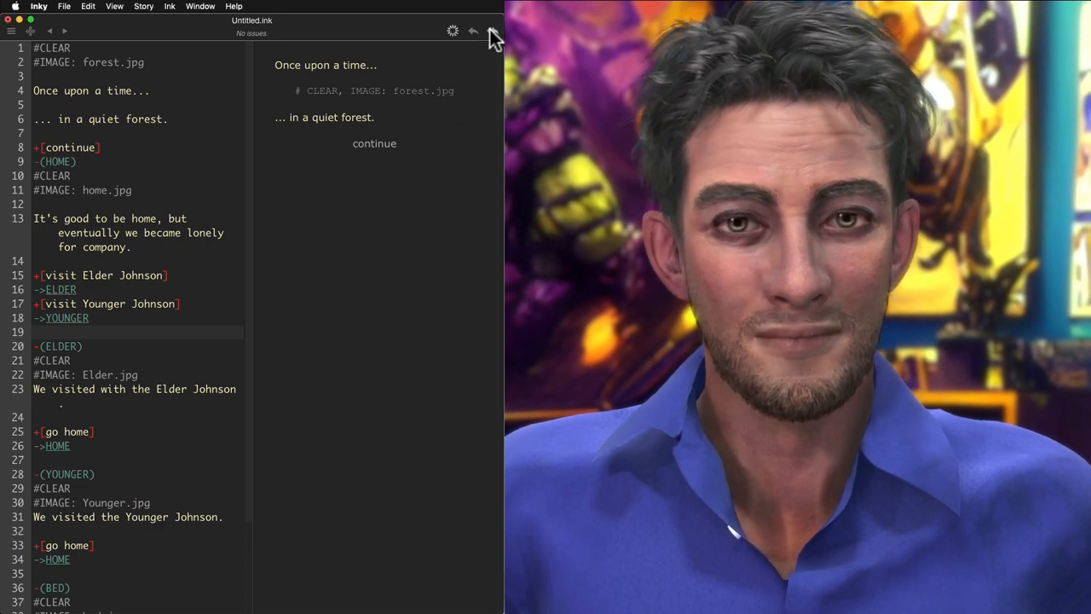
- Play the preview: continue, visit Younger then Elder Johnson, returning home after each
{"action": "left_click", "coordinate": [375, 144]}
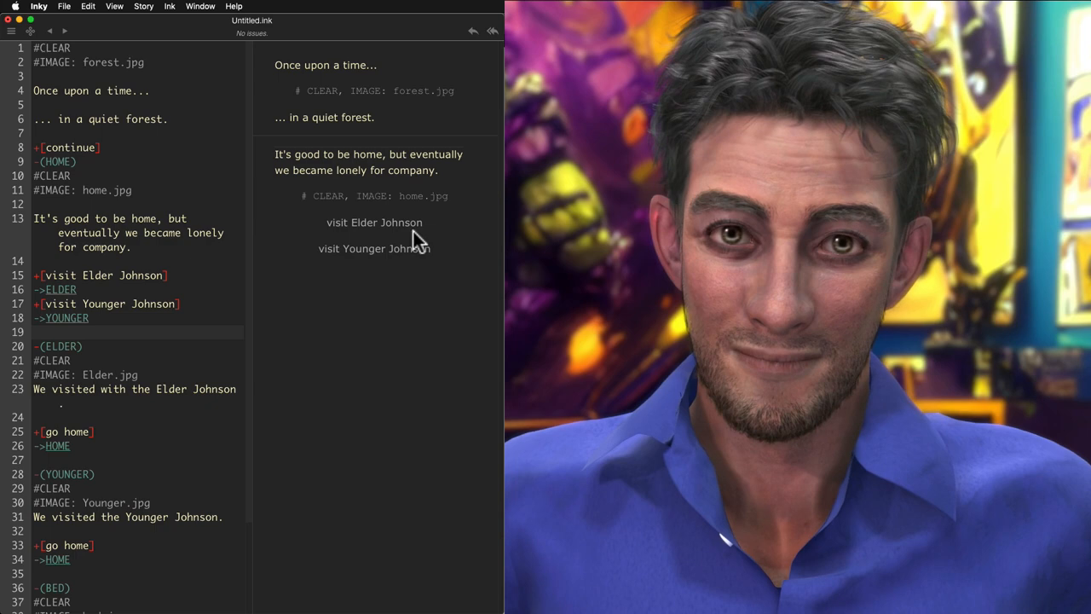
{"action": "left_click", "coordinate": [373, 249]}
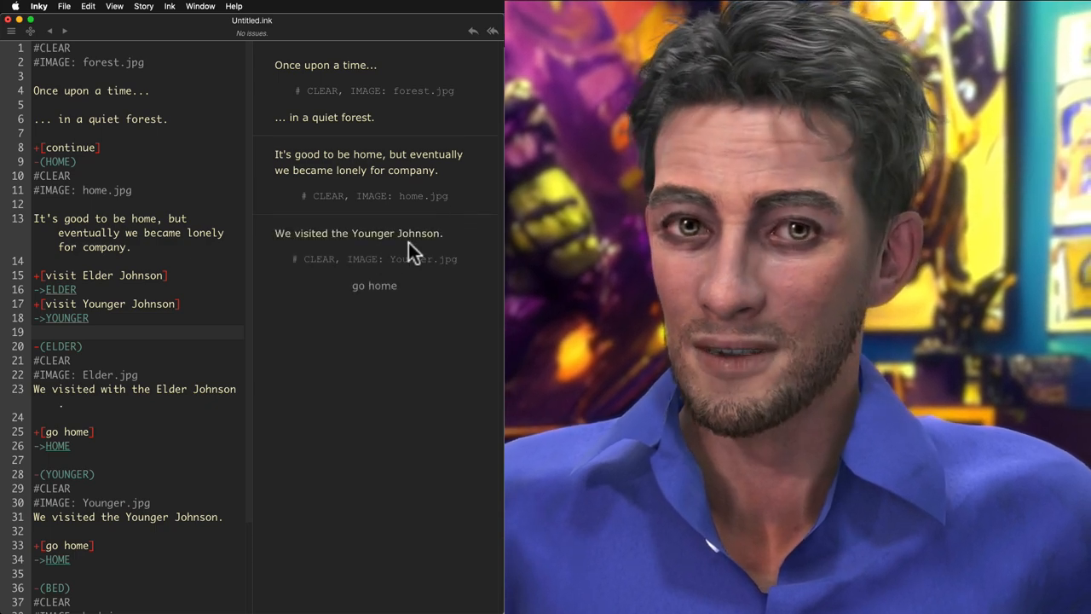
{"action": "left_click", "coordinate": [375, 287]}
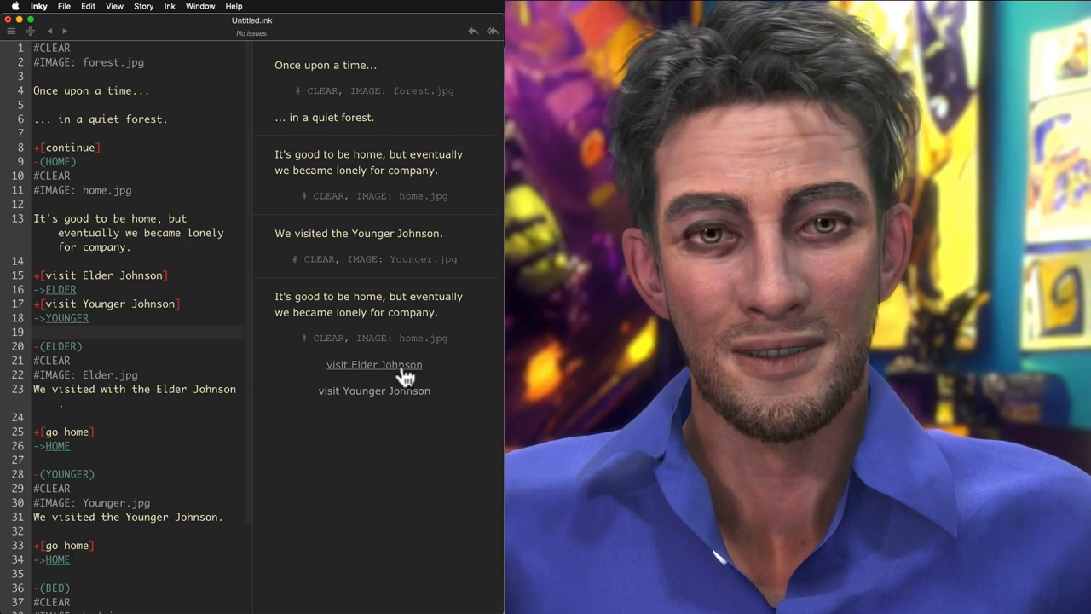
{"action": "left_click", "coordinate": [375, 365]}
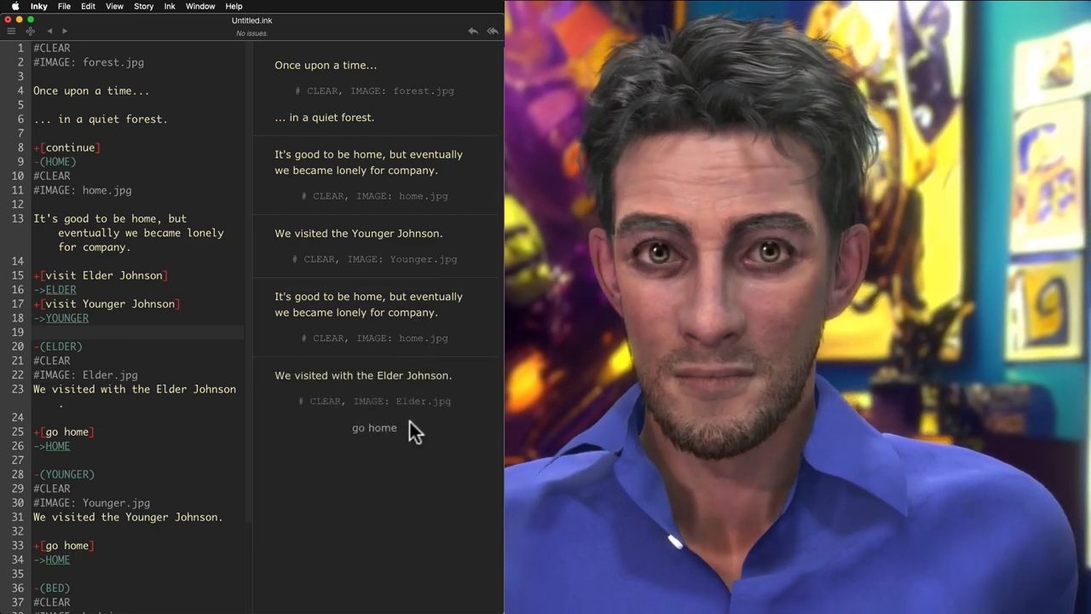
{"action": "left_click", "coordinate": [373, 426]}
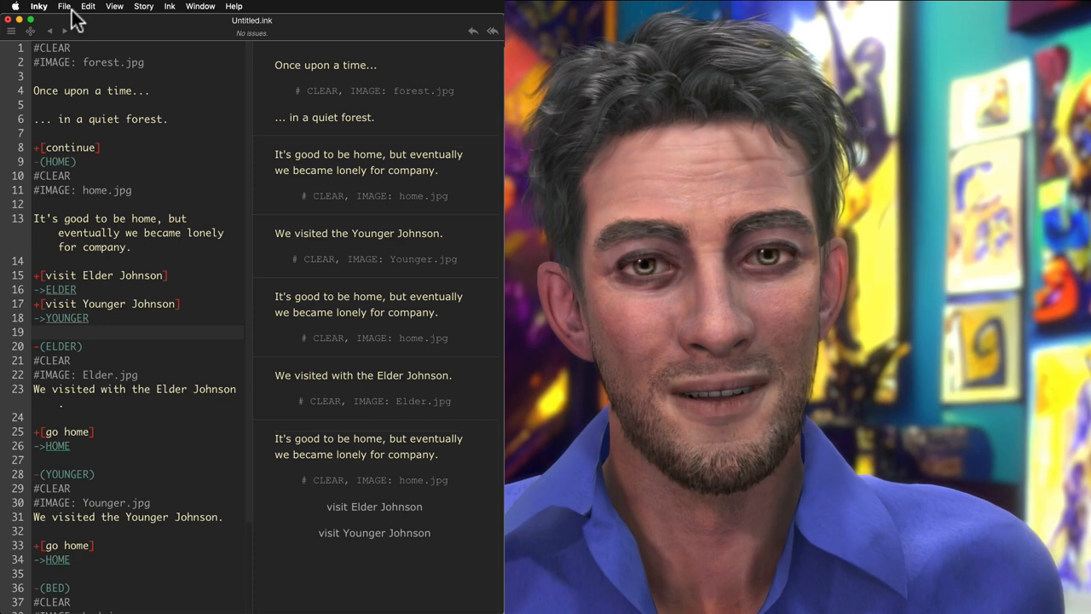
- Re-export the updated story for the web and open it in Safari
{"action": "left_click", "coordinate": [63, 6]}
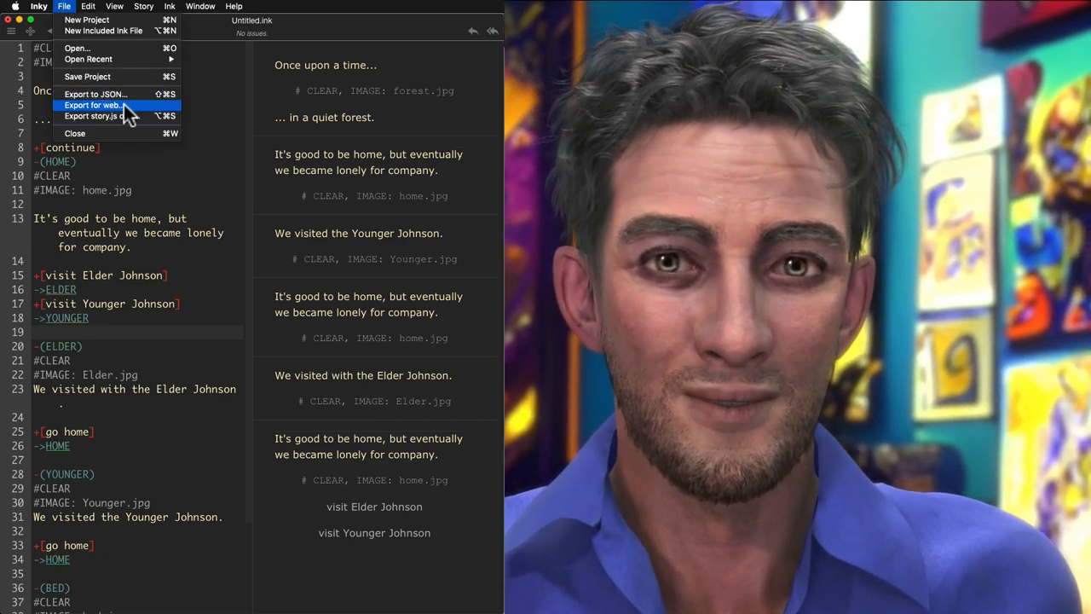
{"action": "left_click", "coordinate": [92, 105]}
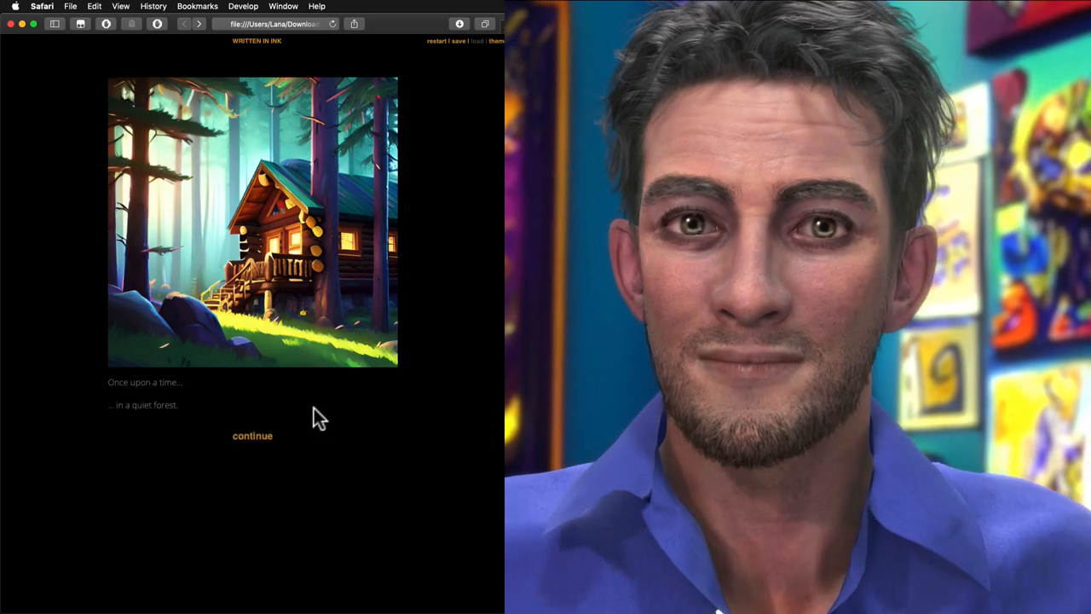
- Play the web story through Elder and Younger Johnson visits, returning home between them
{"action": "left_click", "coordinate": [253, 436]}
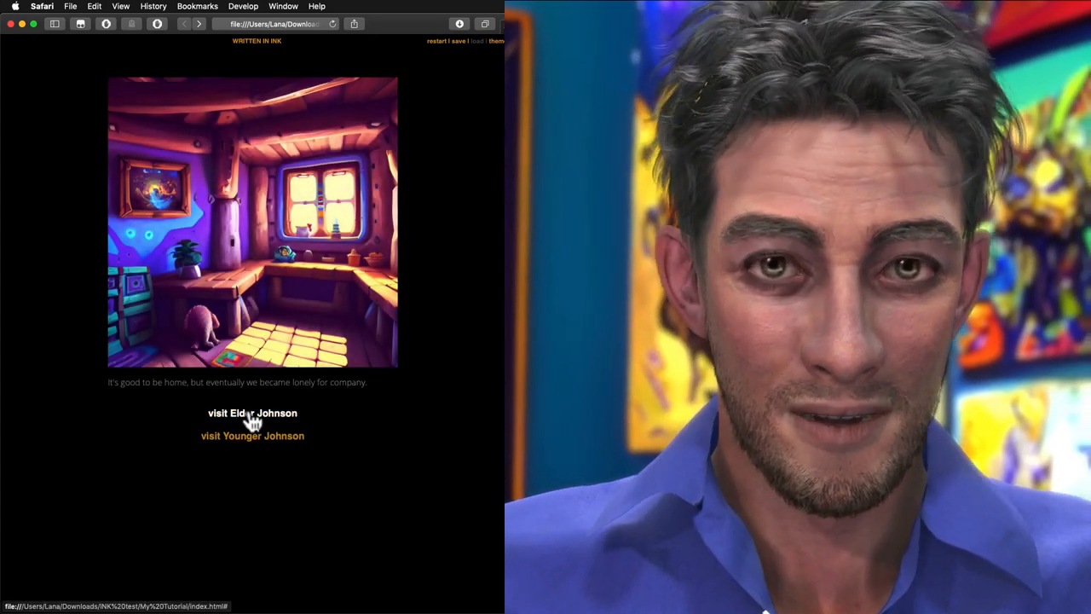
{"action": "left_click", "coordinate": [253, 412]}
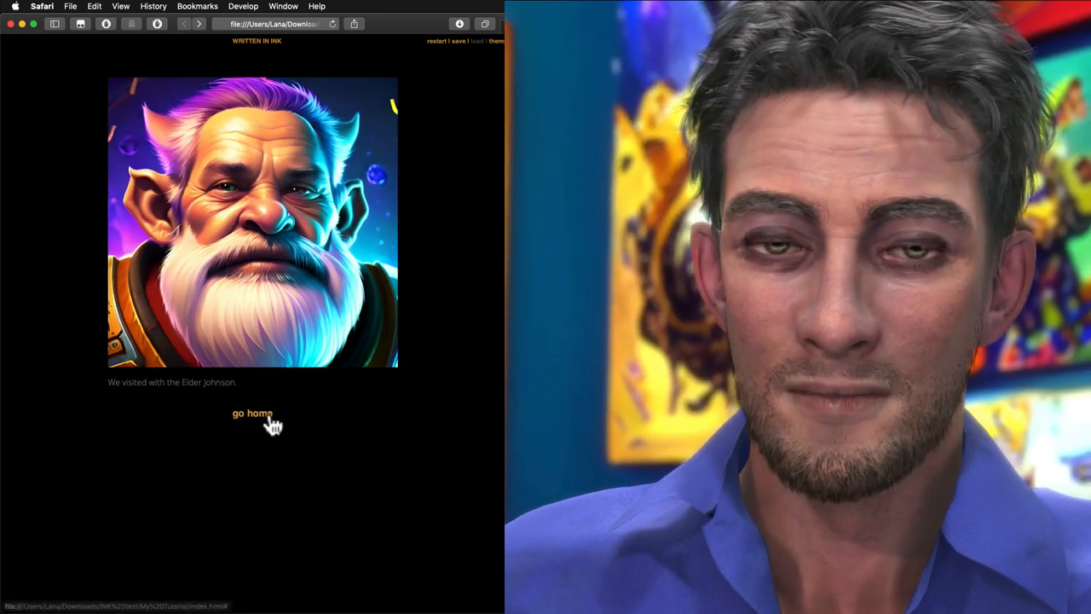
{"action": "left_click", "coordinate": [253, 414]}
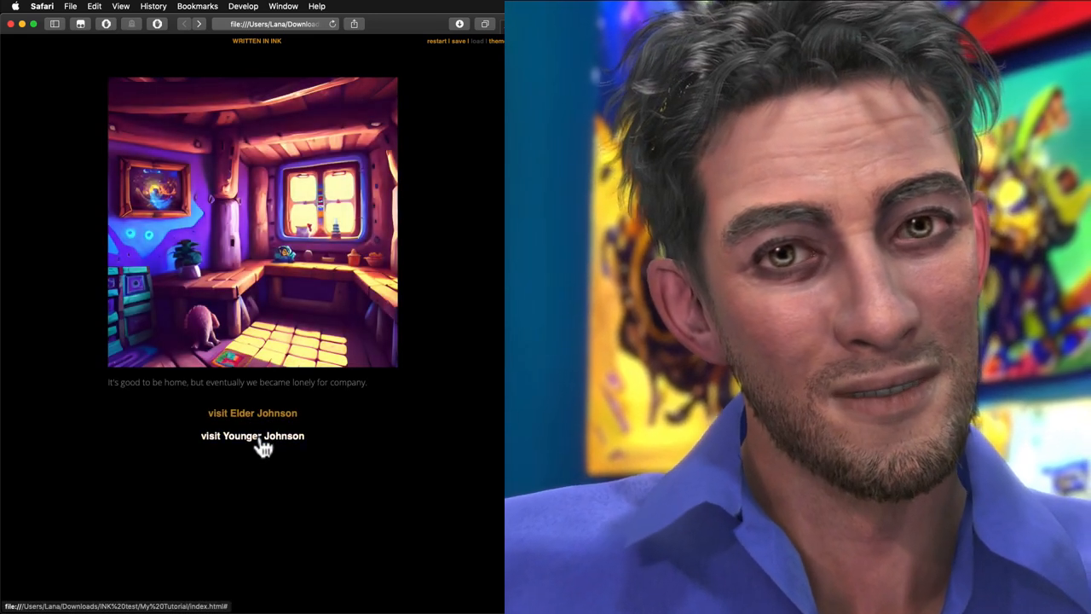
{"action": "left_click", "coordinate": [252, 437]}
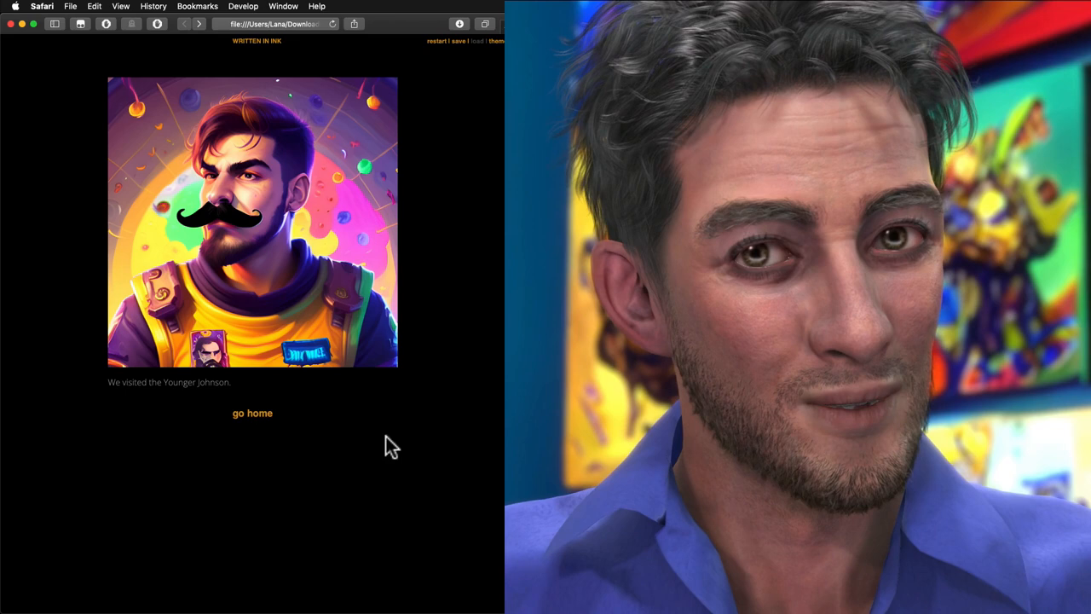
{"action": "left_click", "coordinate": [252, 414]}
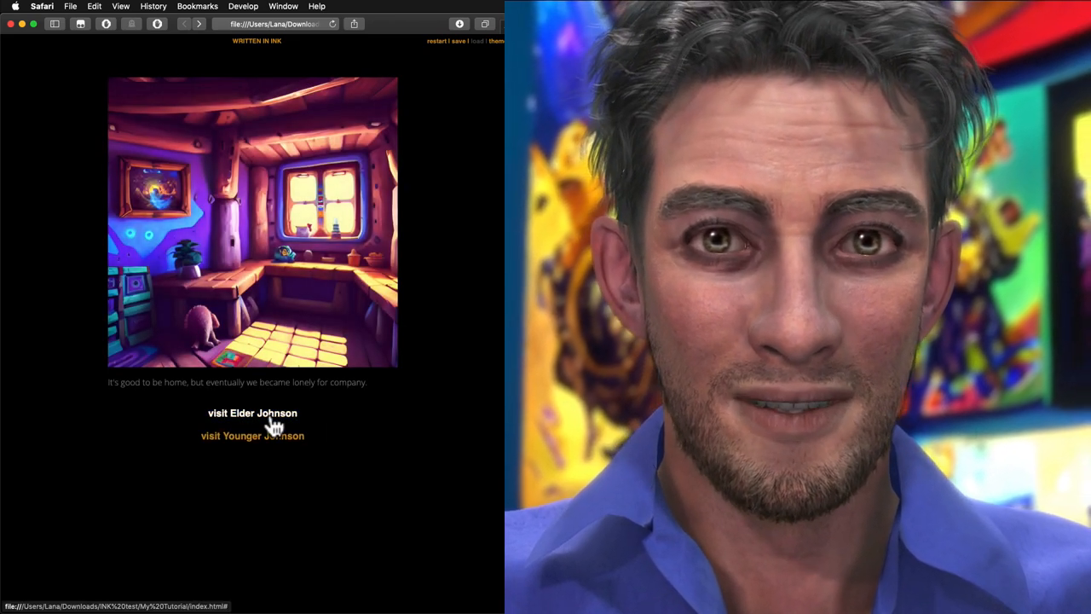
{"action": "left_click", "coordinate": [253, 413]}
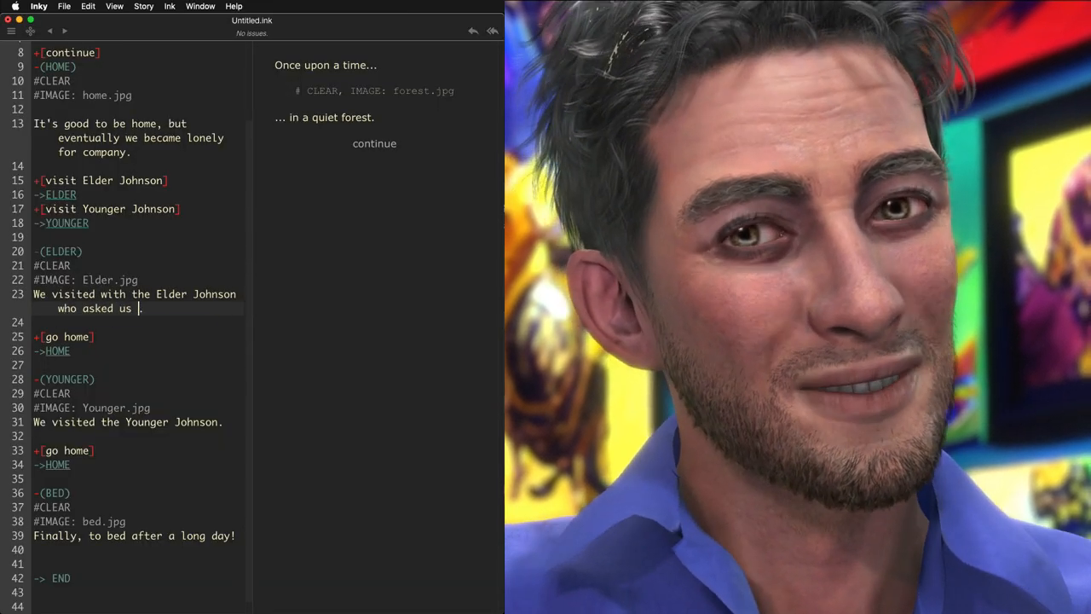
- Make Elder's drink line shuffle {~a drop to drink|a slug of gin|a mug of whiskey|a sandwich}
{"action": "type", "text": "if we had"}
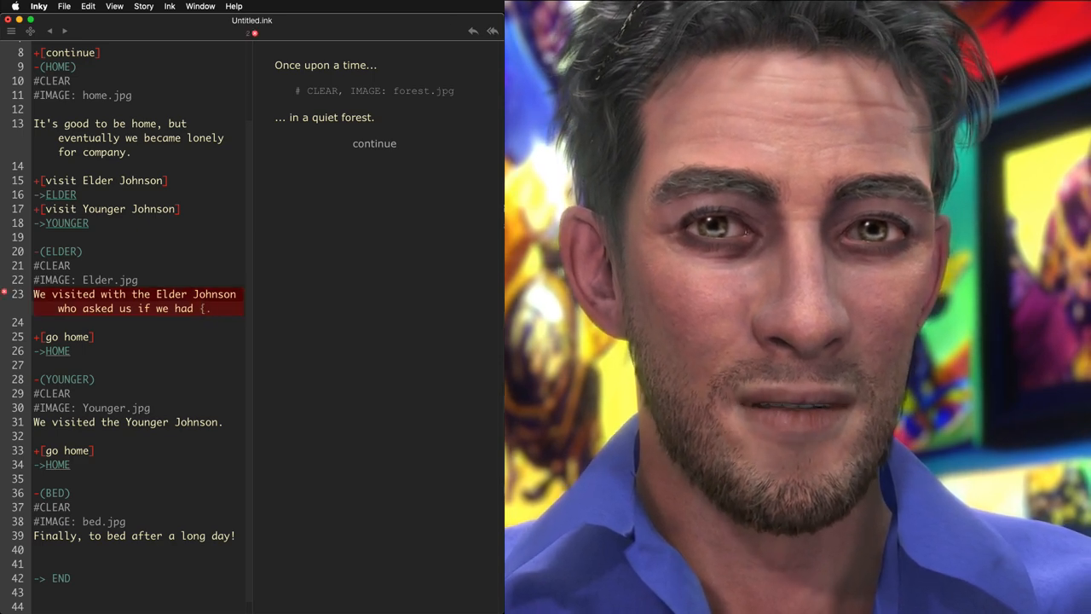
{"action": "type", "text": "{a drop to drin"}
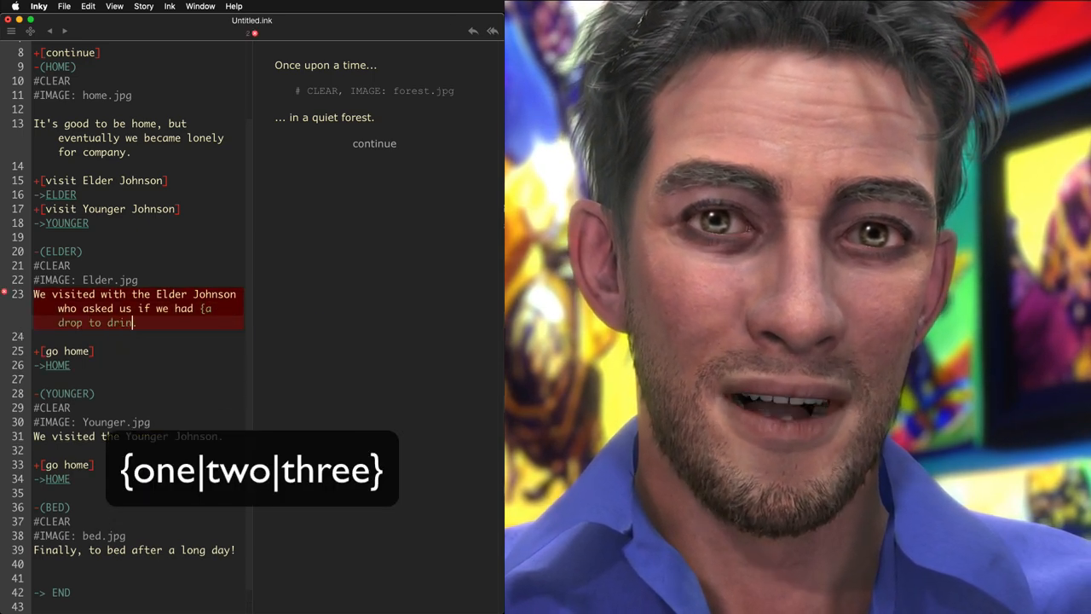
{"action": "type", "text": "k}"}
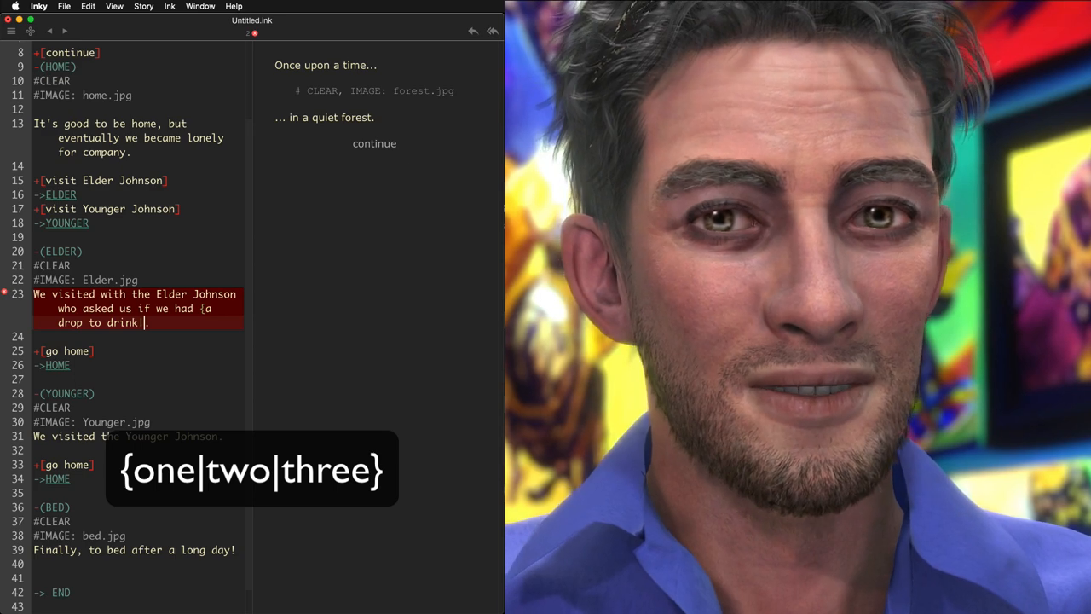
{"action": "type", "text": "|a slug of gin|amug of whiskey|a"}
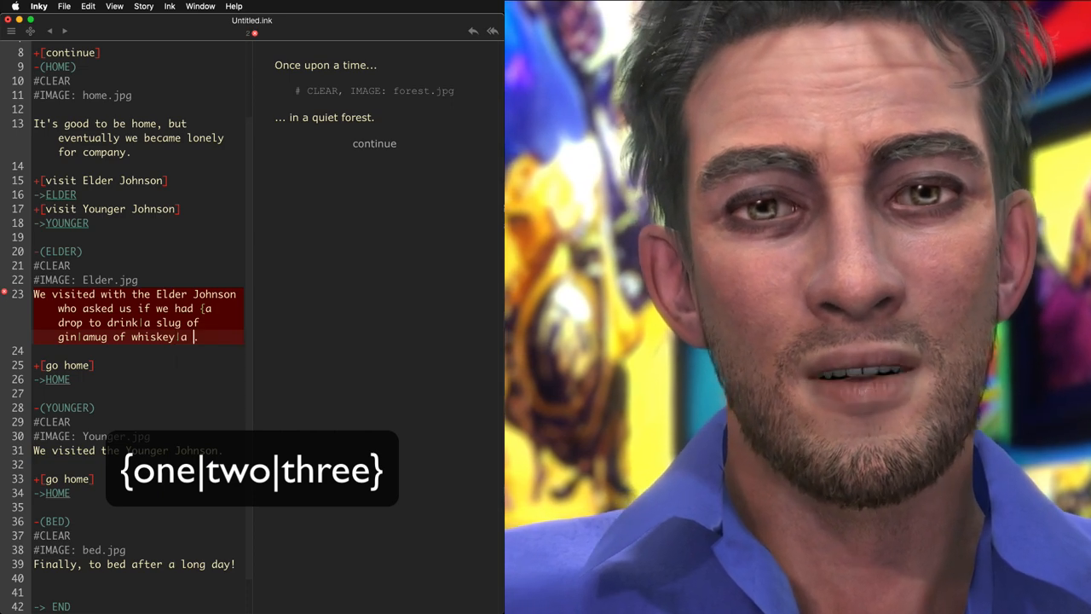
{"action": "type", "text": "sandwich}."}
{"action": "type", "text": "{"}
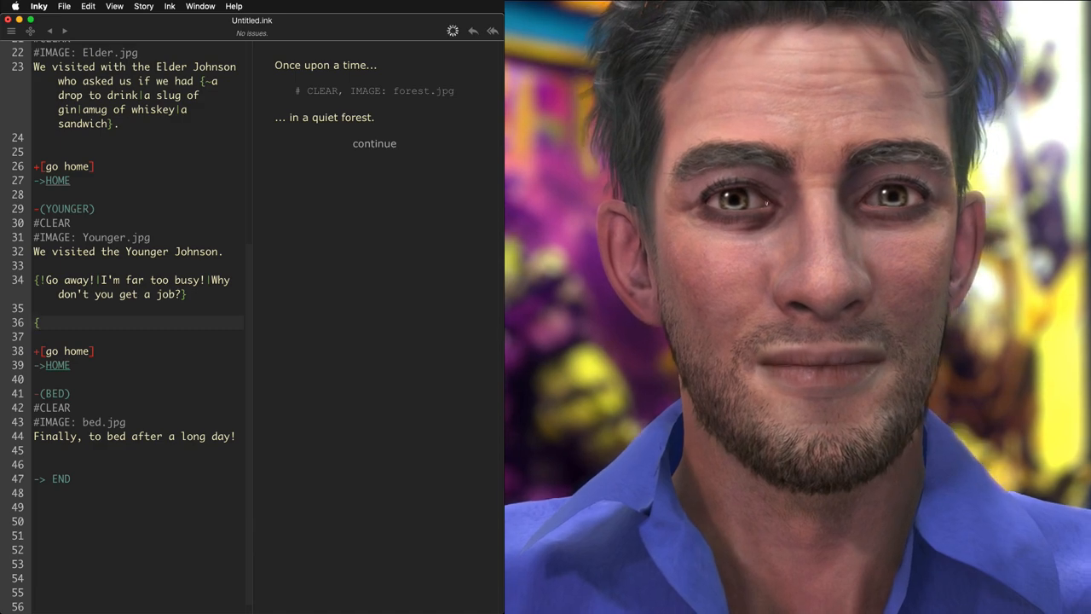
- Add to YOUNGER {ELDER>0: I see you've been drinking with my foolish father.}
{"action": "type", "text": "ELDER"}
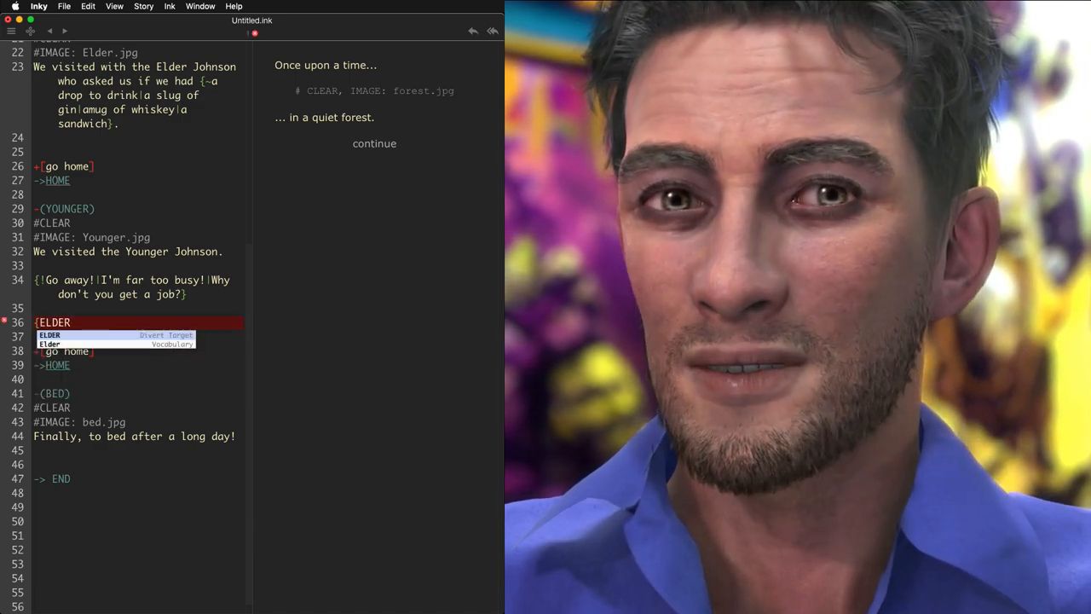
{"action": "type", "text": ">0:"}
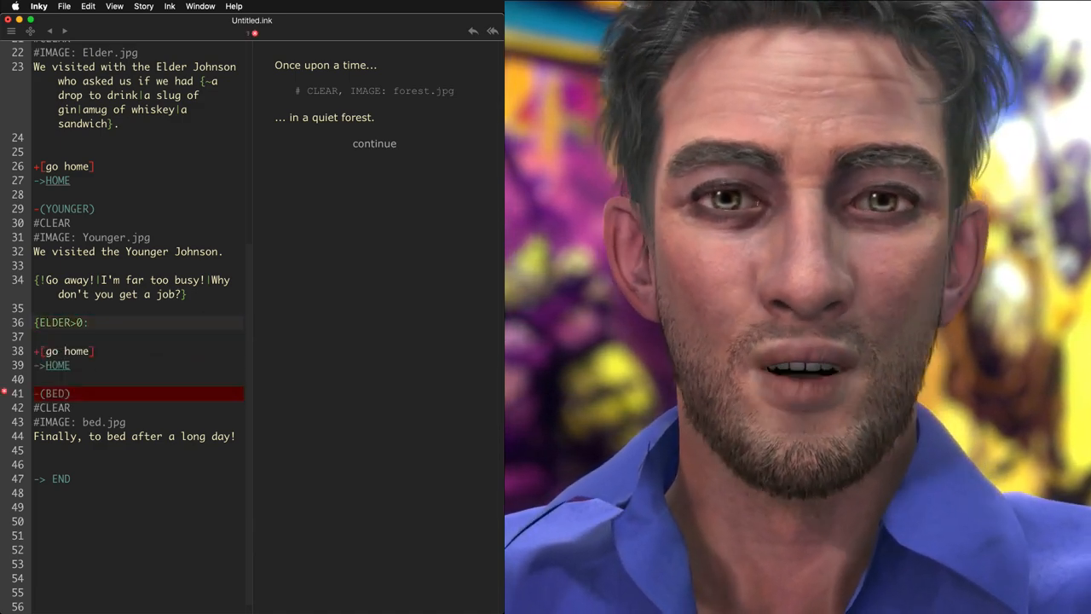
{"action": "type", "text": "I see you've be"}
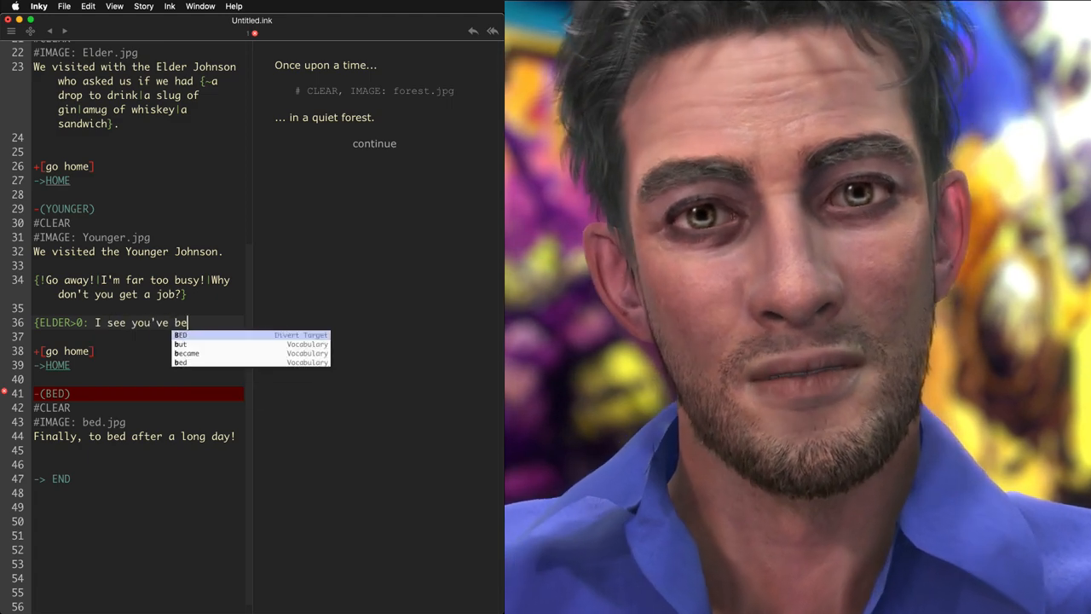
{"action": "type", "text": "en drinking with my"}
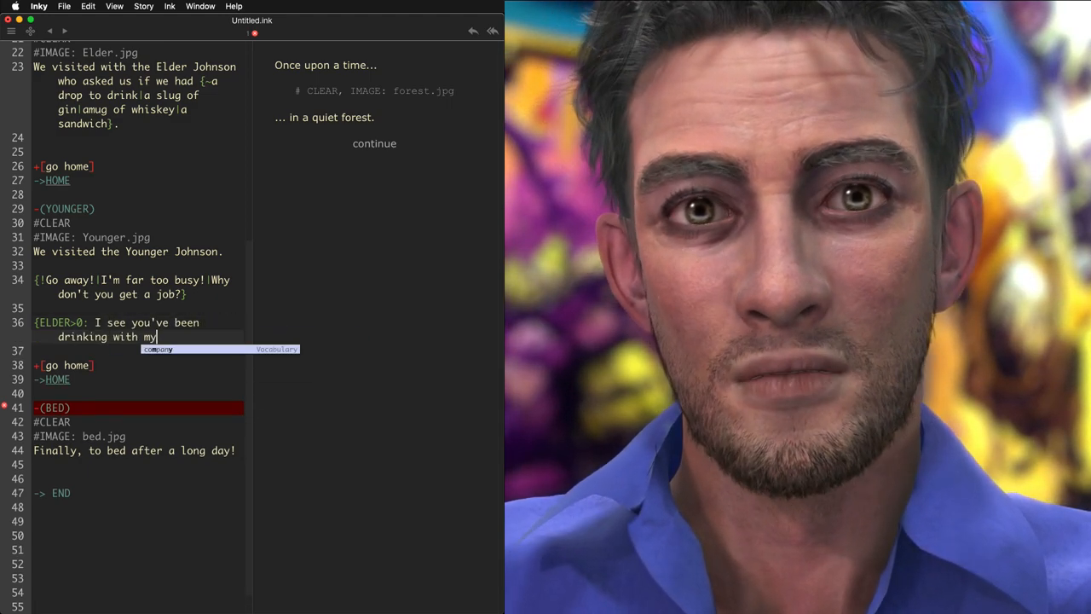
{"action": "type", "text": "foolish father"}
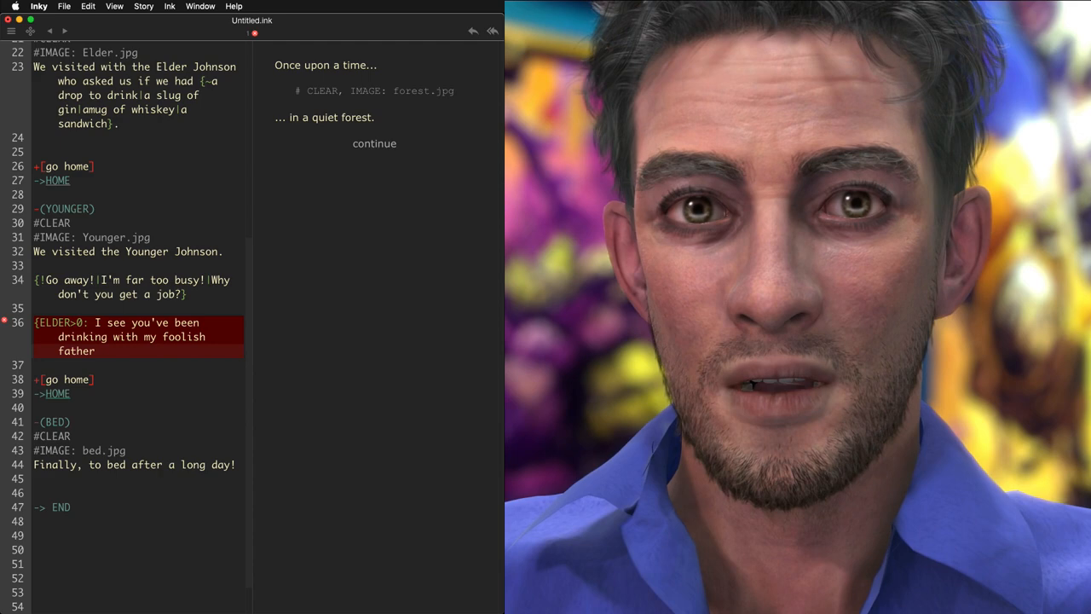
{"action": "type", "text": ".}"}
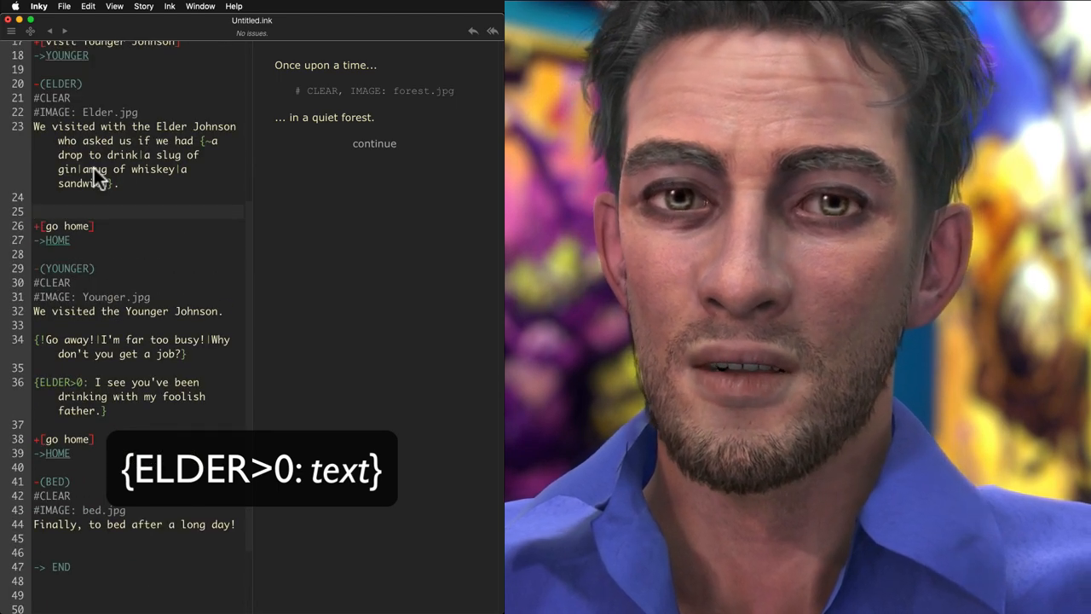
- Add to ELDER {YOUNGER>1: Don't listen to my son. He's mean.}
{"action": "type", "text": "{YOUNGER>1"}
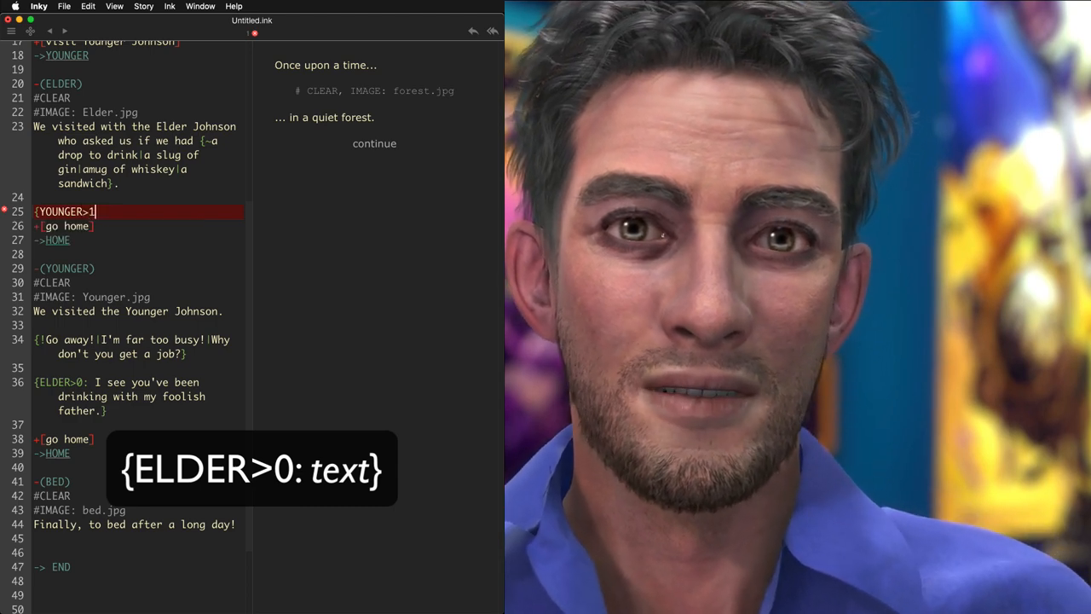
{"action": "type", "text": "Don't listen to my son. He's mean."}
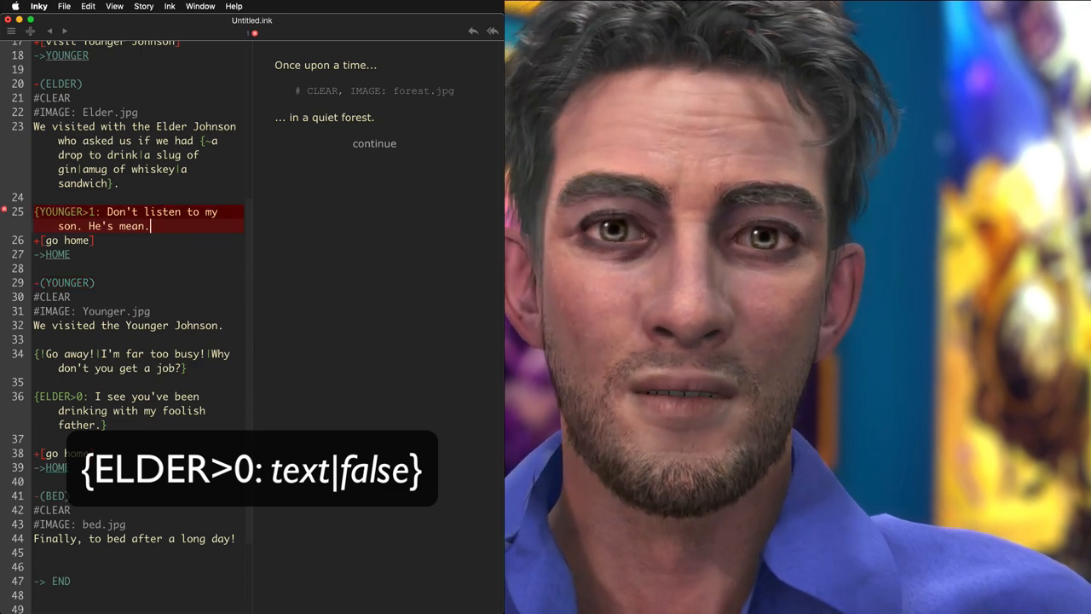
{"action": "key", "text": "enter"}
{"action": "type", "text": "+[go to bed"}
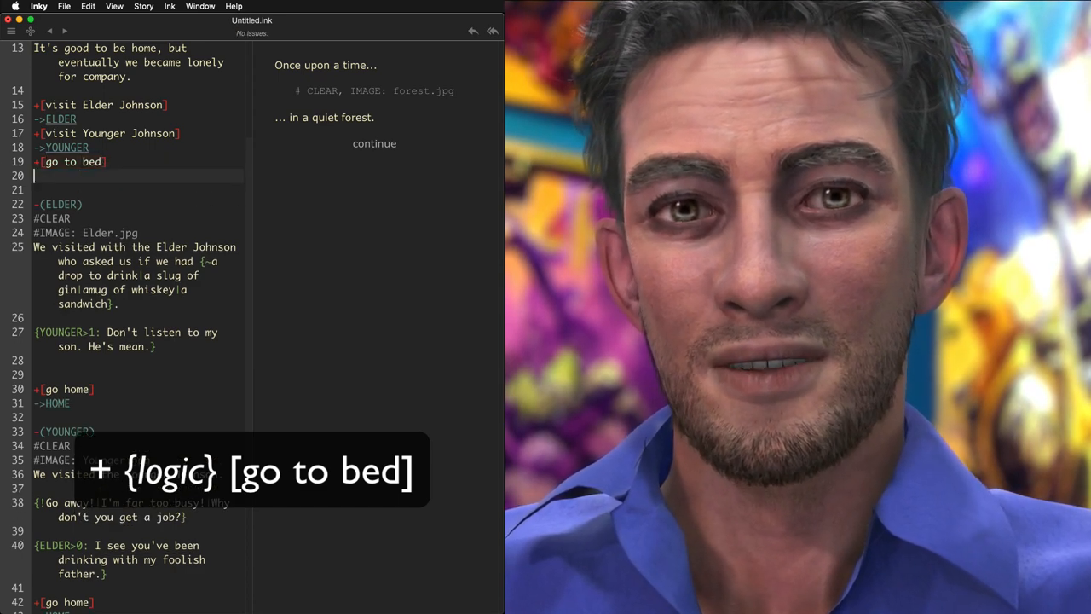
- Add a +[go to bed] home choice diverting to the BED knot
{"action": "type", "text": "->BED"}
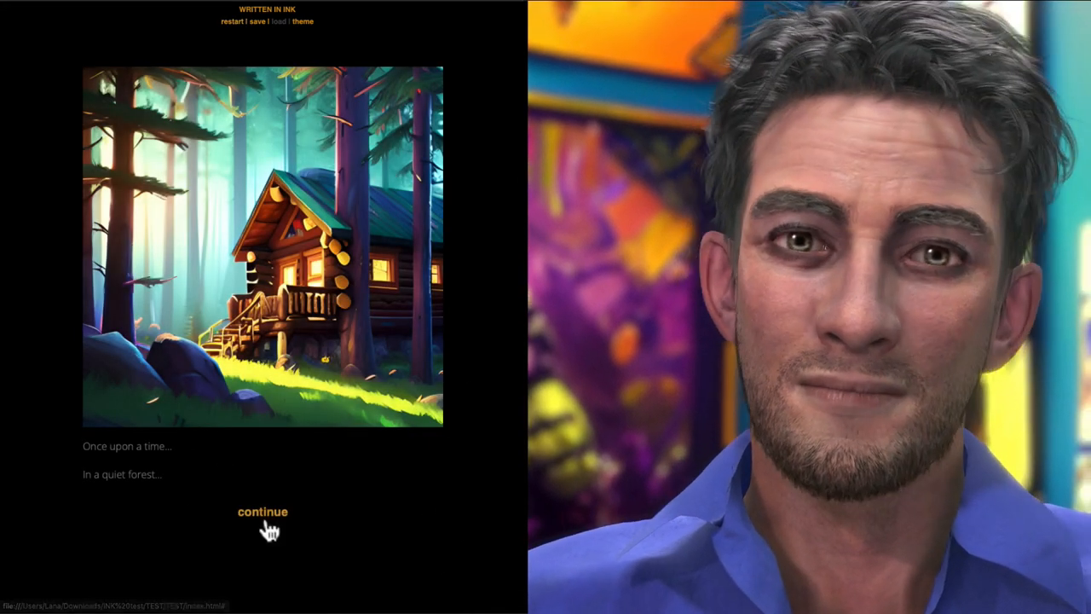
- Replay the exported story, visiting Elder and Younger Johnson repeatedly to see shuffled and conditional lines
{"action": "left_click", "coordinate": [263, 511]}
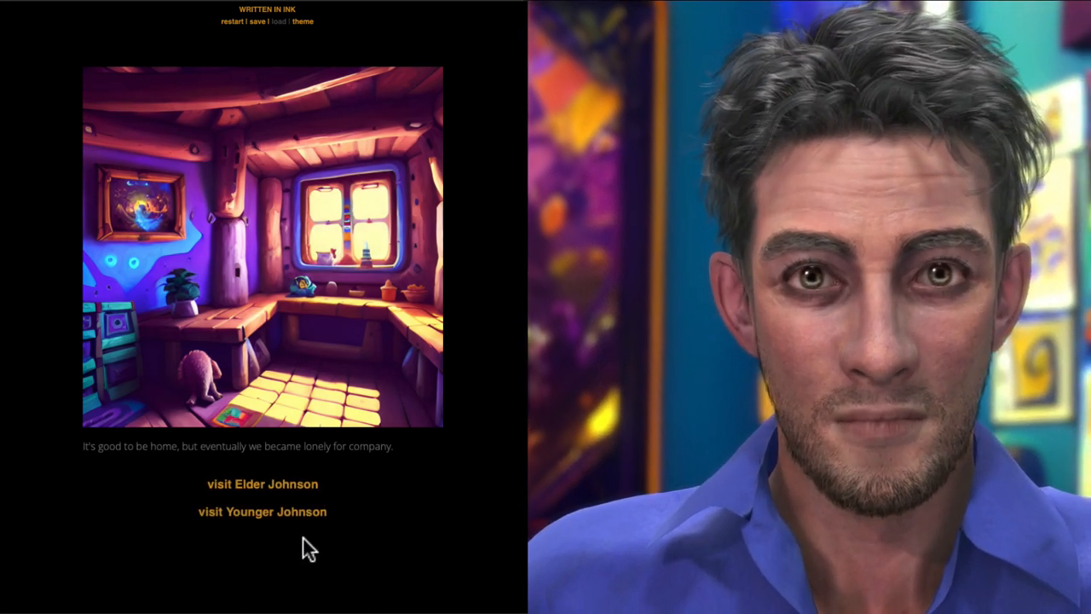
{"action": "left_click", "coordinate": [263, 485]}
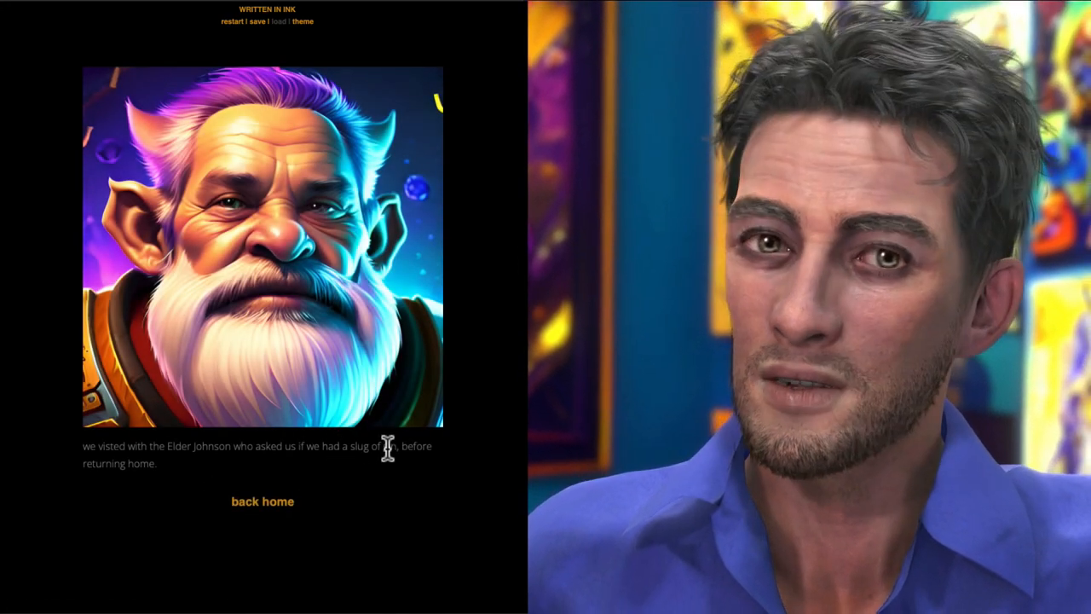
{"action": "left_click", "coordinate": [262, 501]}
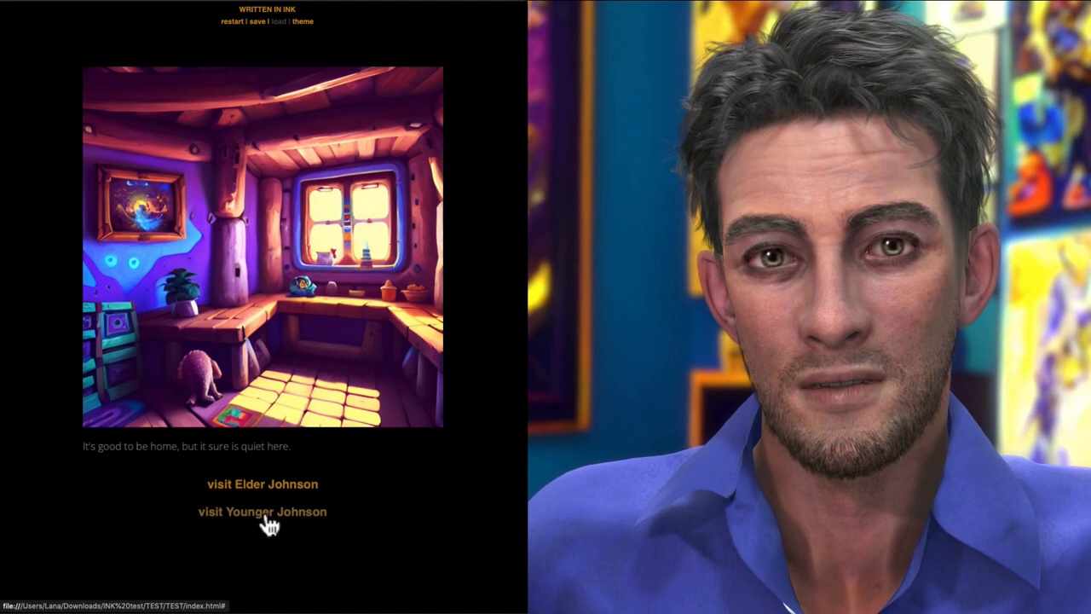
{"action": "left_click", "coordinate": [263, 511]}
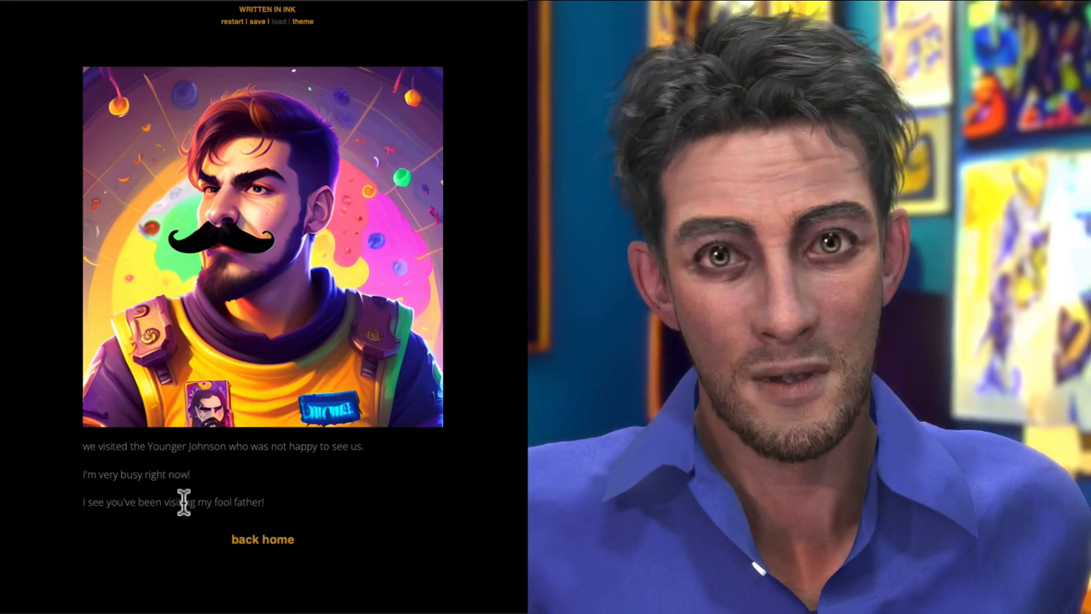
{"action": "mouse_move", "coordinate": [263, 539]}
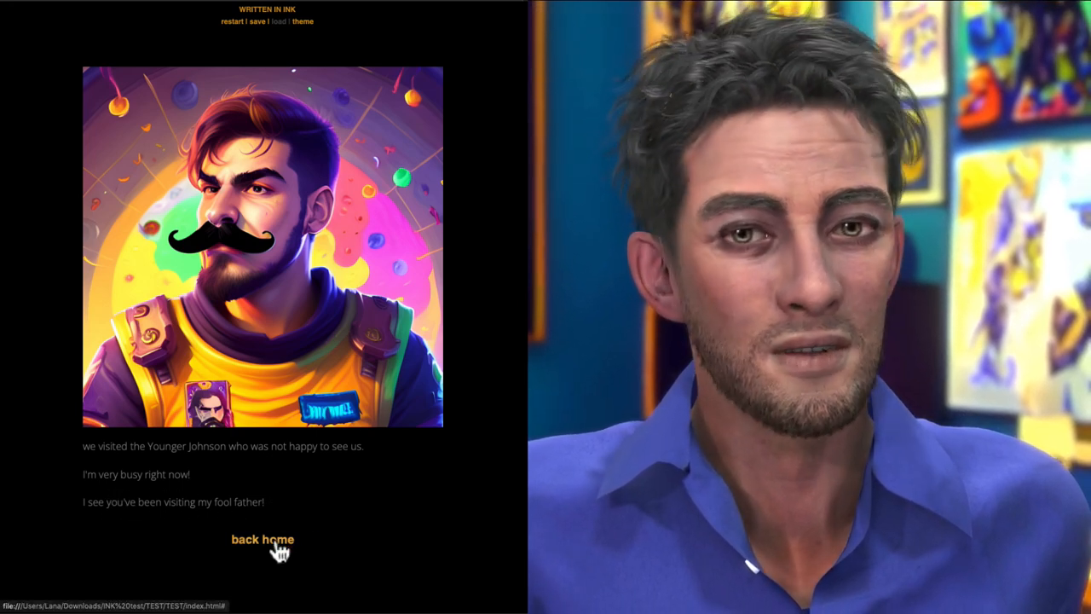
{"action": "left_click", "coordinate": [262, 539]}
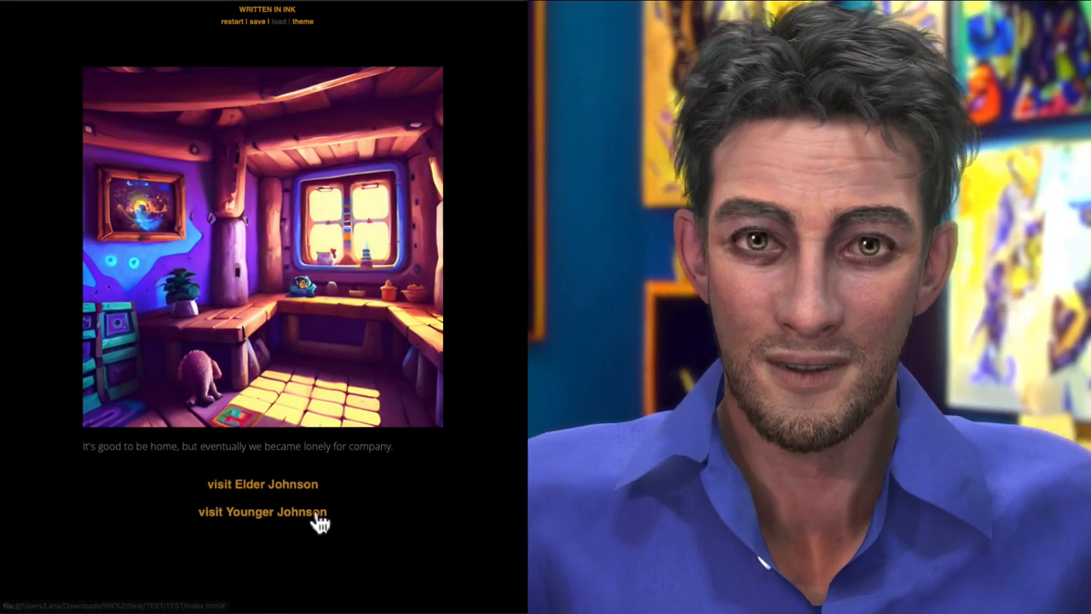
{"action": "left_click", "coordinate": [263, 512]}
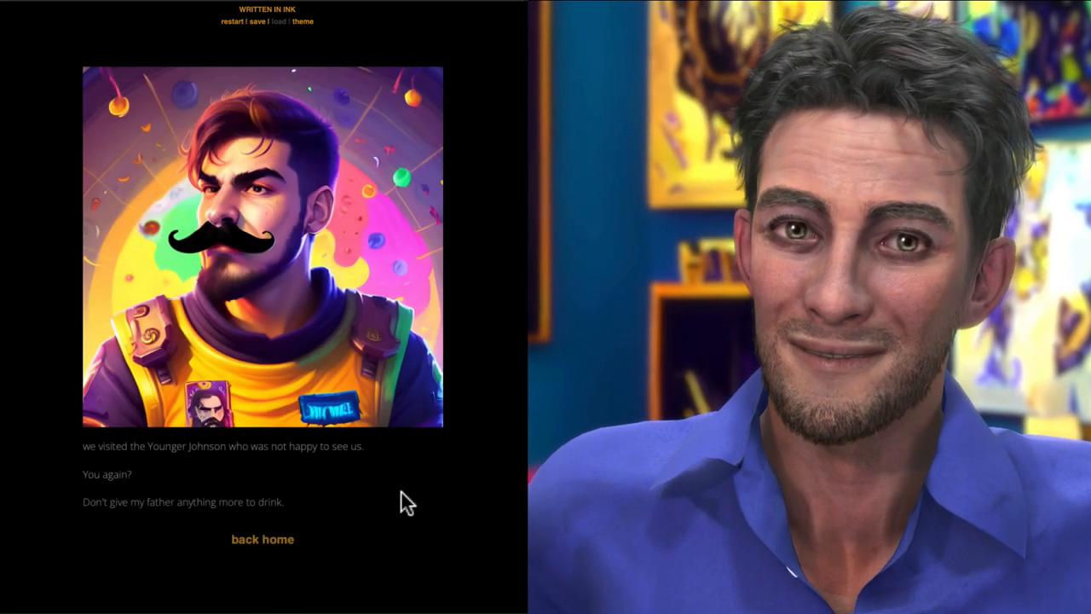
{"action": "left_click", "coordinate": [262, 539]}
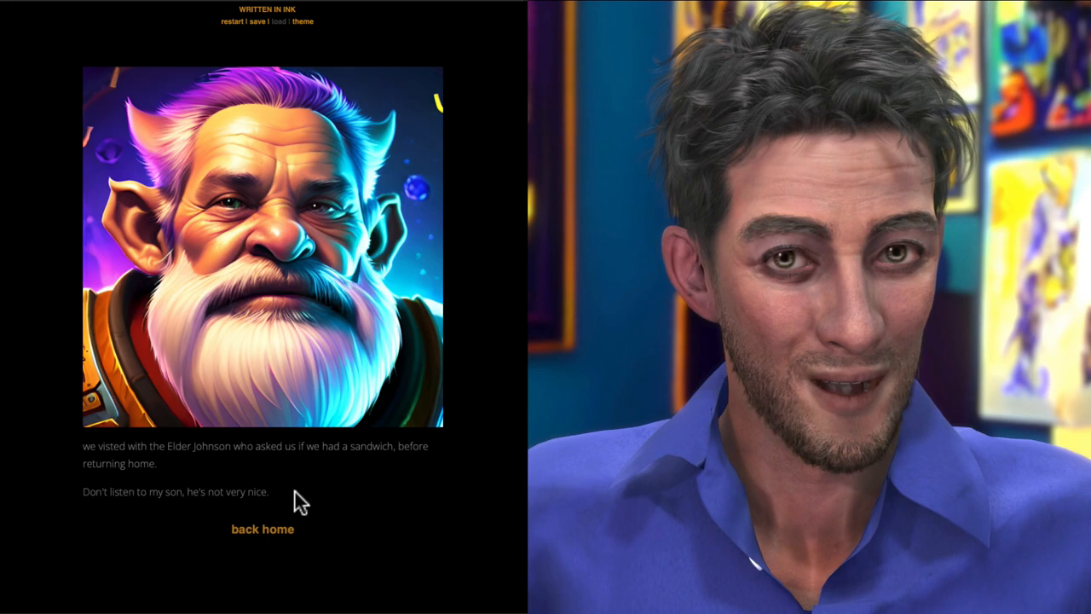
{"action": "left_click", "coordinate": [263, 529]}
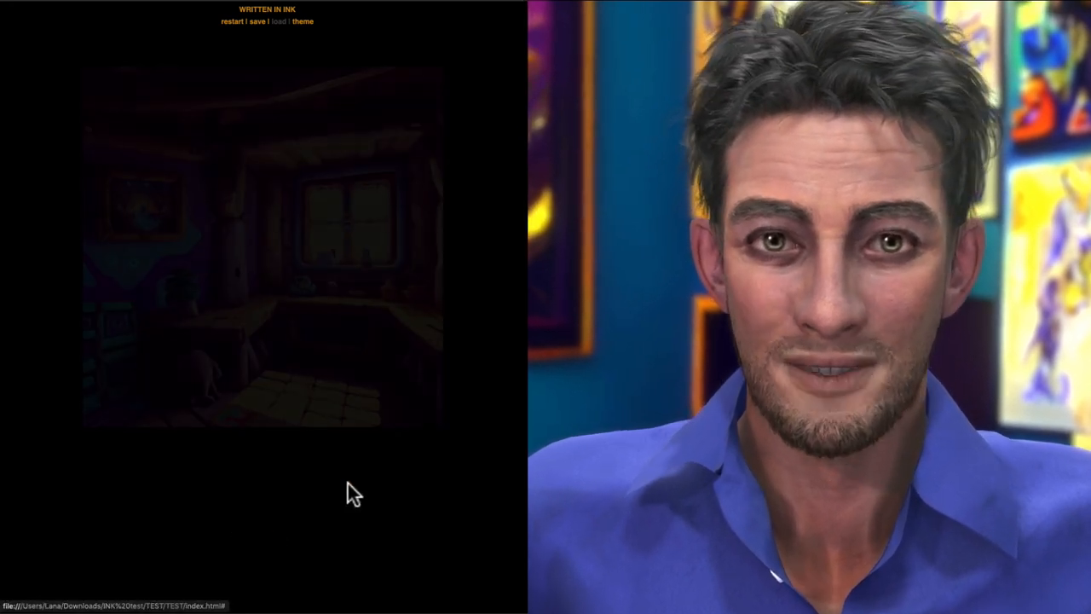